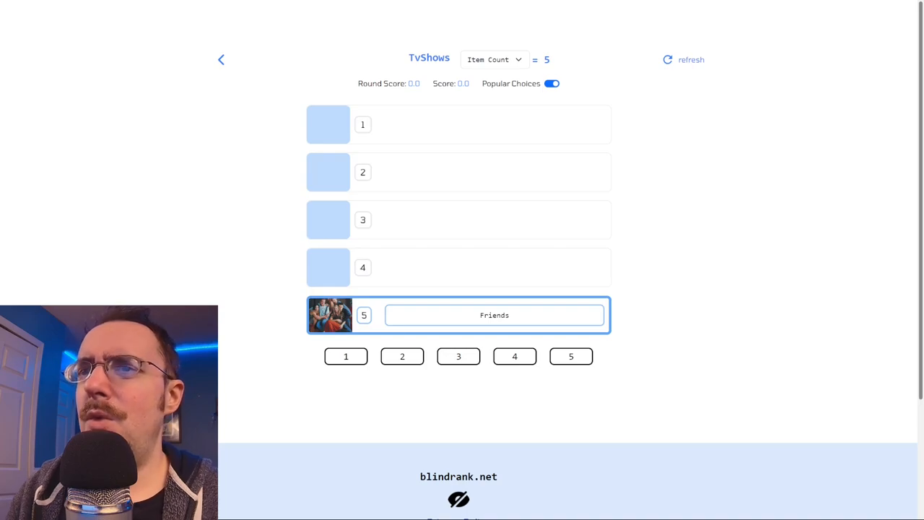
mouse_move(706, 342)
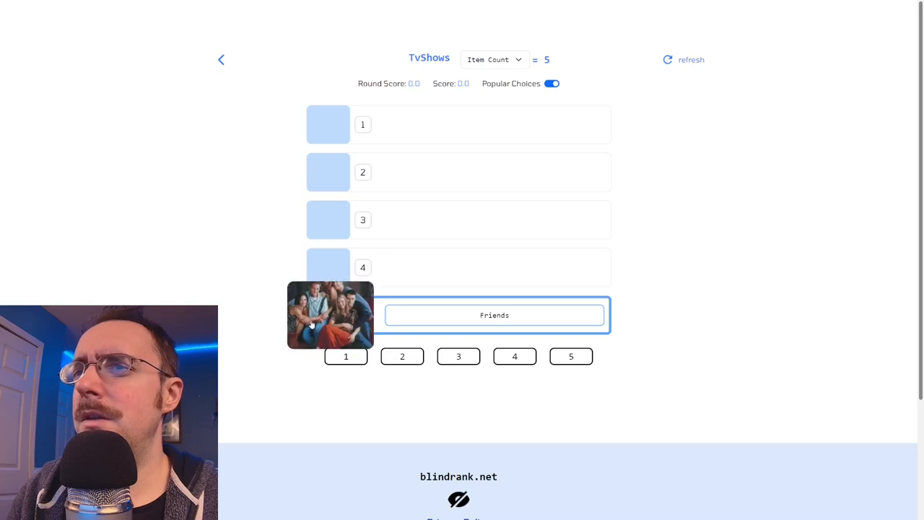
- Rank Friends fourth, True Detective third and The Last Kingdom second in the TV-show round
left_click(570, 356)
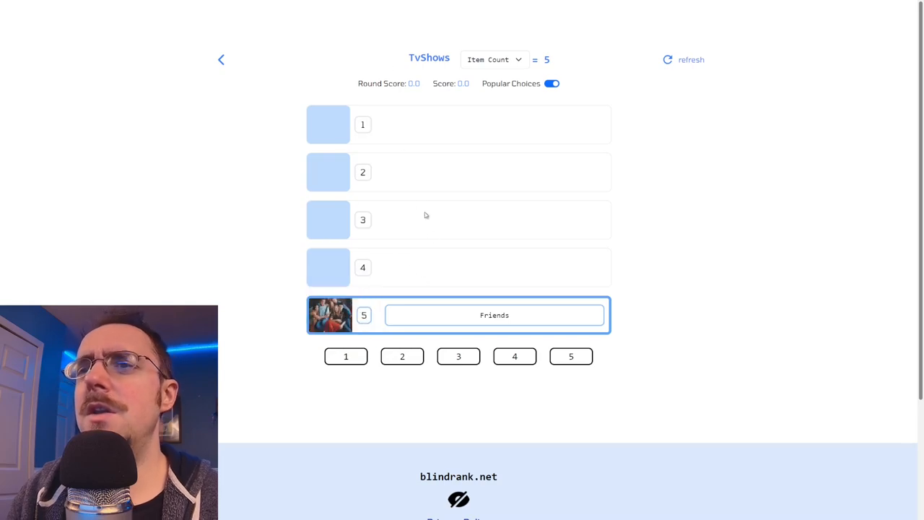
mouse_move(465, 271)
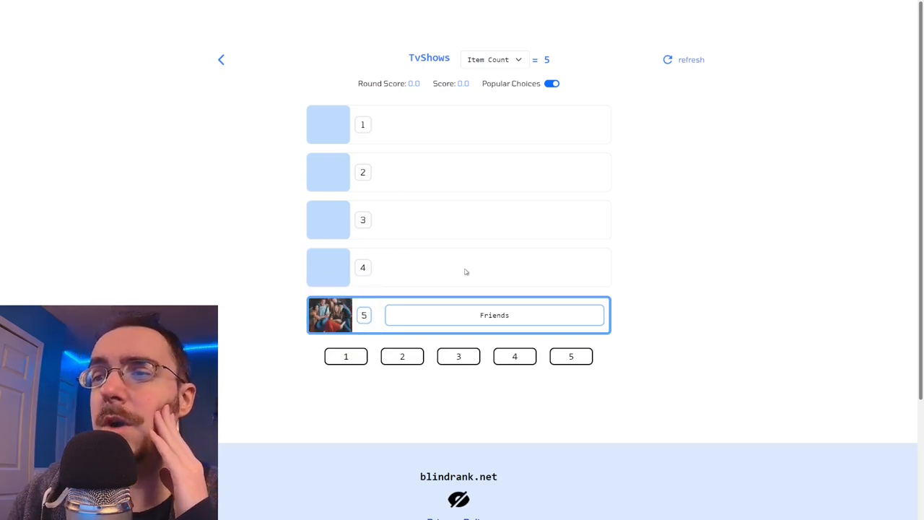
mouse_move(473, 249)
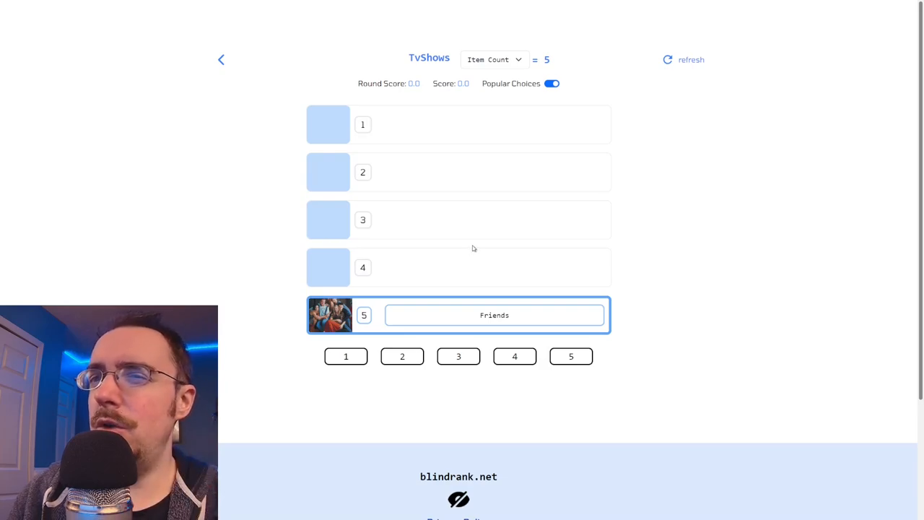
left_click(514, 356)
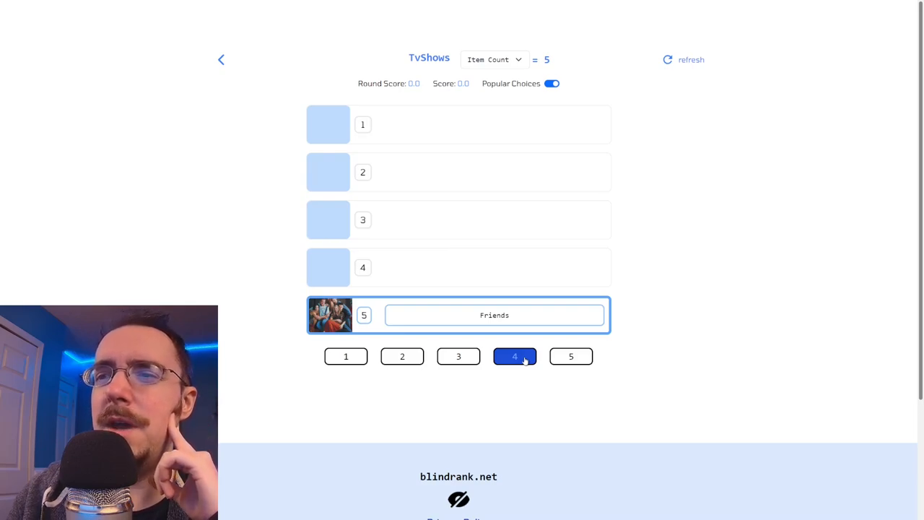
left_click(514, 356)
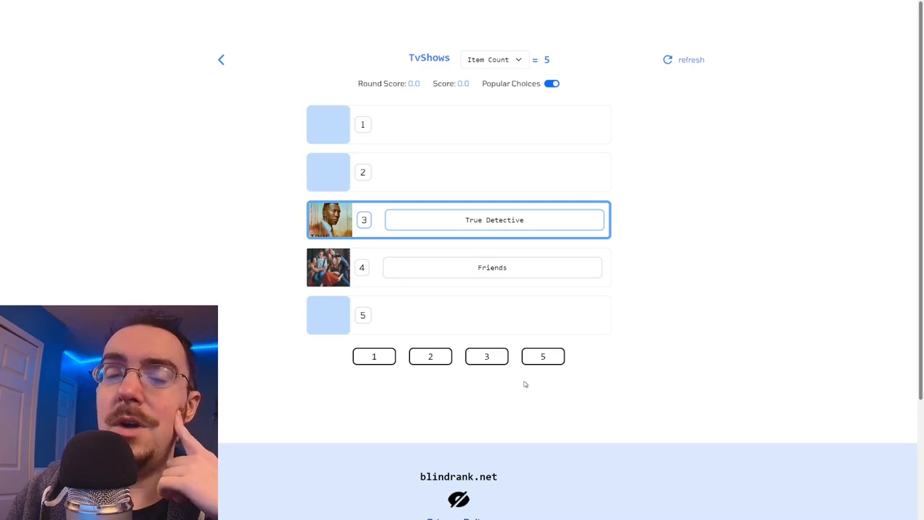
mouse_move(521, 383)
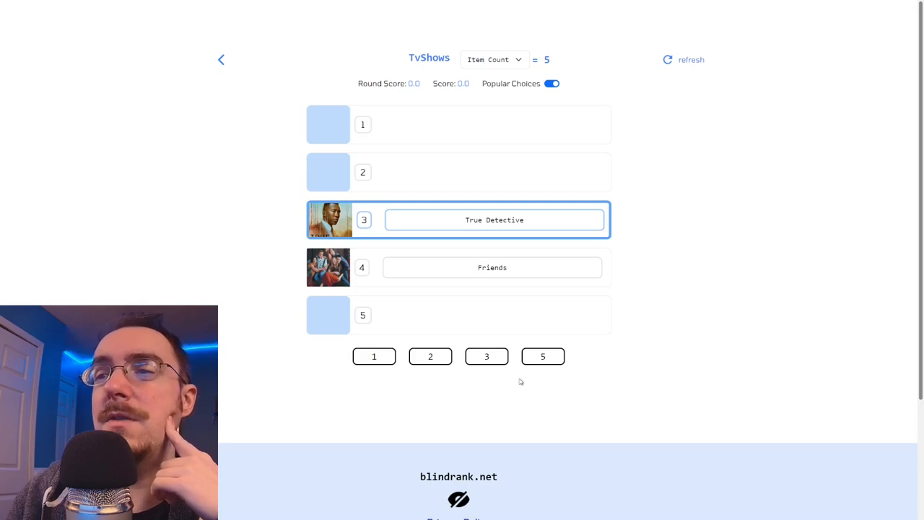
left_click(542, 356)
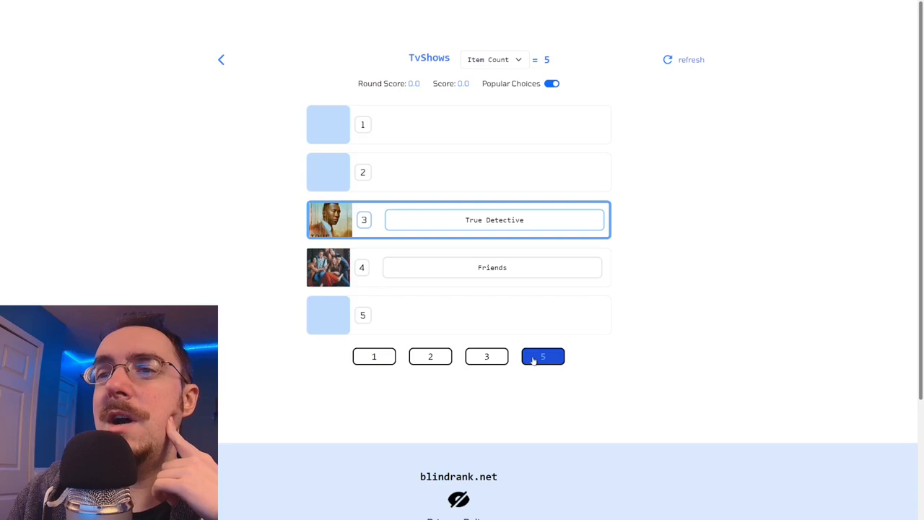
left_click(487, 356)
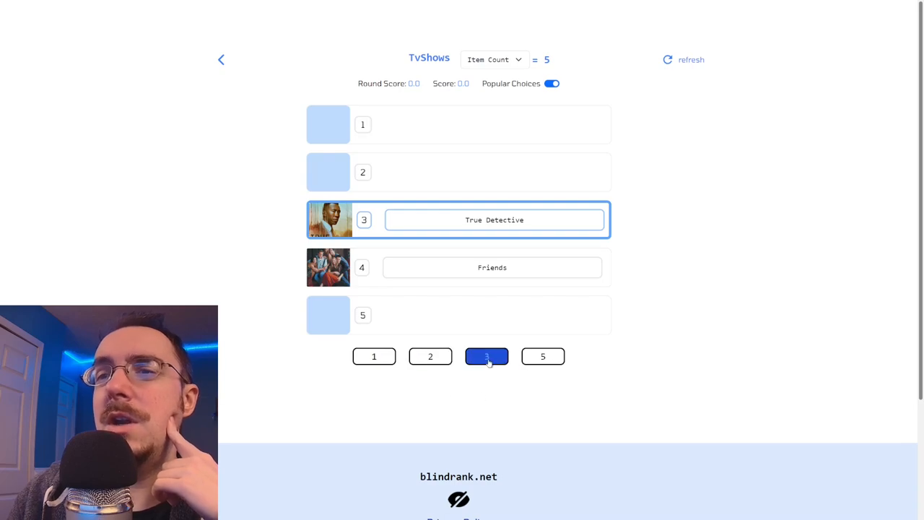
left_click(486, 355)
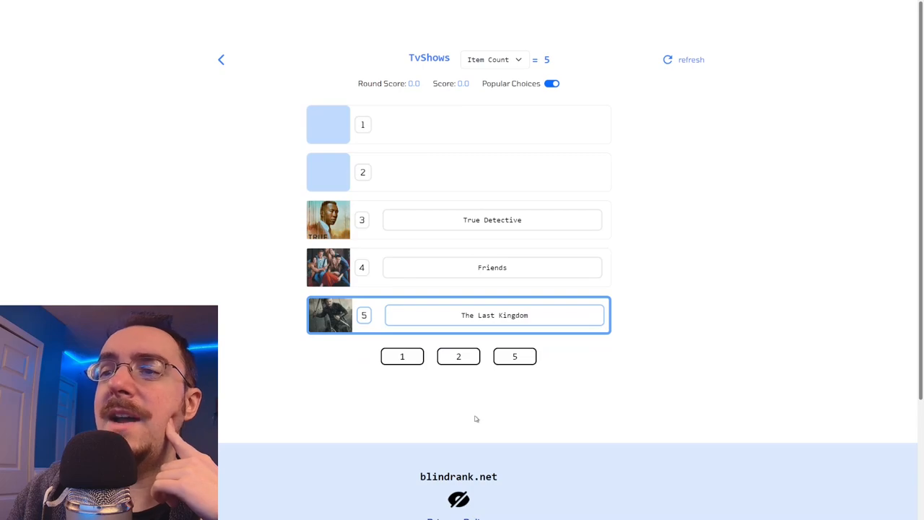
mouse_move(476, 403)
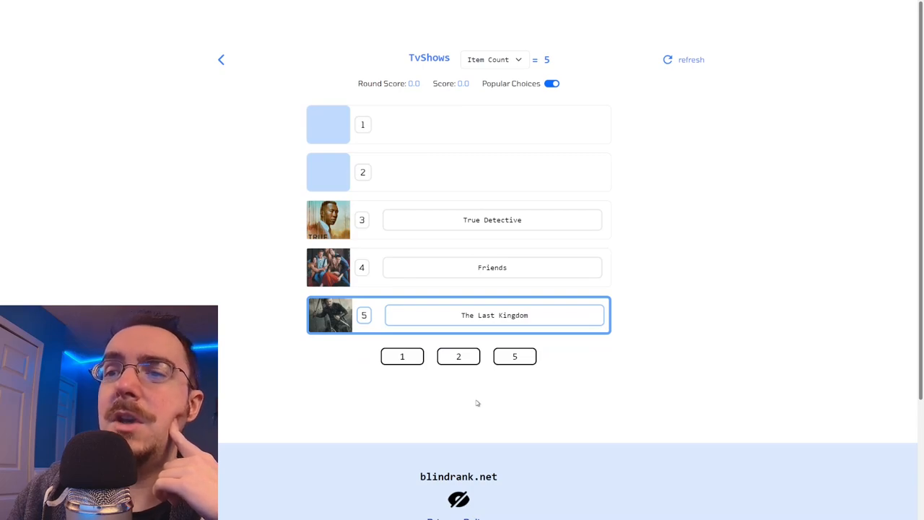
left_click(514, 356)
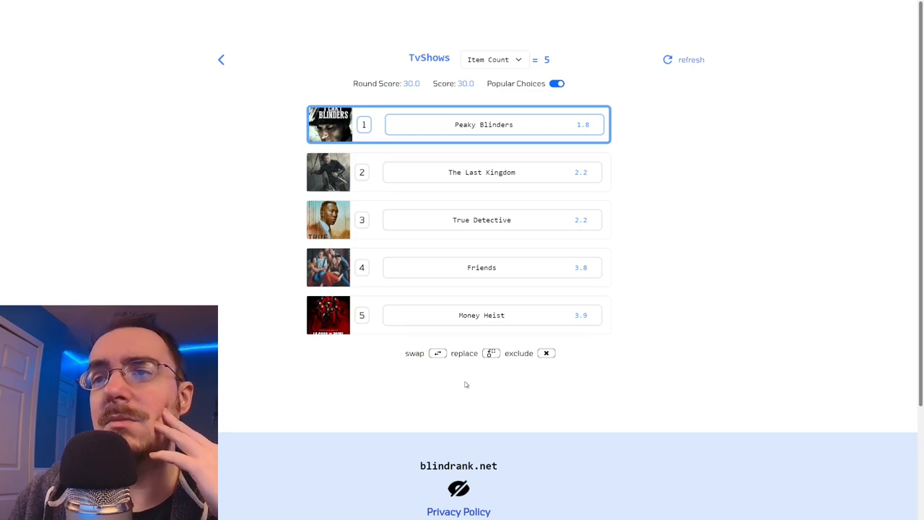
mouse_move(250, 224)
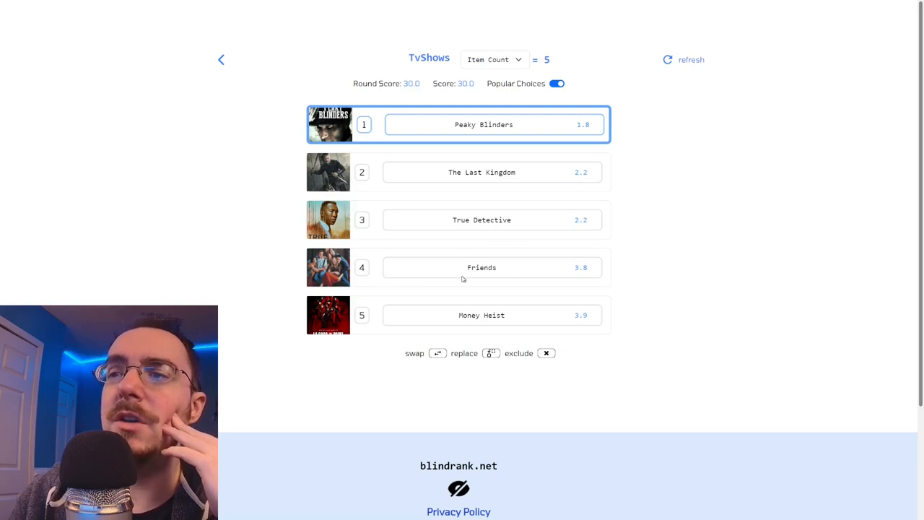
mouse_move(517, 277)
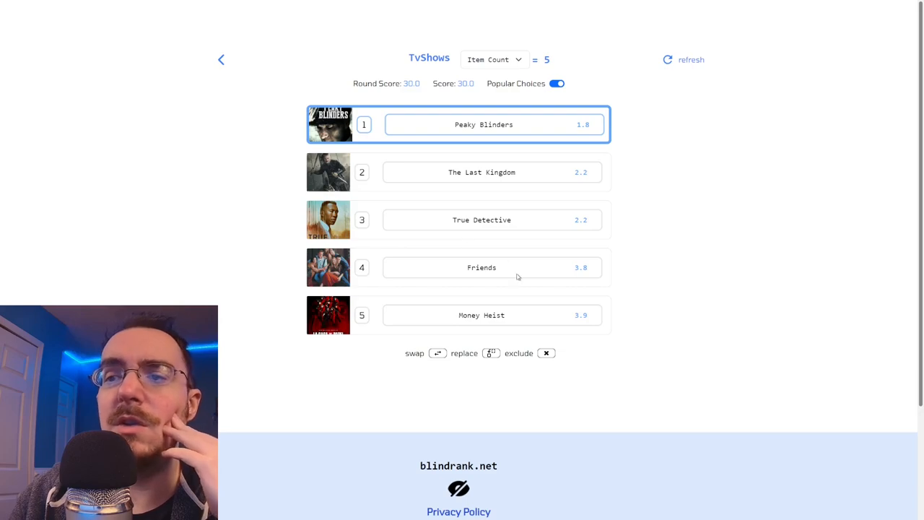
mouse_move(511, 379)
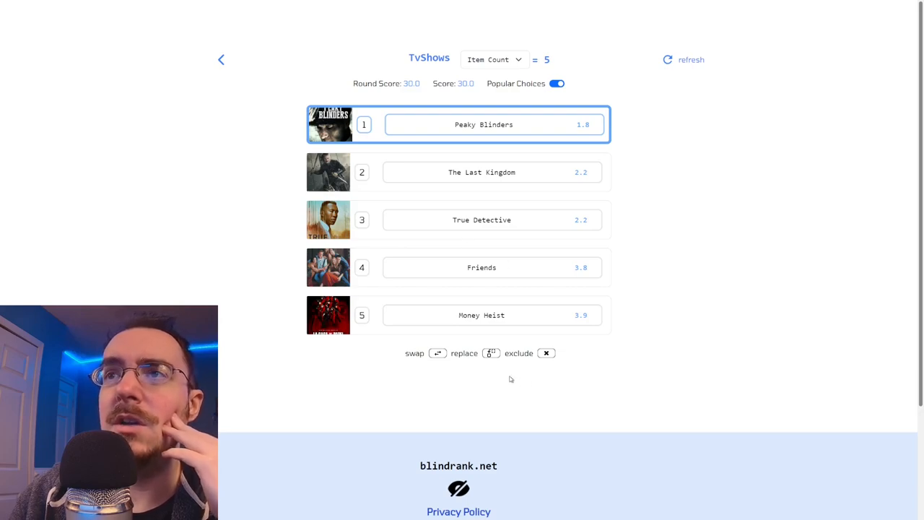
mouse_move(622, 321)
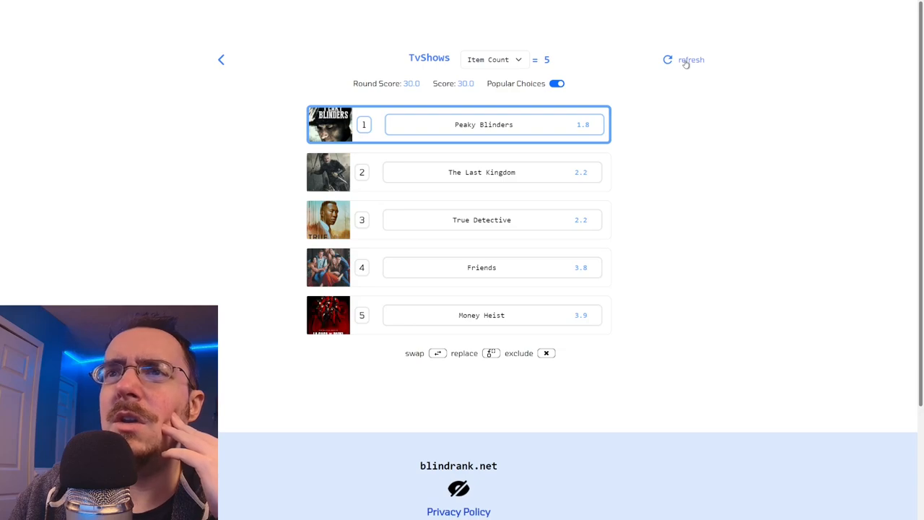
- Refresh to begin a new TvShows round after the 30.0-scored one
left_click(690, 60)
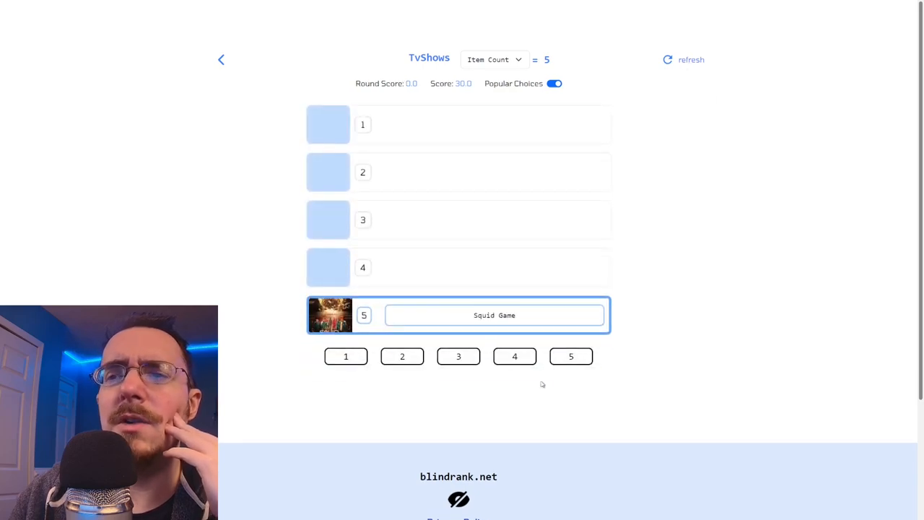
mouse_move(488, 379)
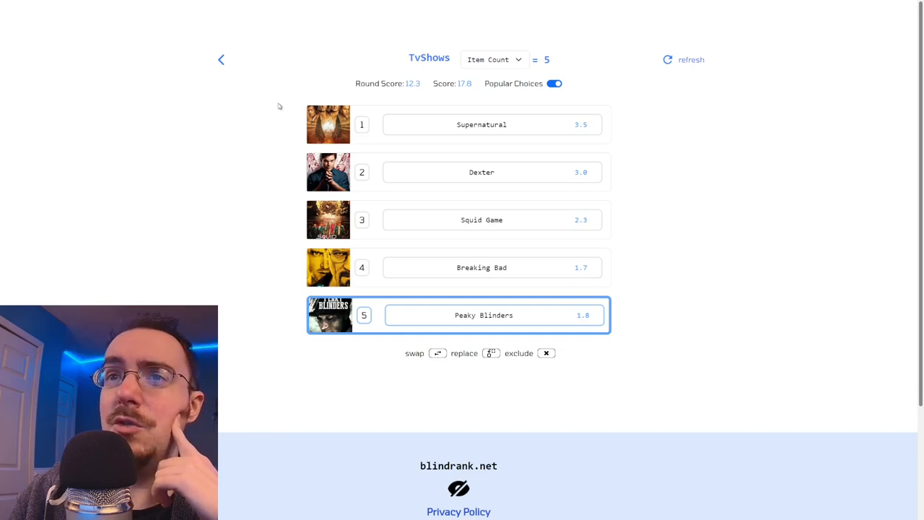
mouse_move(264, 166)
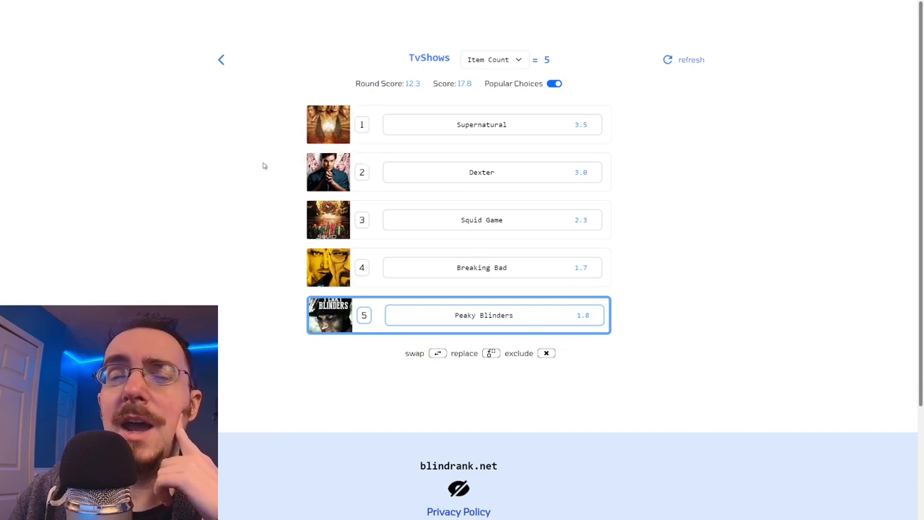
mouse_move(265, 163)
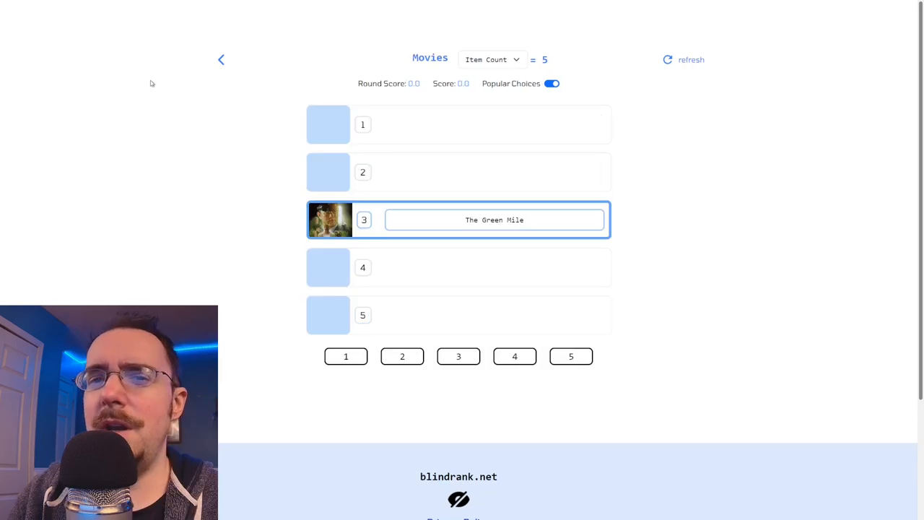
mouse_move(166, 137)
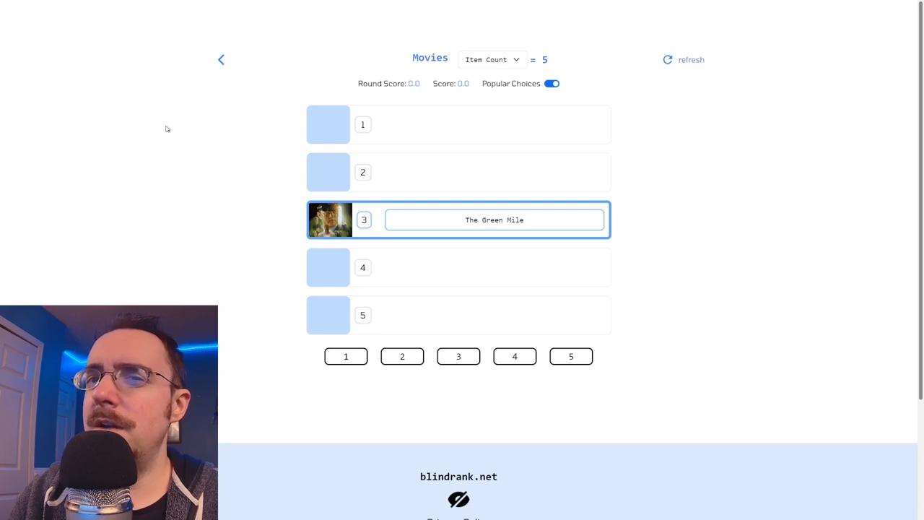
mouse_move(399, 375)
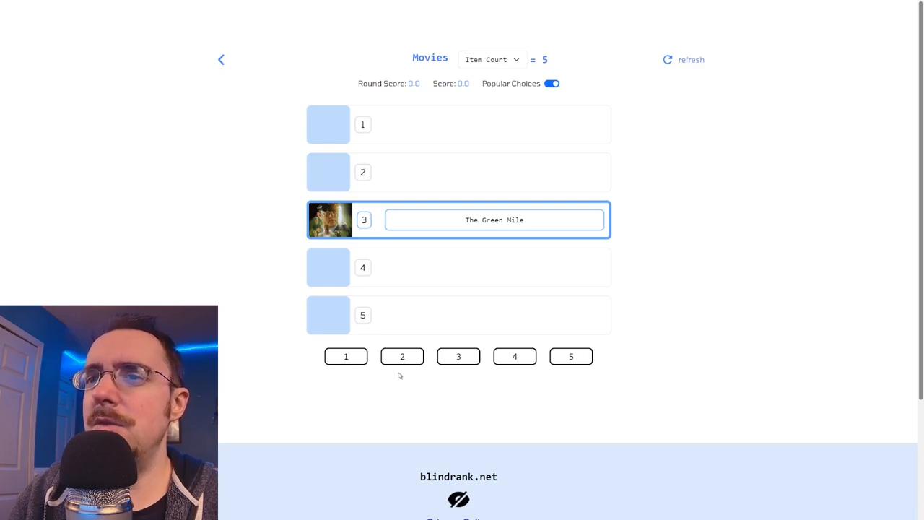
- Rank The Green Mile second, Harry Potter Series third, Se7en fourth, The Dark Knight Rises first
left_click(402, 356)
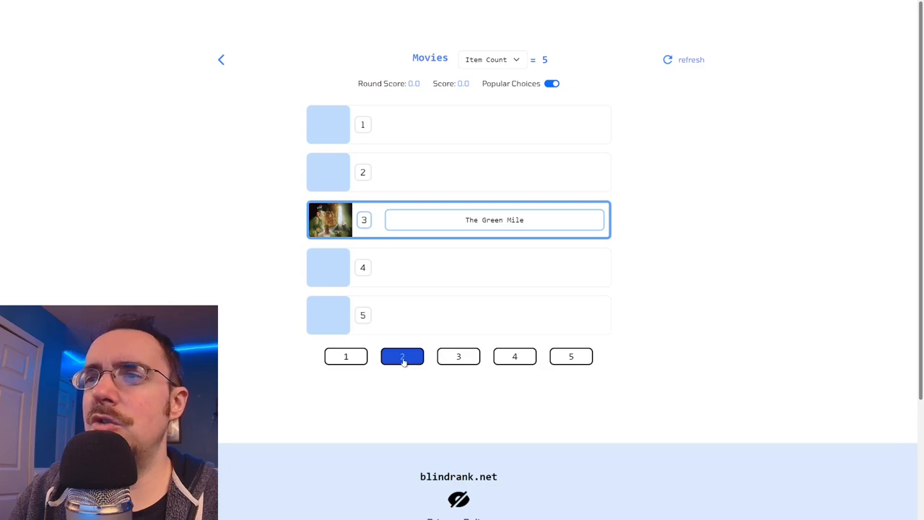
left_click(402, 356)
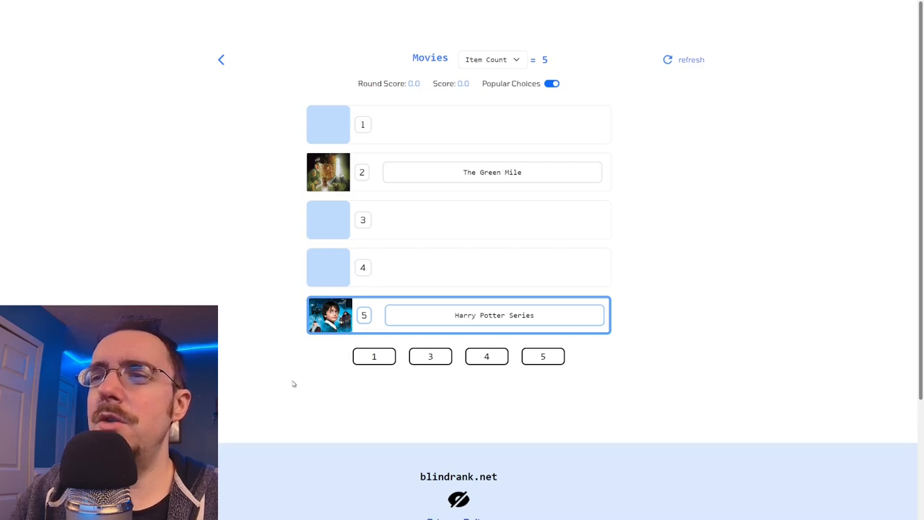
mouse_move(443, 411)
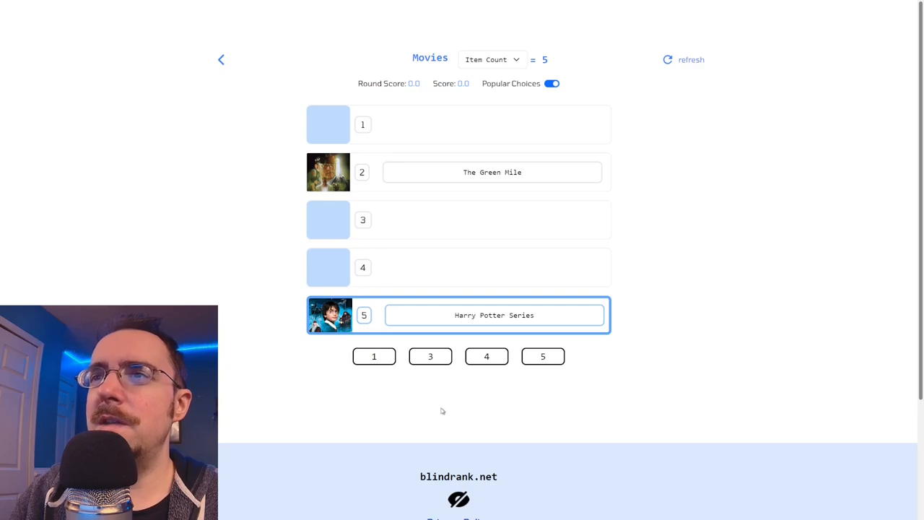
left_click(429, 356)
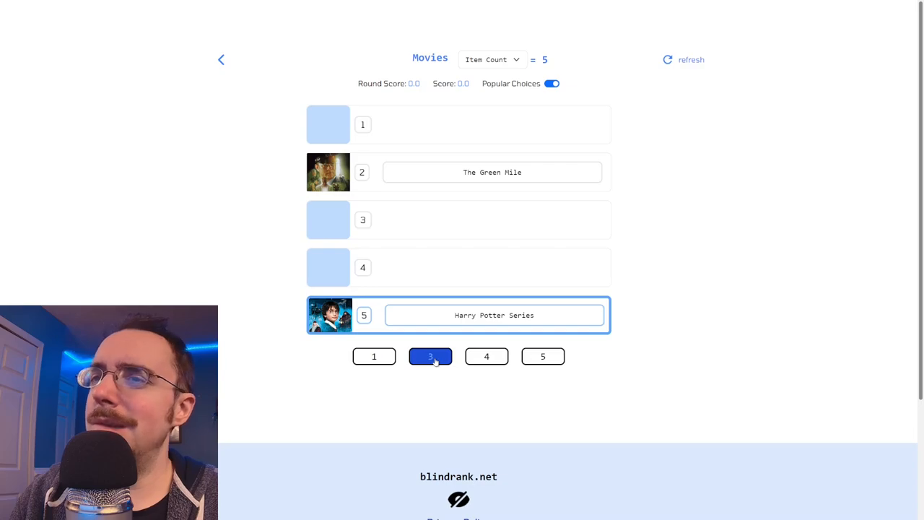
left_click(430, 356)
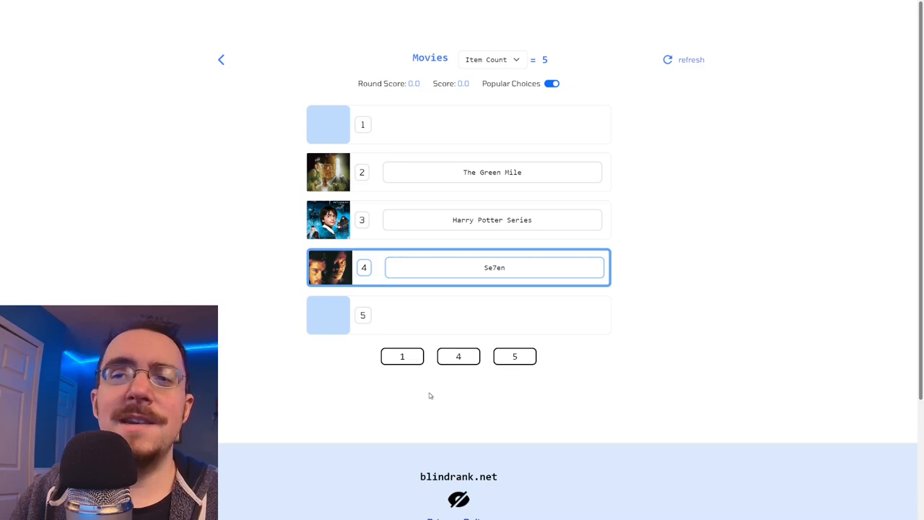
mouse_move(435, 399)
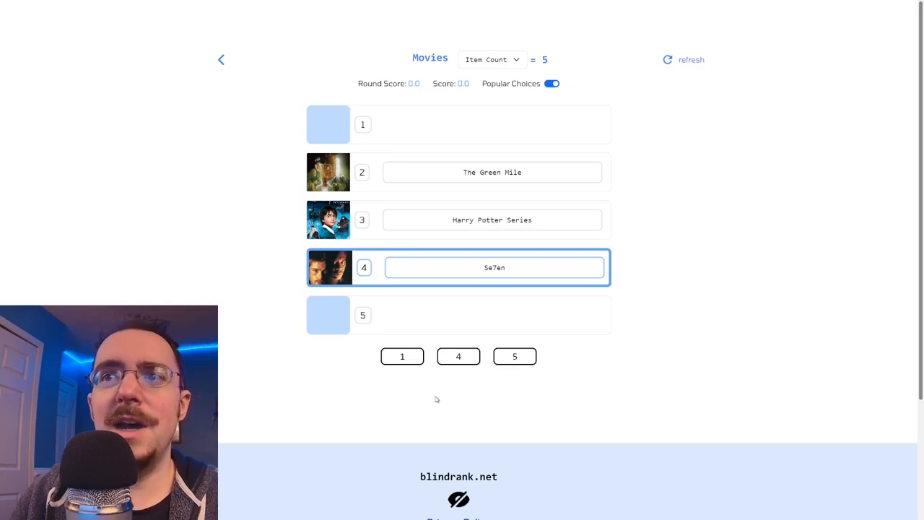
mouse_move(458, 376)
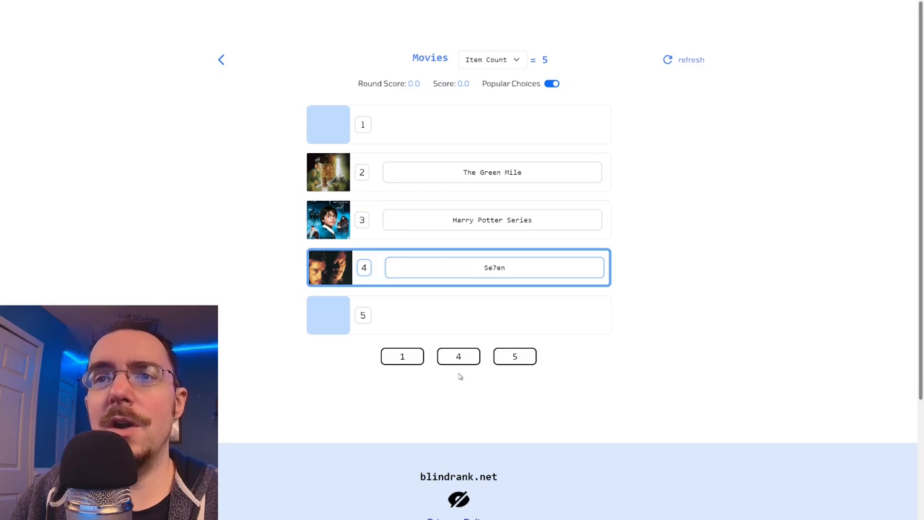
left_click(458, 355)
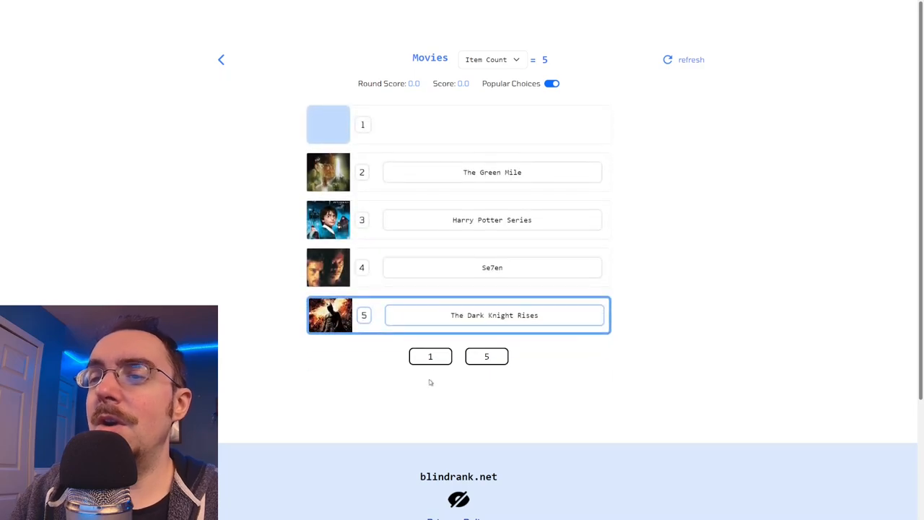
left_click(430, 355)
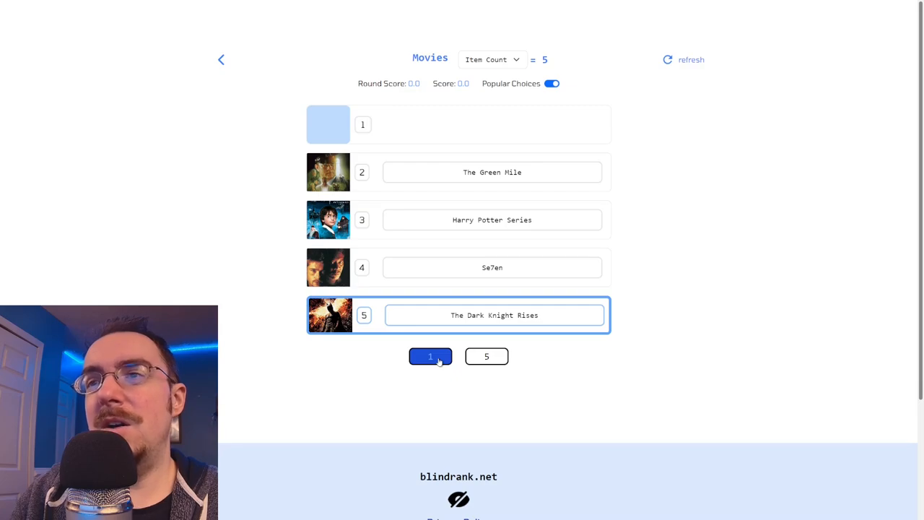
left_click(429, 355)
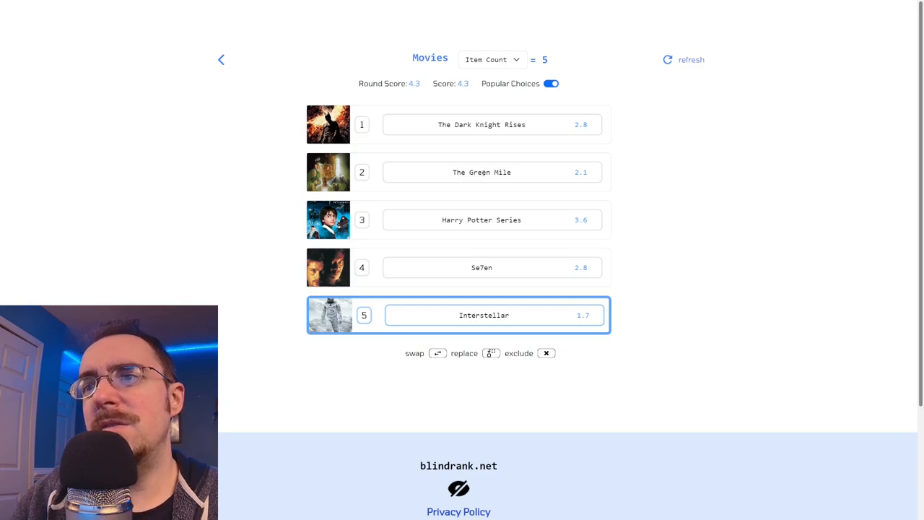
mouse_move(504, 233)
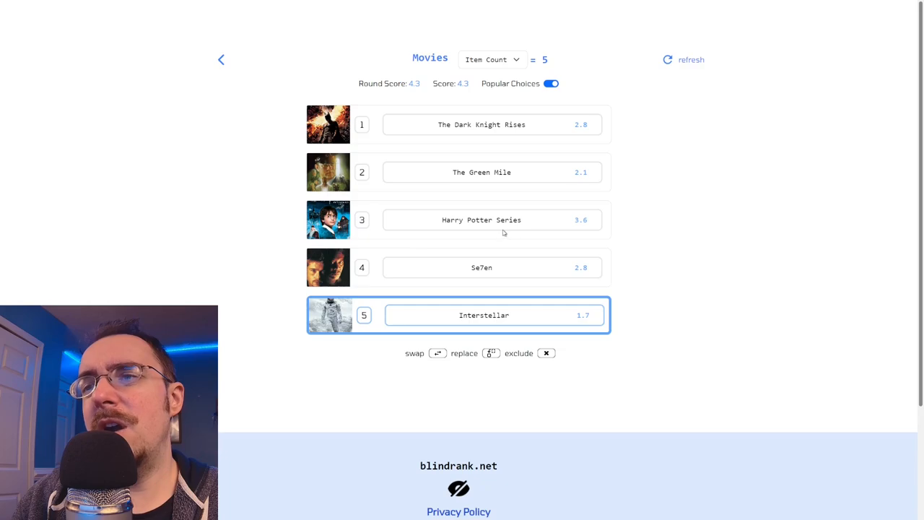
mouse_move(501, 266)
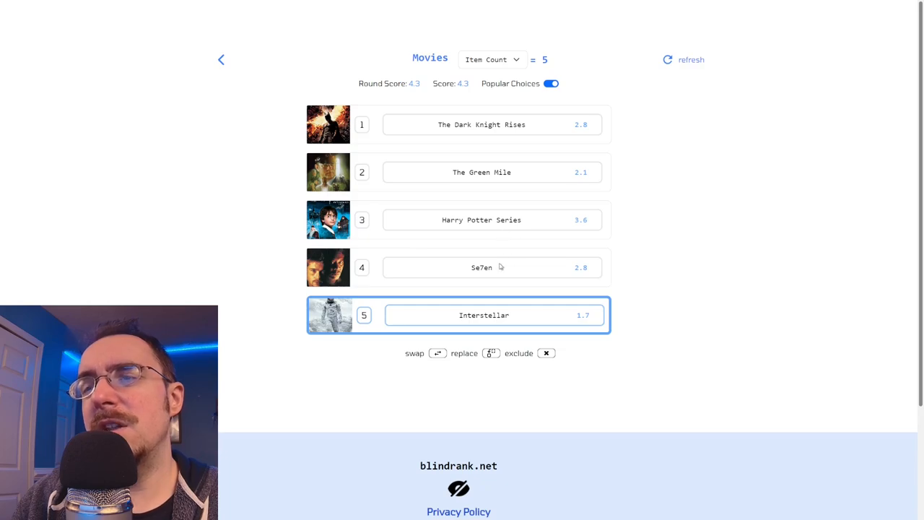
mouse_move(482, 406)
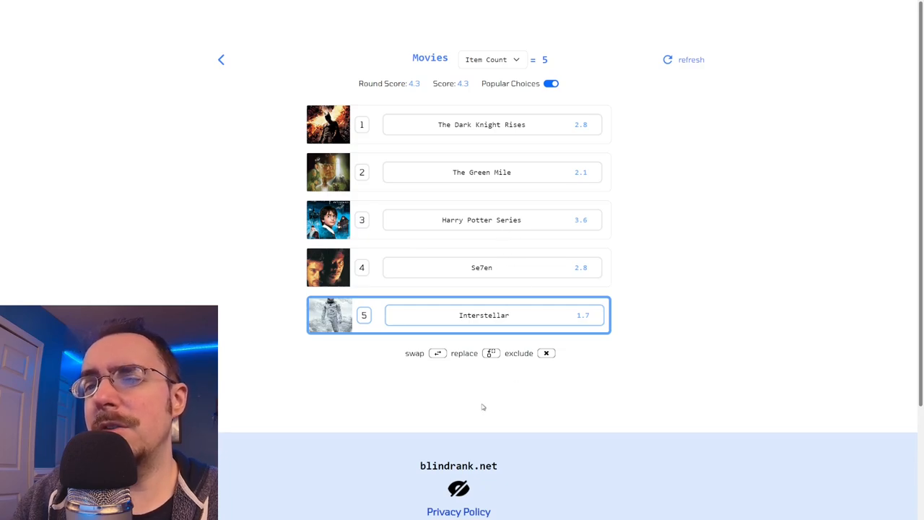
mouse_move(747, 160)
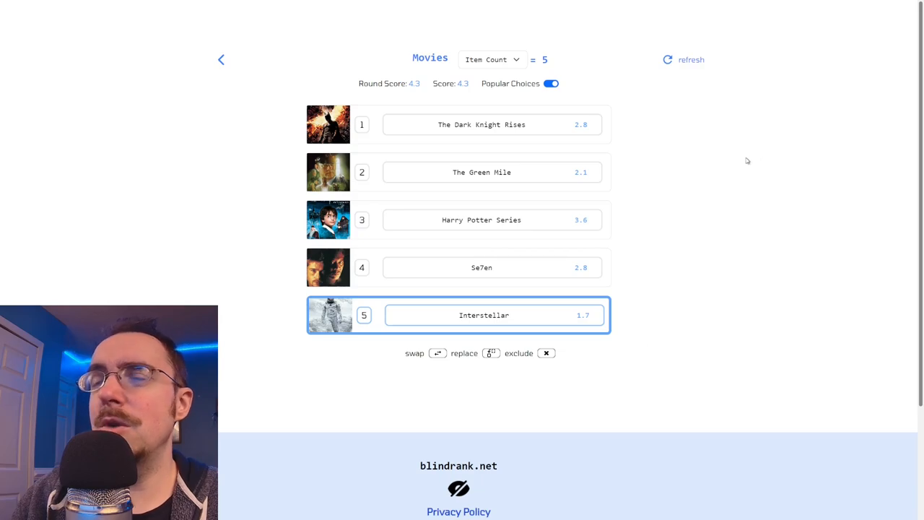
- Refresh the Movies round and rank The Prestige third and The Wolf of Wall Street fourth
left_click(689, 60)
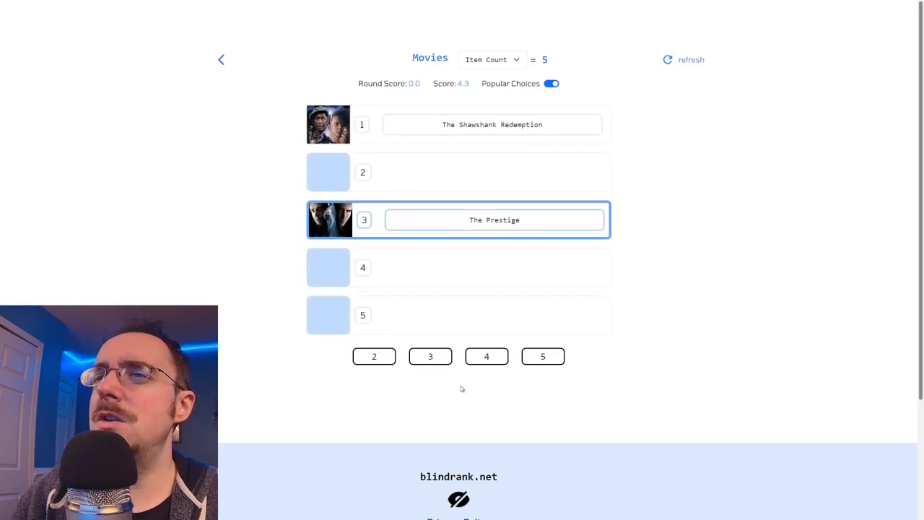
left_click(430, 356)
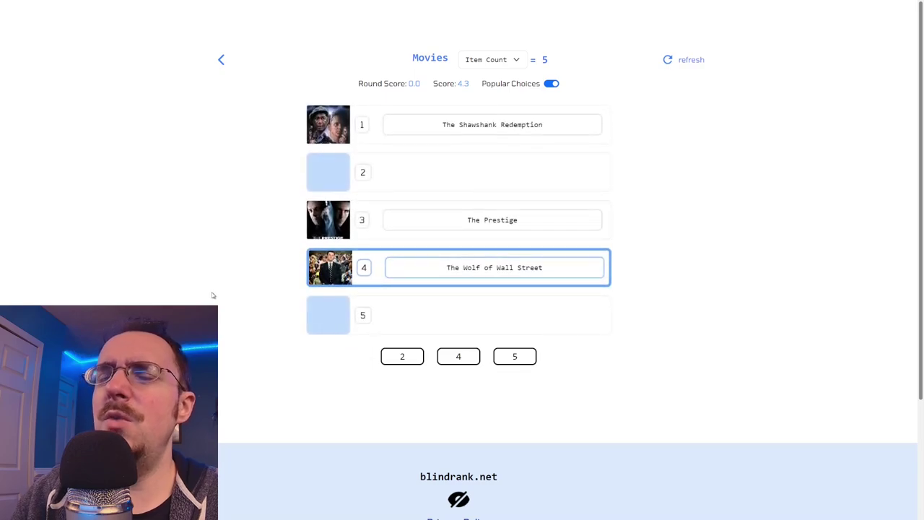
mouse_move(204, 302)
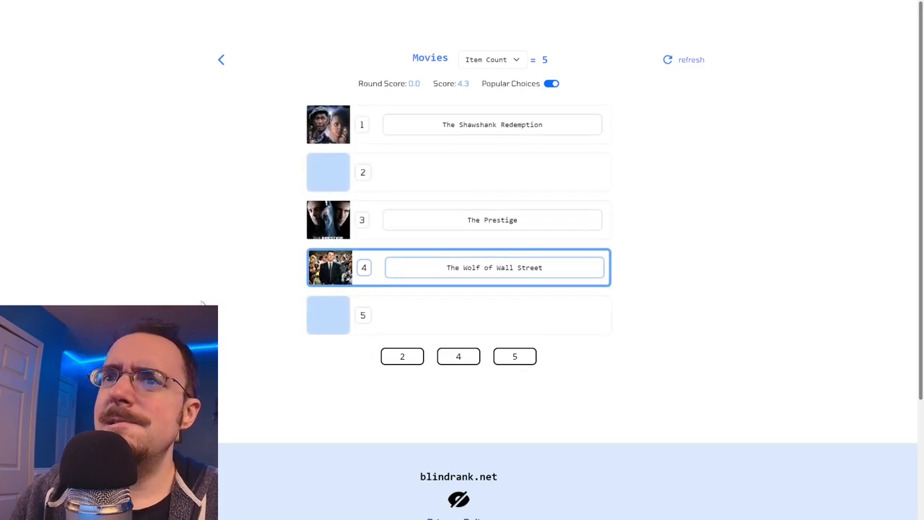
left_click(458, 356)
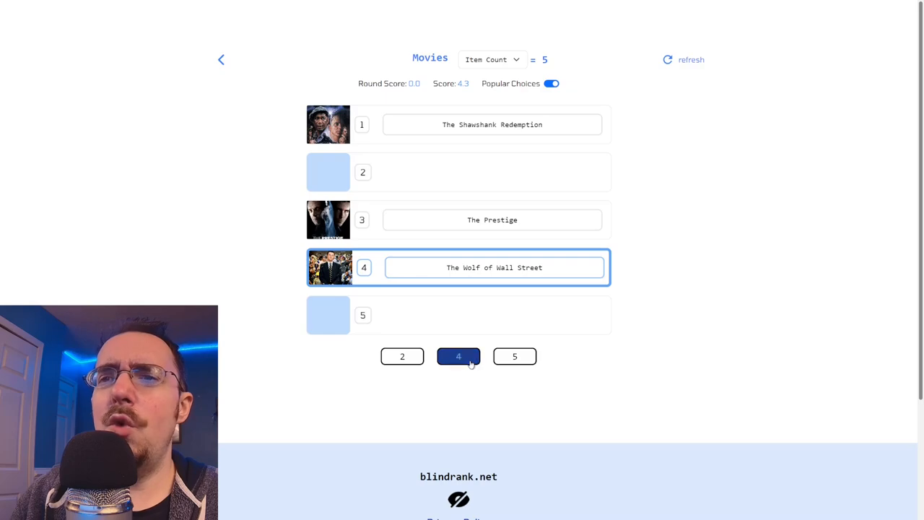
left_click(457, 356)
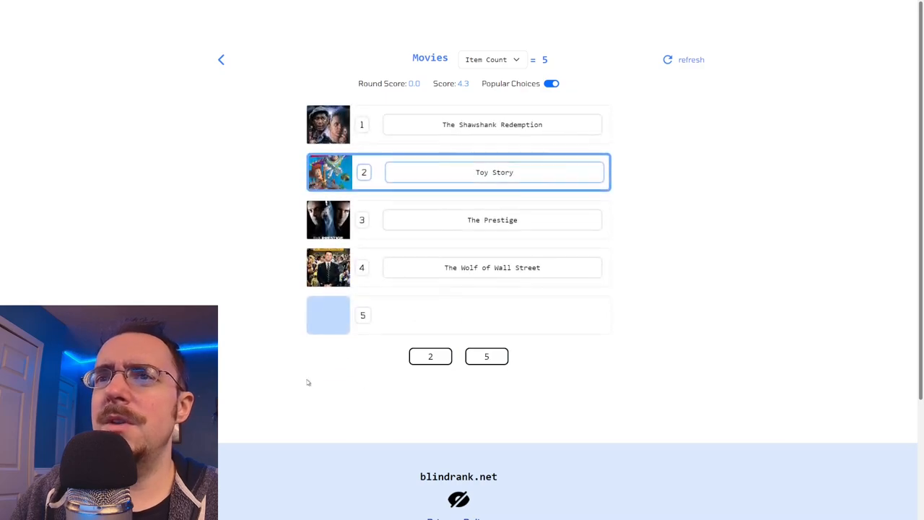
mouse_move(302, 367)
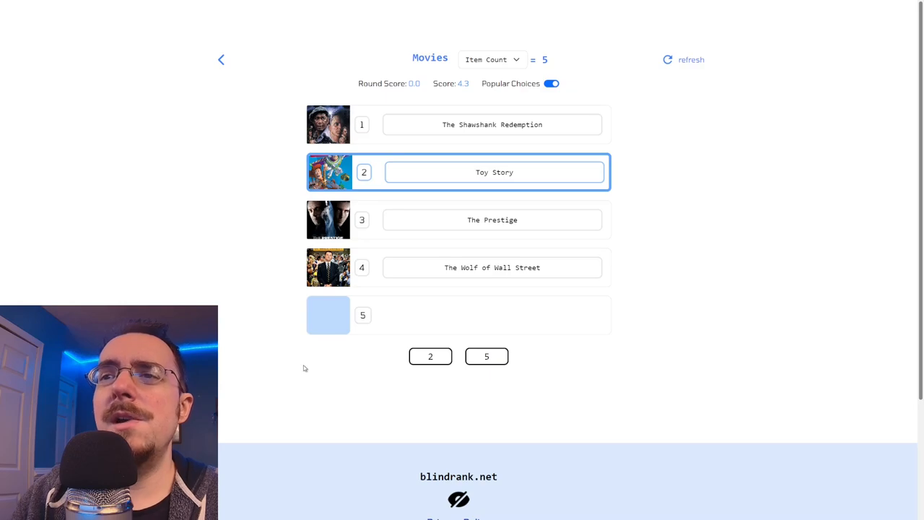
mouse_move(434, 348)
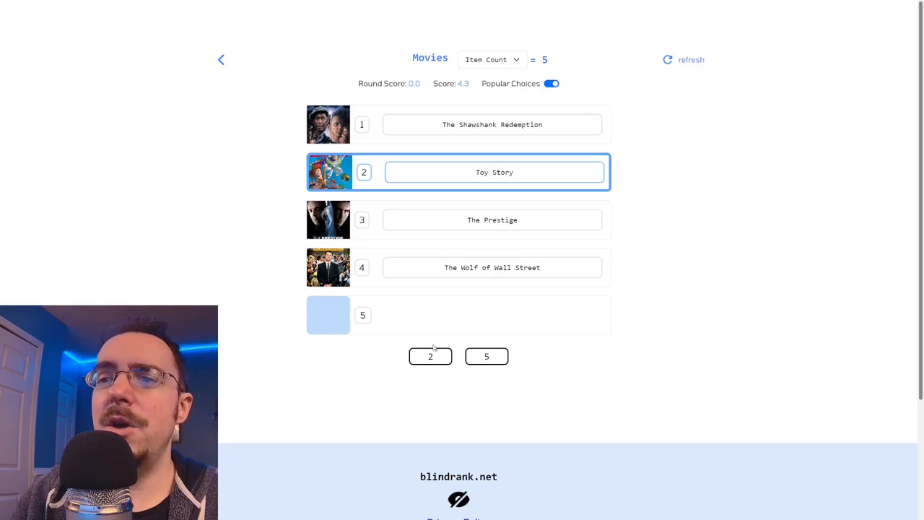
- Return to the category list to pick SuperHeroes for a new round
left_click(485, 356)
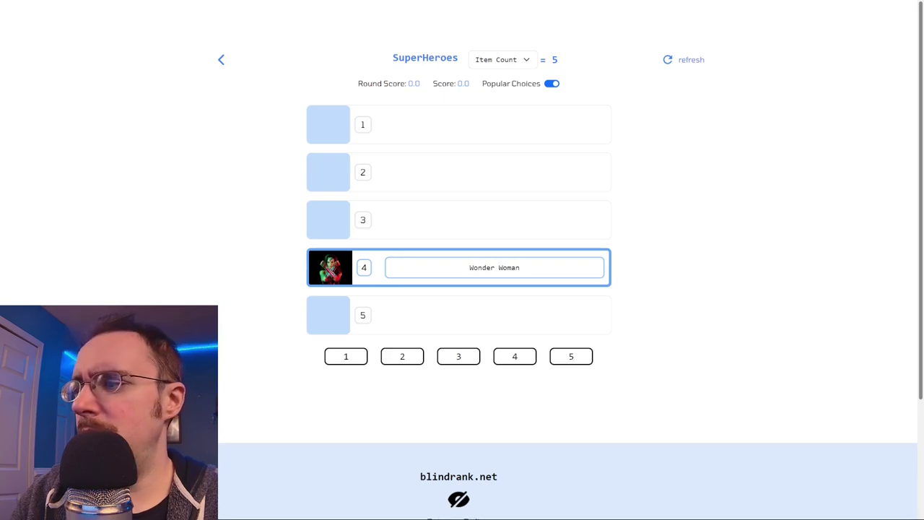
mouse_move(240, 251)
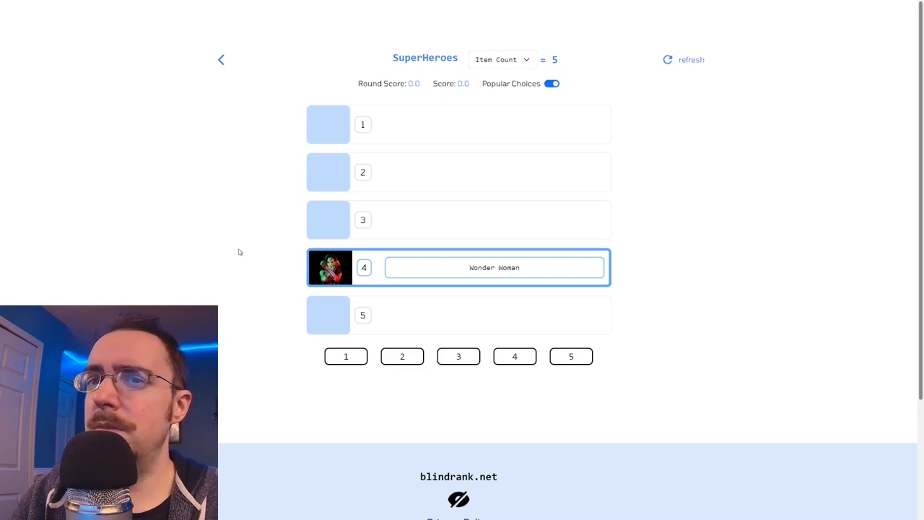
mouse_move(269, 249)
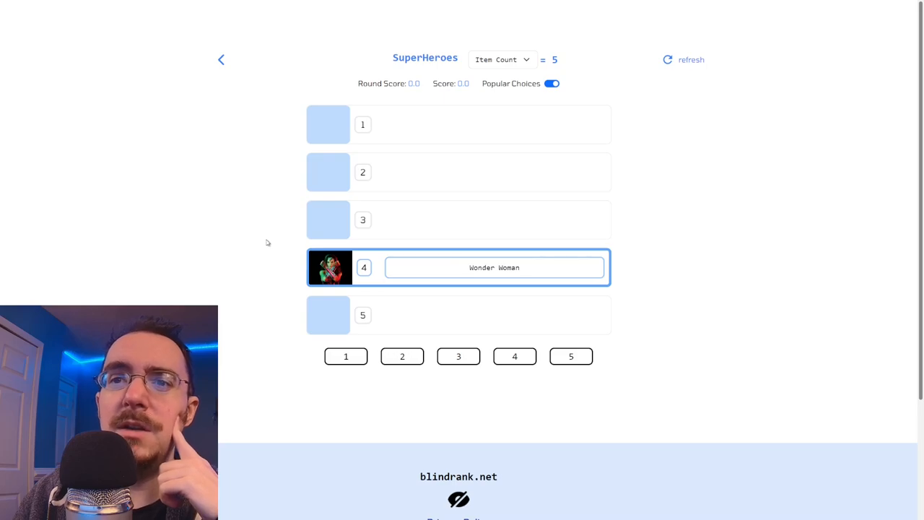
mouse_move(485, 415)
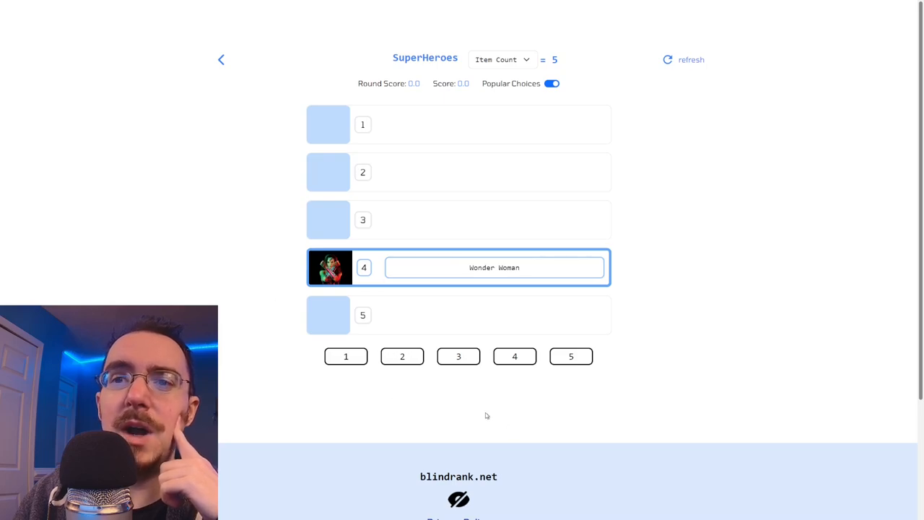
- Rank Wonder Woman third, Batman second and Batwoman fifth
left_click(514, 356)
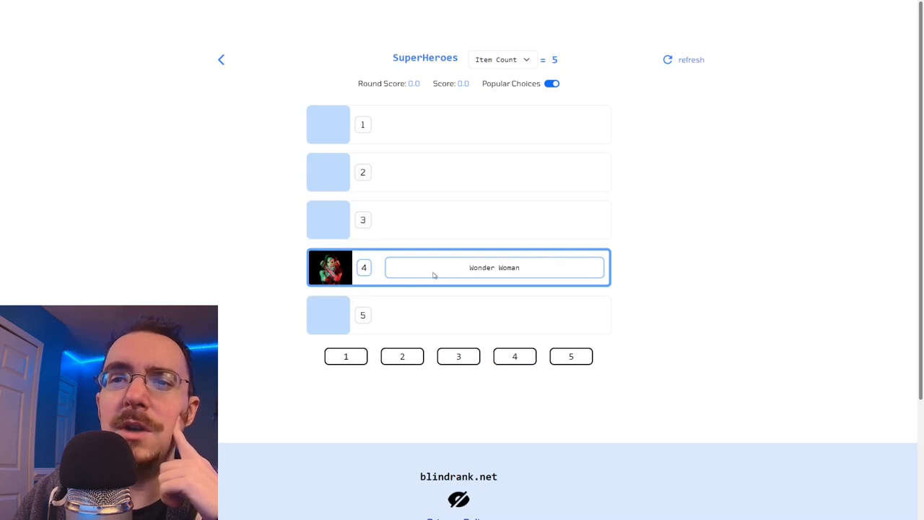
mouse_move(453, 278)
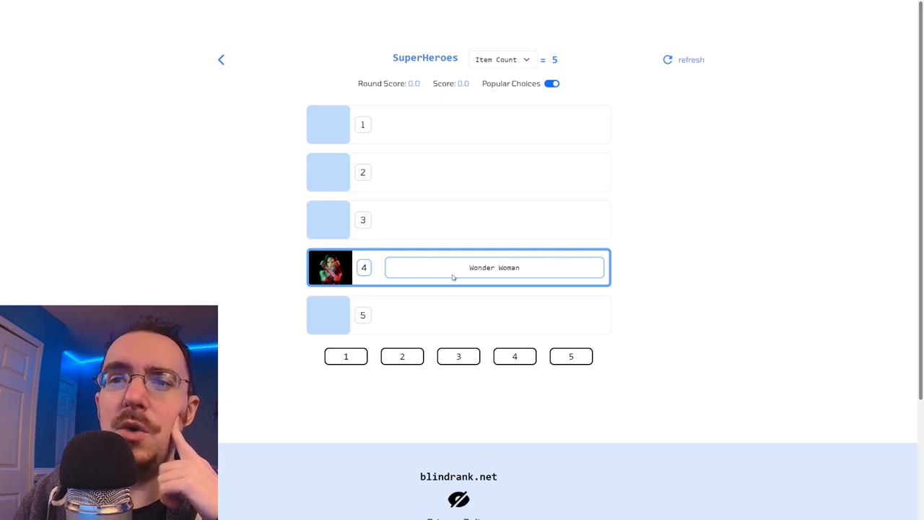
left_click(690, 59)
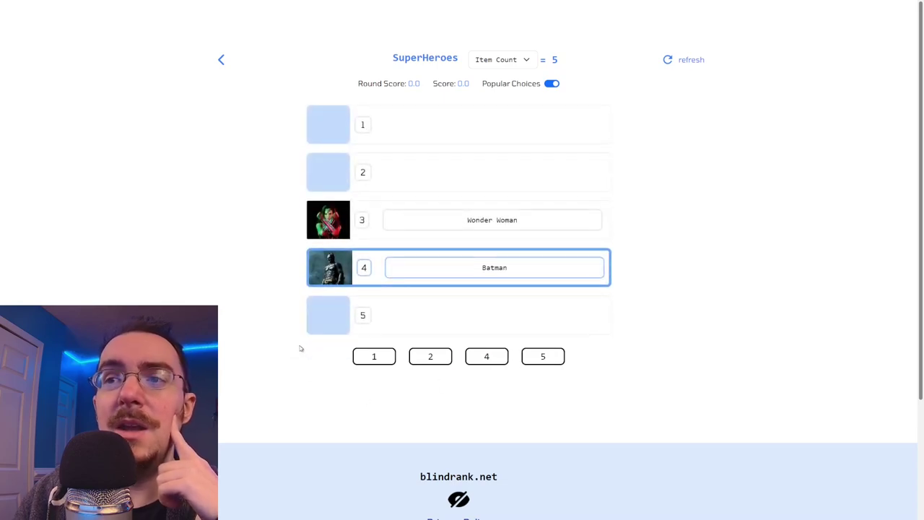
left_click(431, 356)
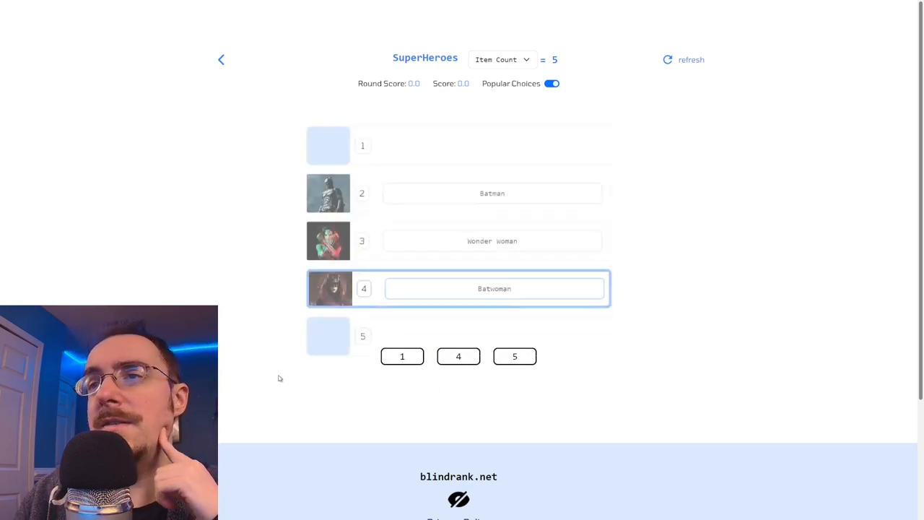
left_click(513, 356)
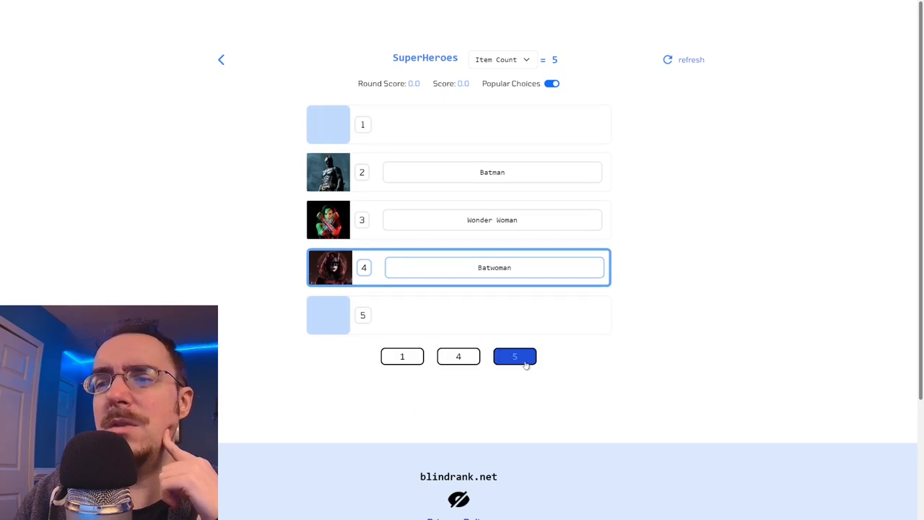
left_click(514, 356)
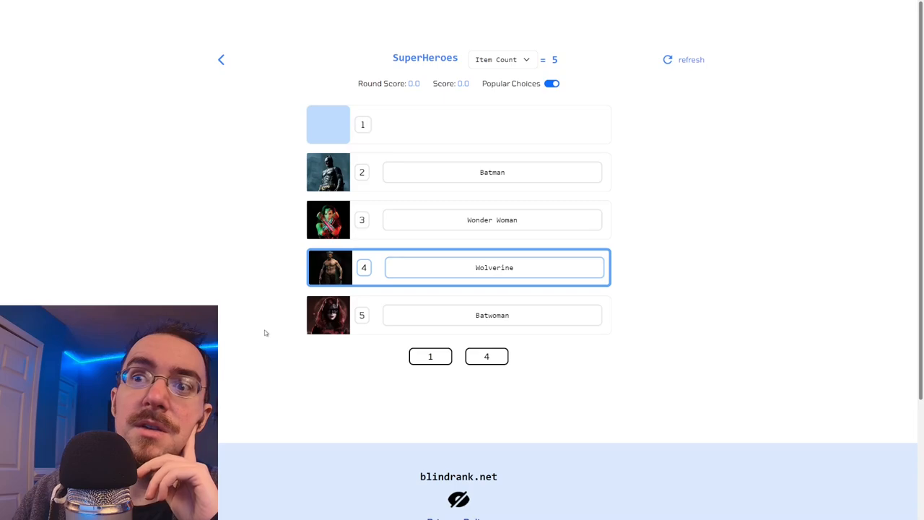
mouse_move(274, 344)
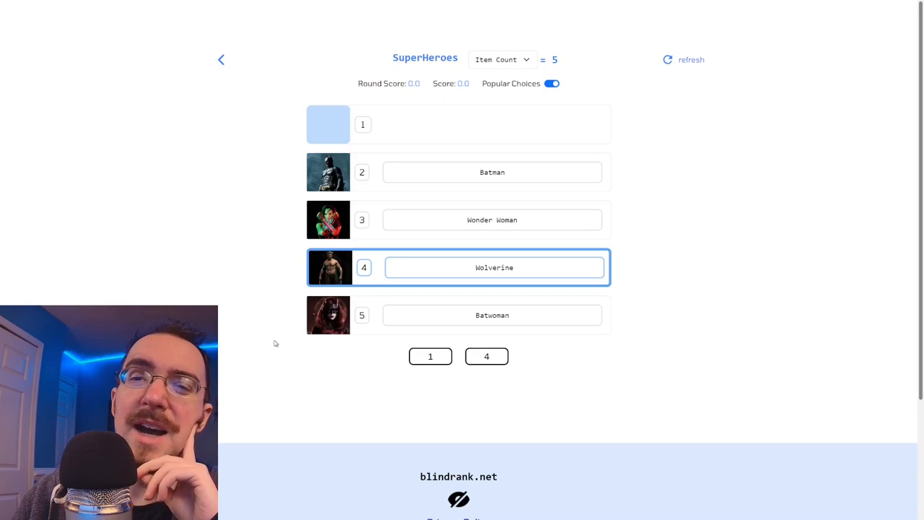
mouse_move(432, 392)
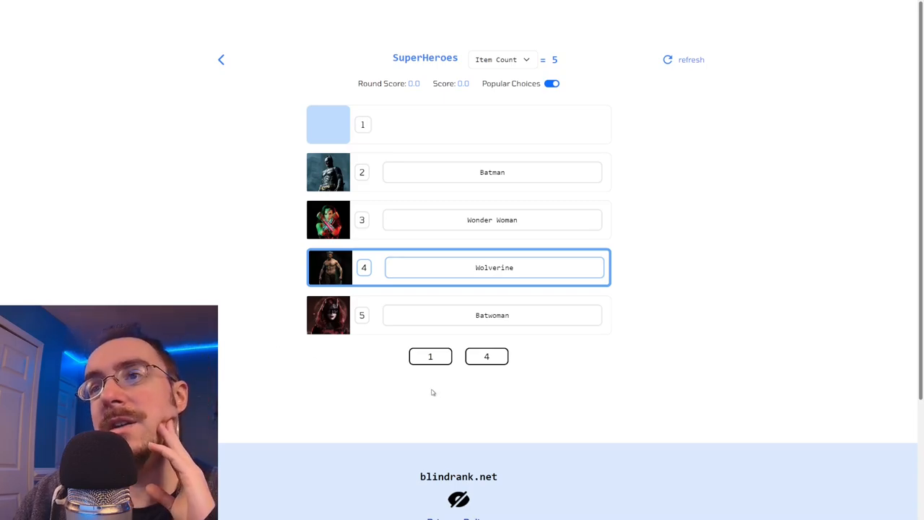
mouse_move(430, 392)
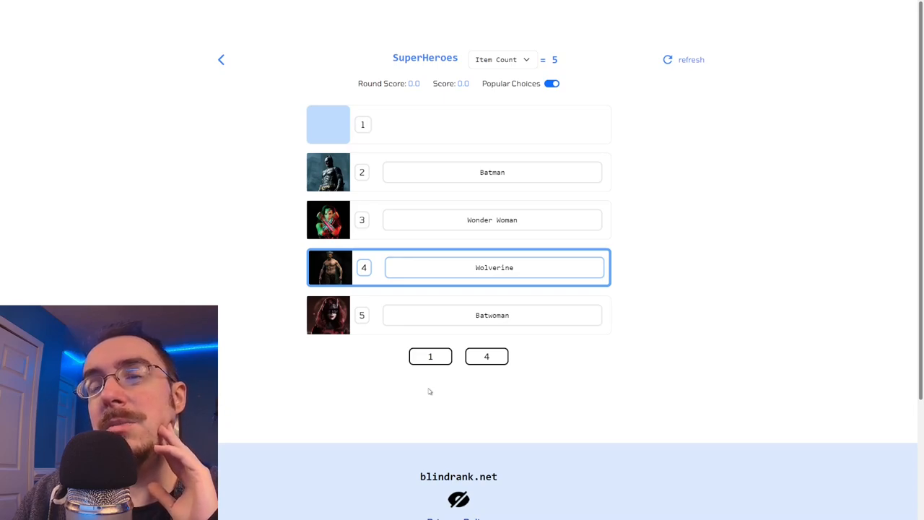
mouse_move(421, 388)
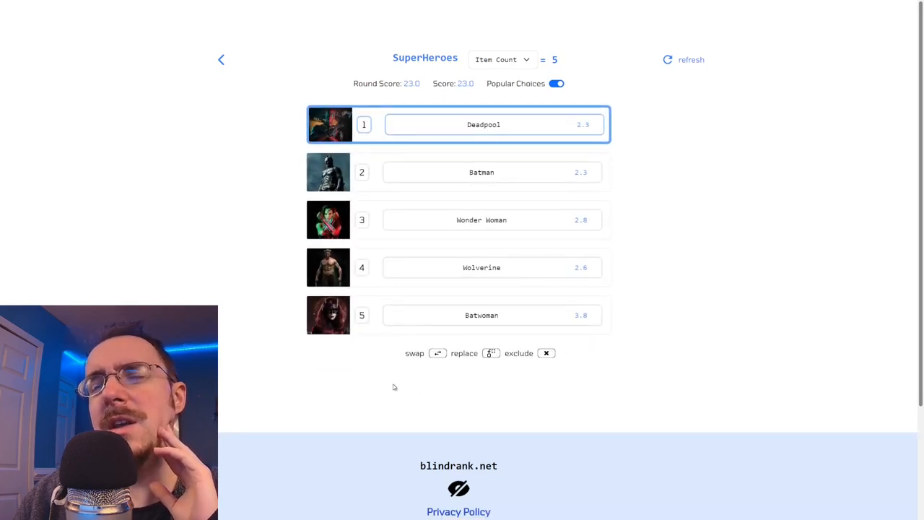
mouse_move(390, 389)
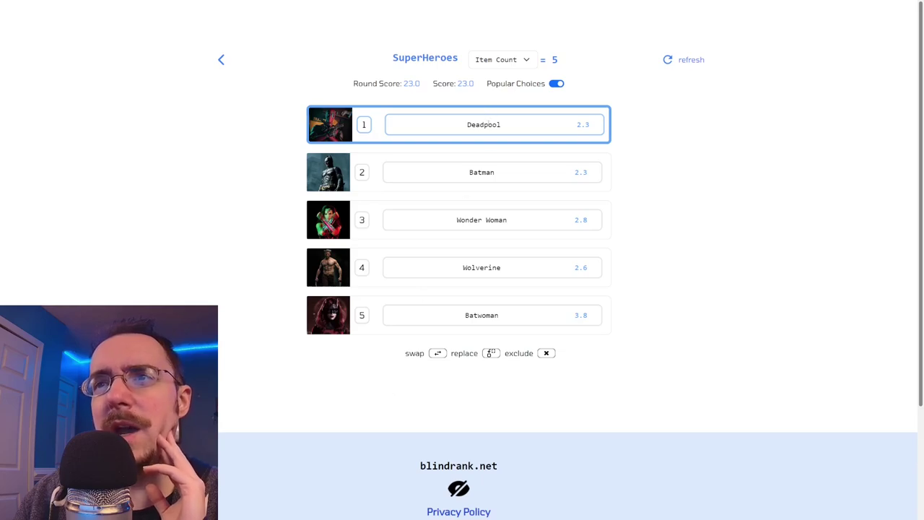
mouse_move(619, 239)
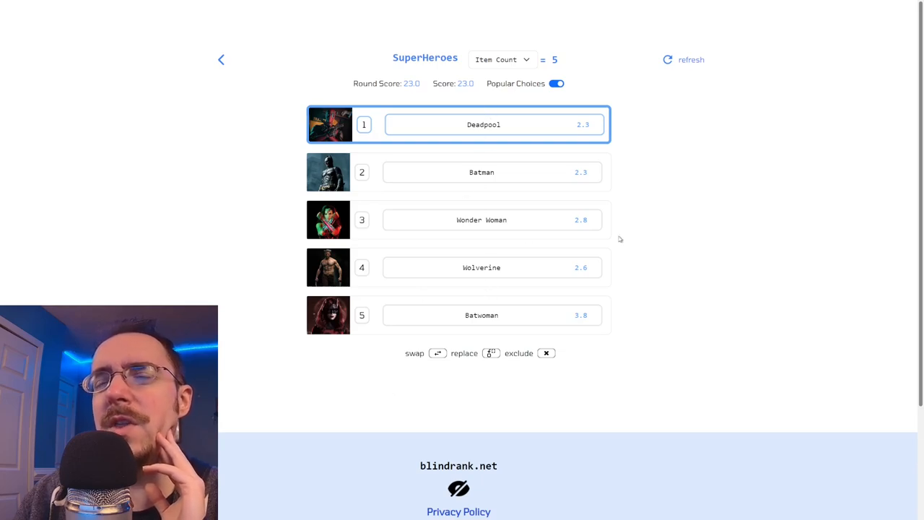
mouse_move(651, 172)
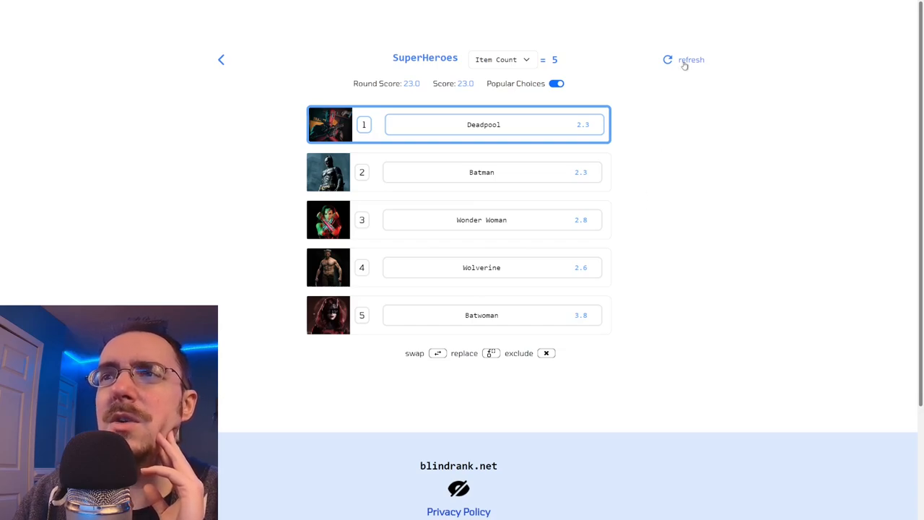
- Start a new SuperHeroes round, ranking Black Widow fourth, Scarlet Witch third, Daredevil second
left_click(667, 60)
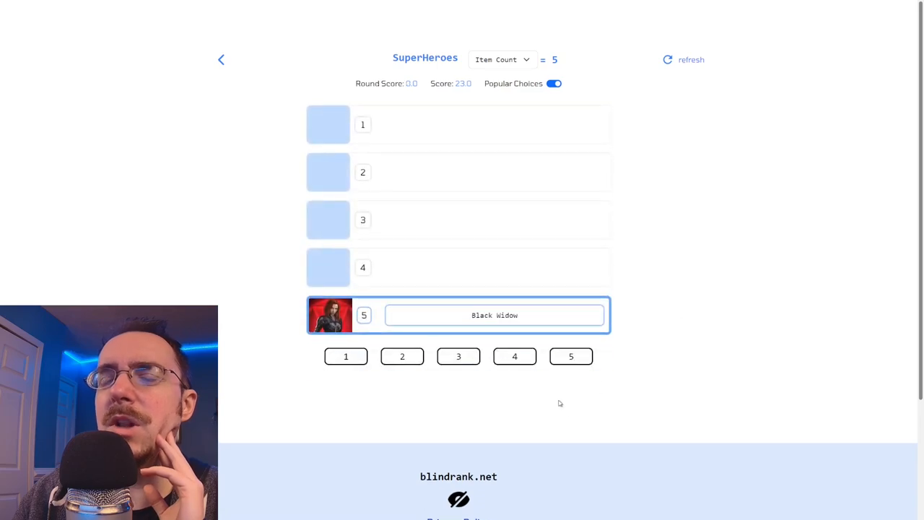
mouse_move(550, 395)
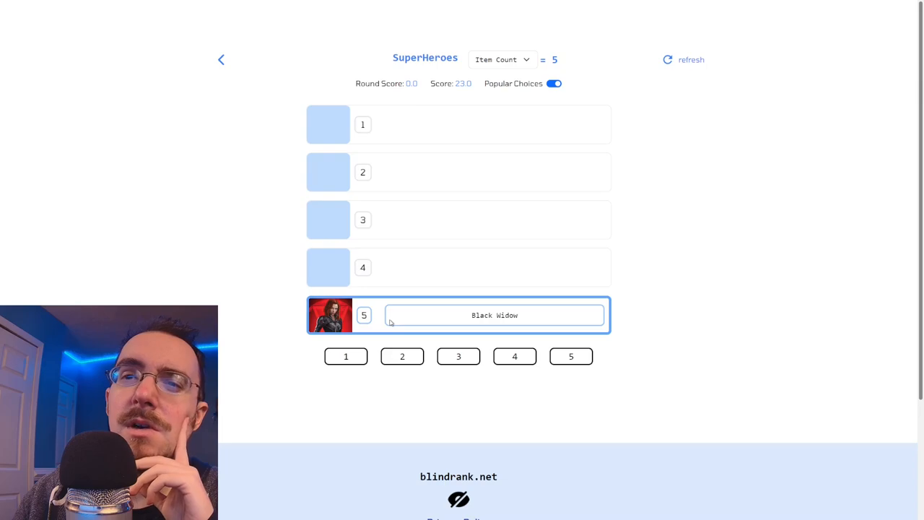
left_click(514, 356)
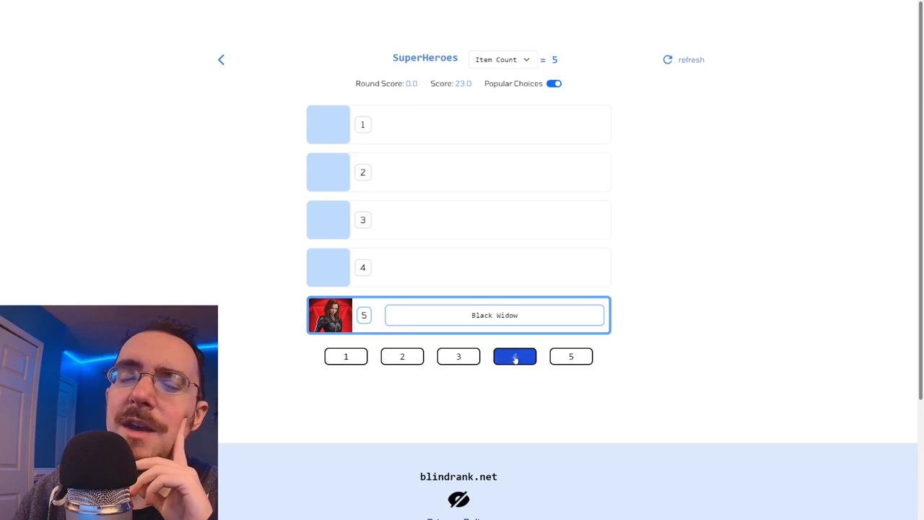
left_click(515, 356)
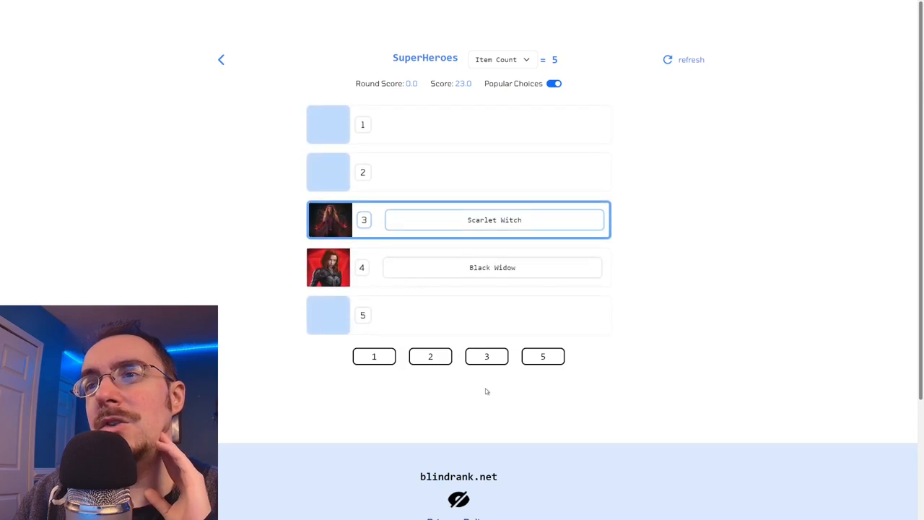
left_click(486, 356)
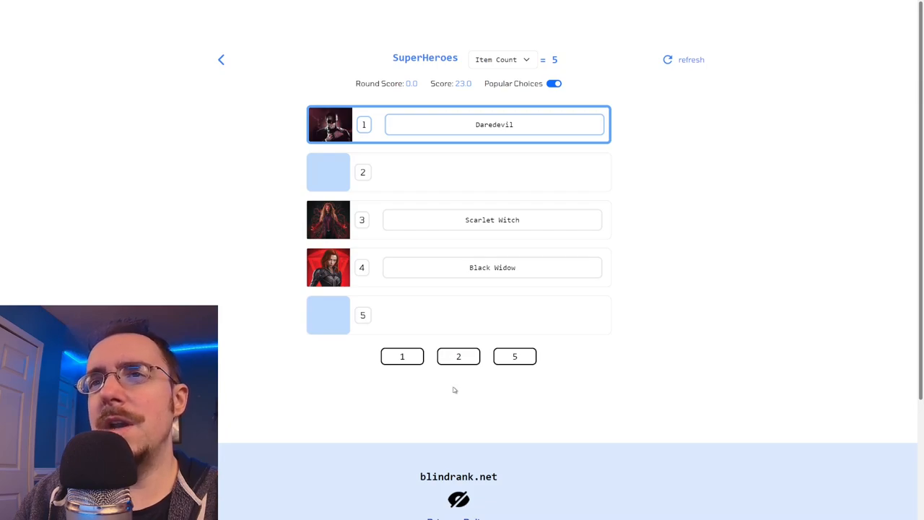
mouse_move(472, 347)
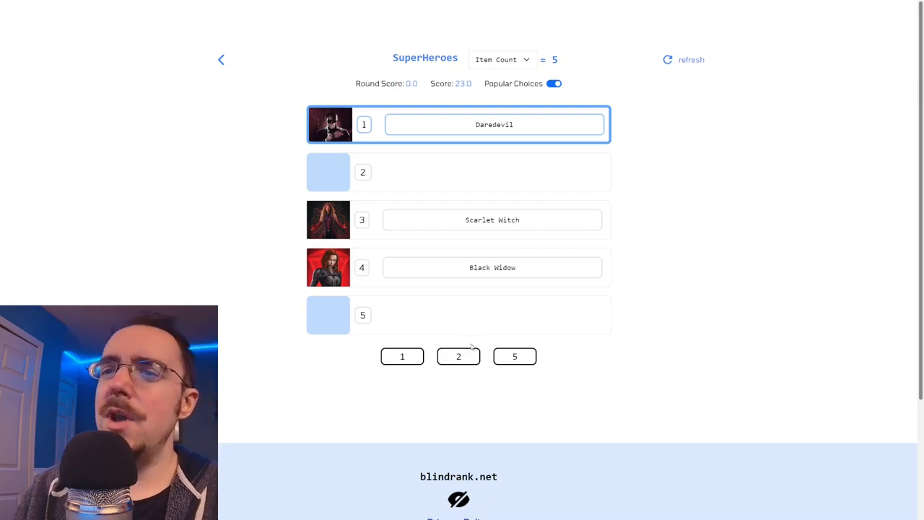
left_click(458, 356)
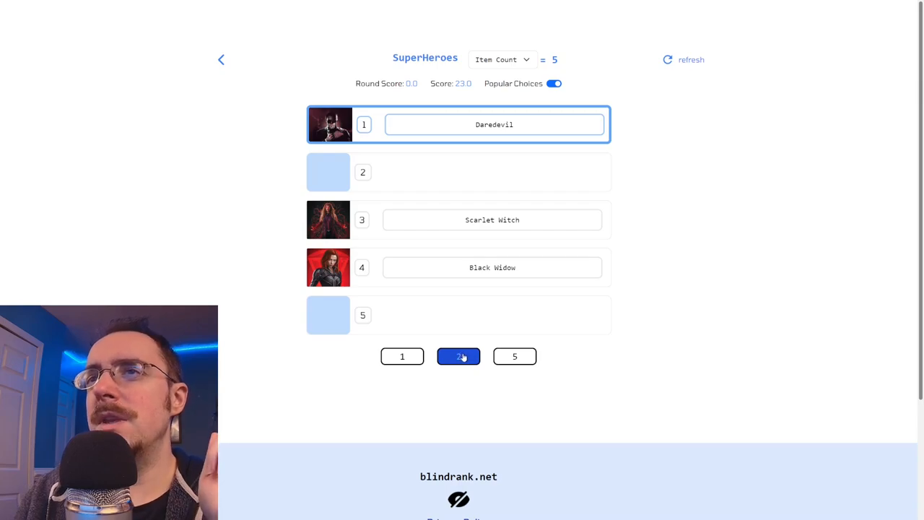
- Place Wolverine first, leaving Deadpool fifth and a 3.9 round score
left_click(457, 356)
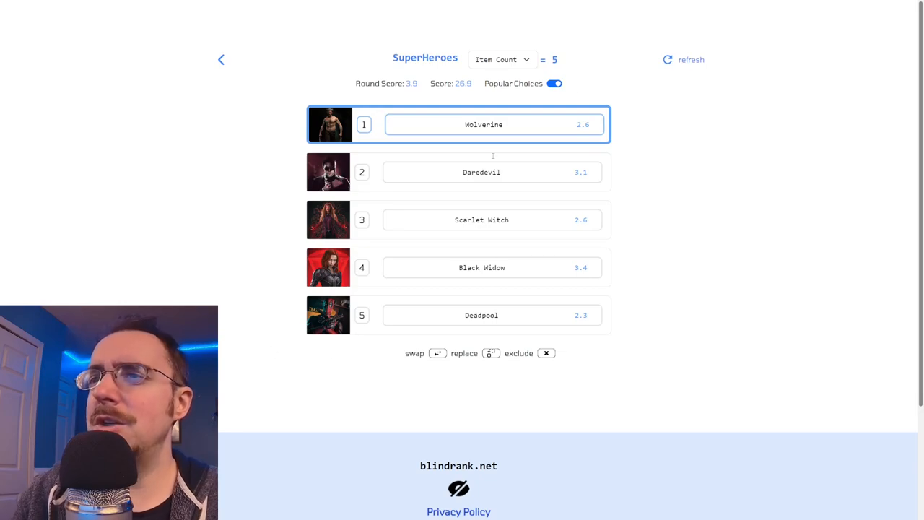
mouse_move(540, 339)
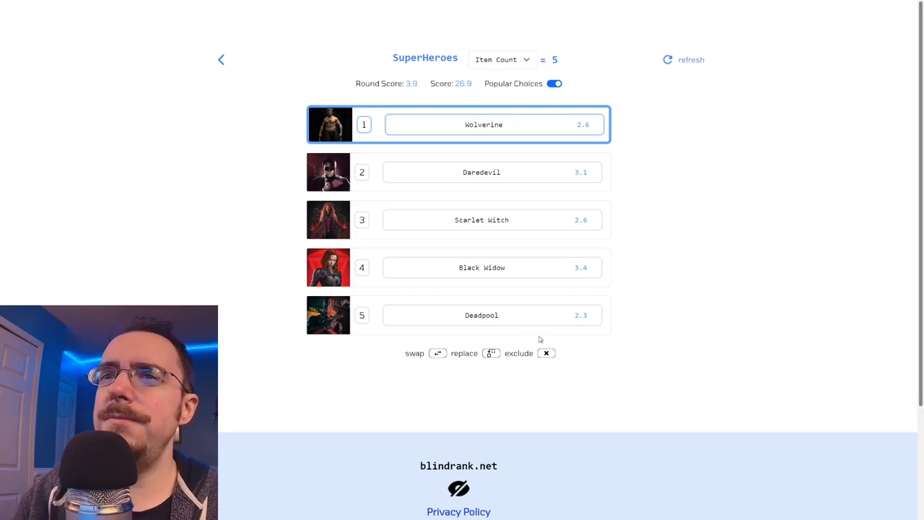
mouse_move(554, 83)
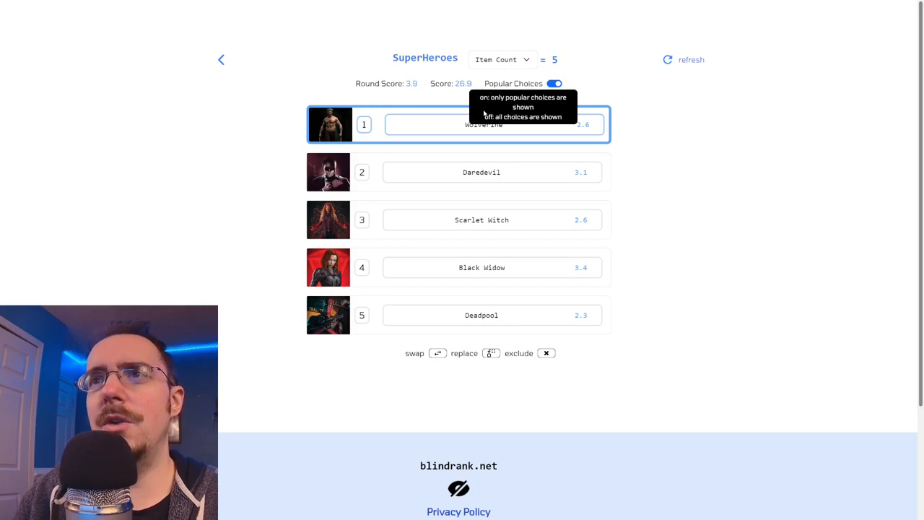
mouse_move(646, 178)
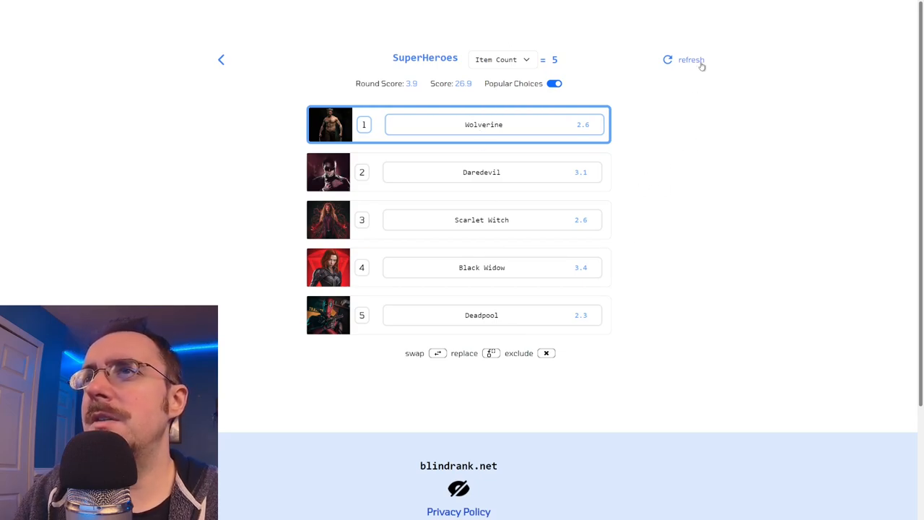
- Refresh and rank Black Widow fourth, Spider-Man first, Shazam third, Doctor Strange second
left_click(691, 59)
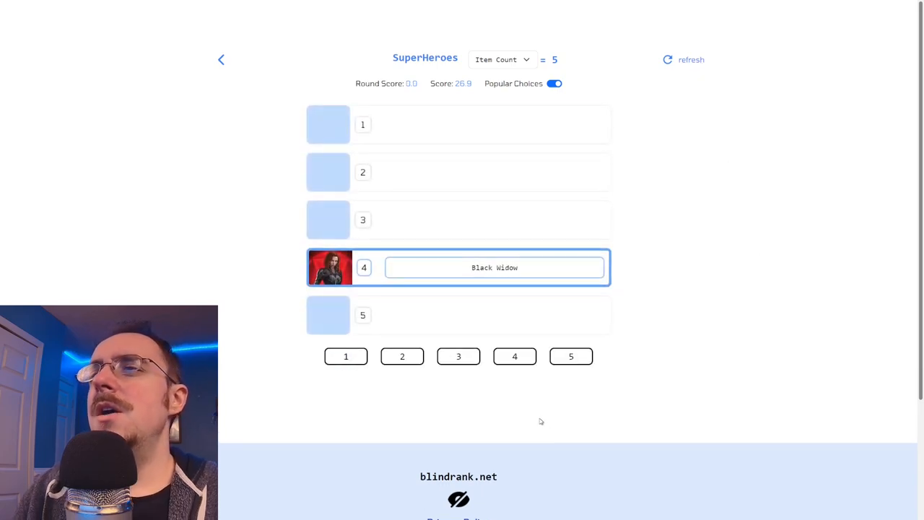
mouse_move(522, 398)
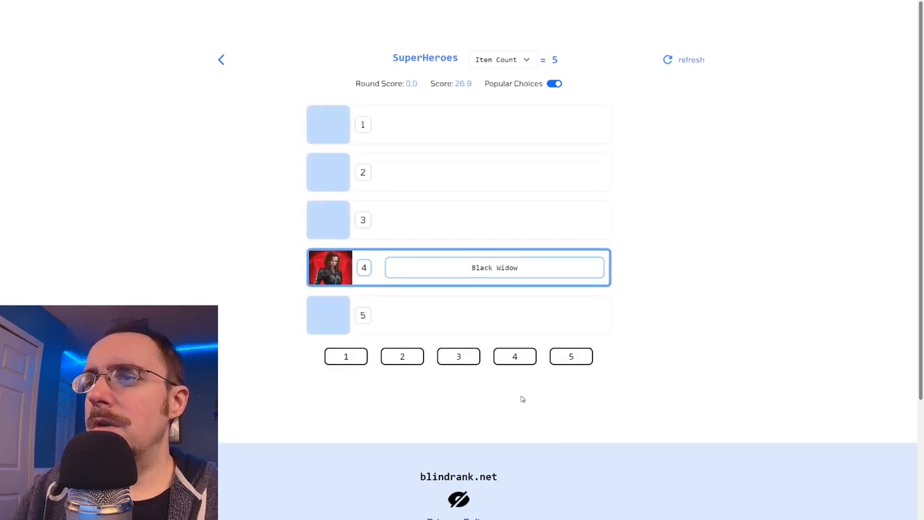
left_click(514, 356)
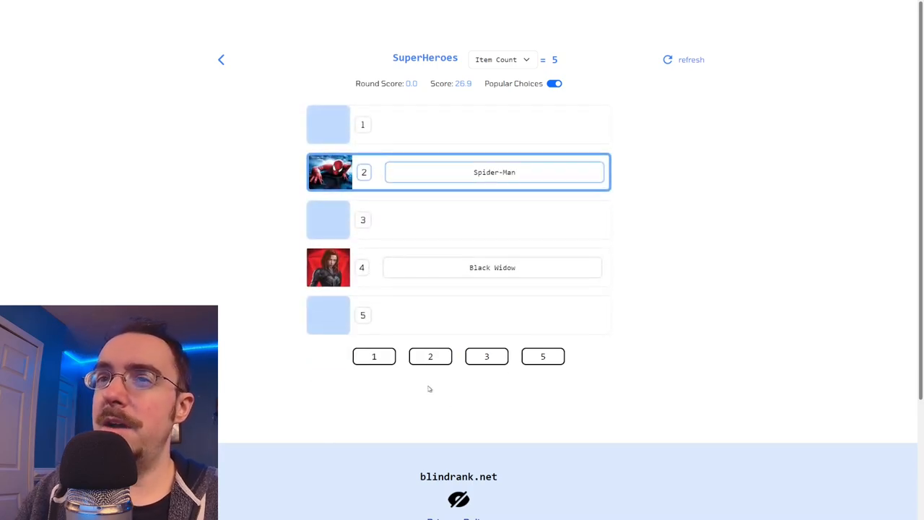
left_click(373, 356)
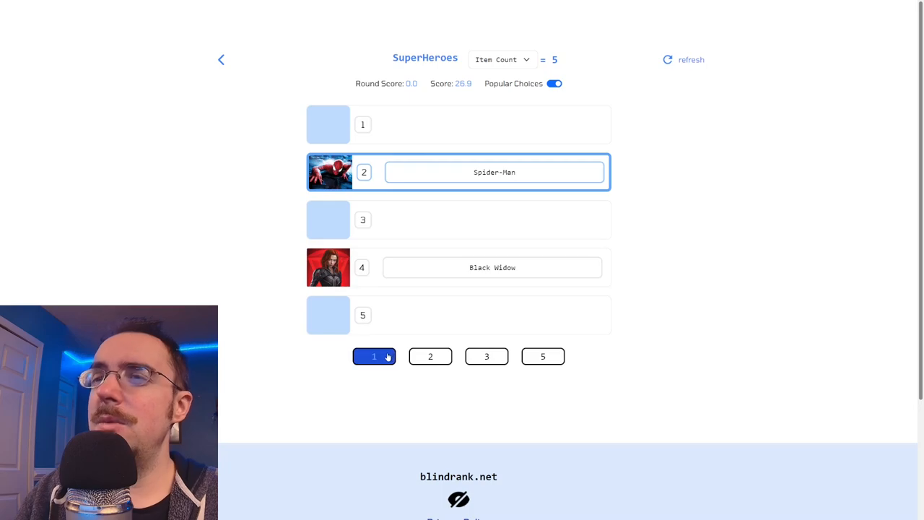
left_click(374, 356)
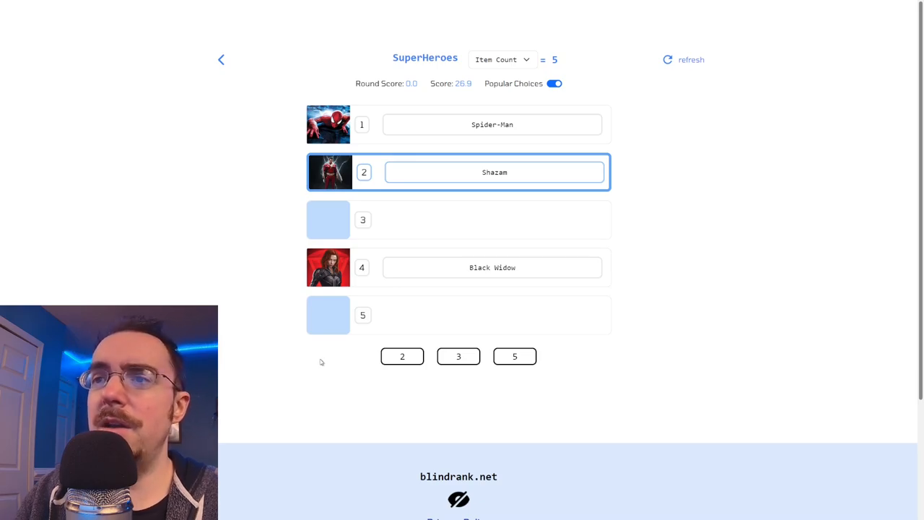
mouse_move(330, 361)
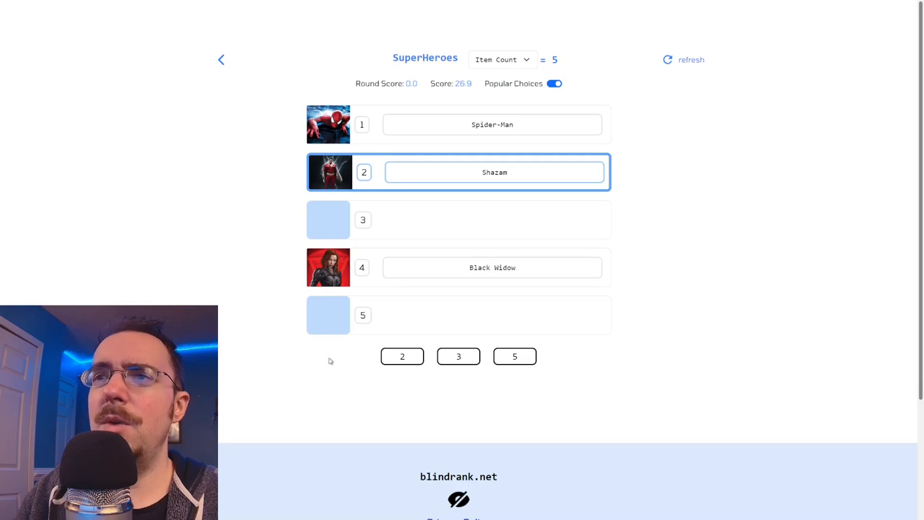
left_click(457, 356)
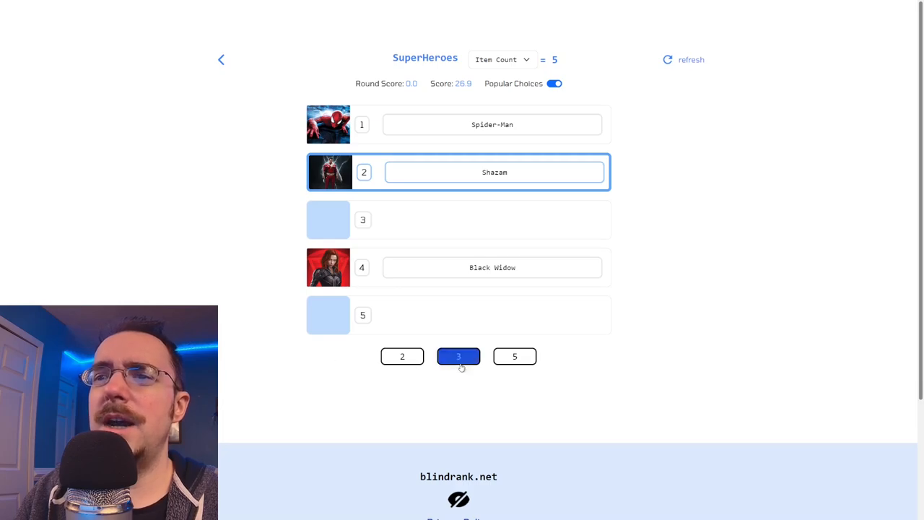
left_click(515, 356)
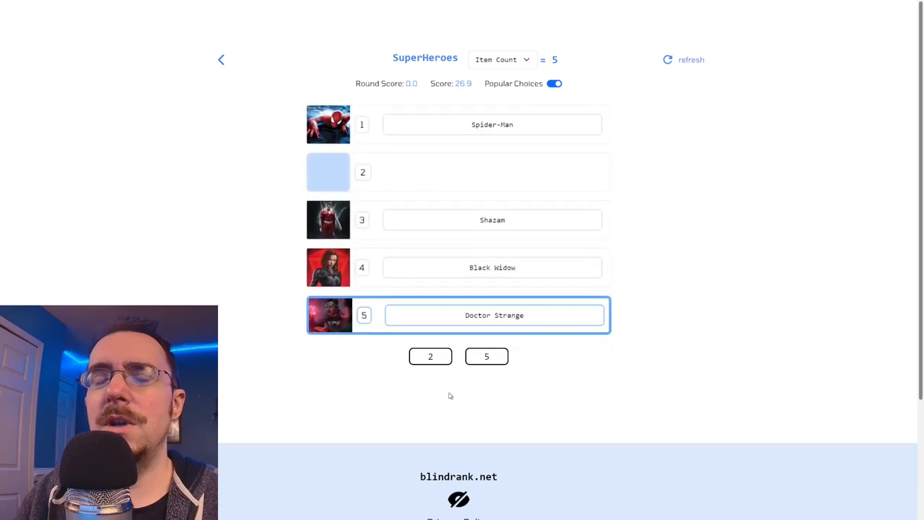
mouse_move(438, 372)
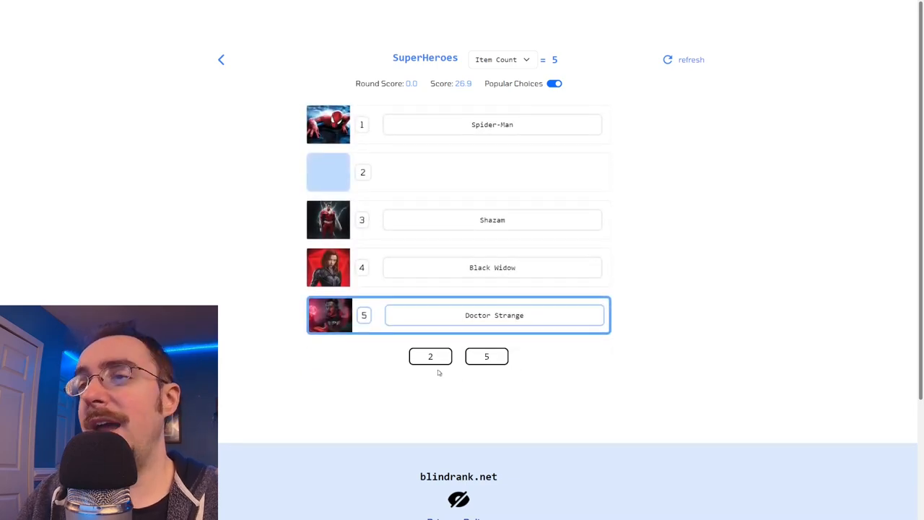
left_click(430, 355)
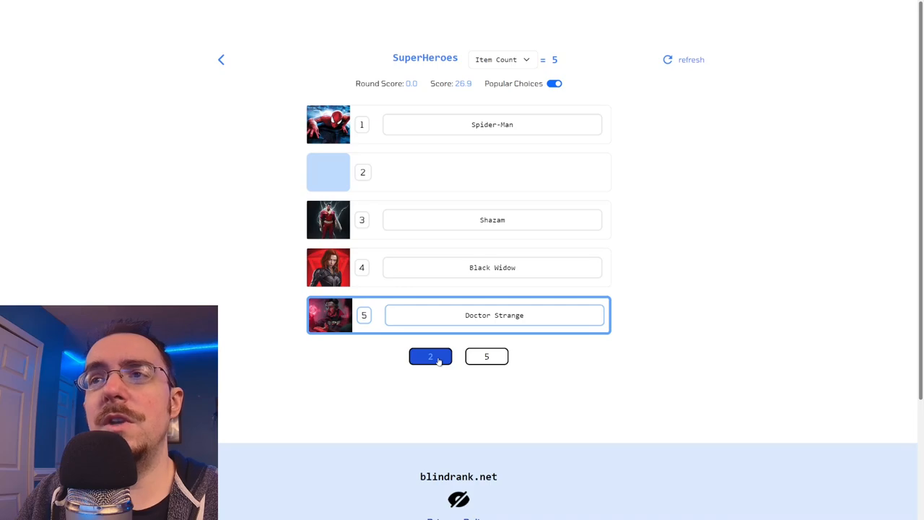
left_click(430, 356)
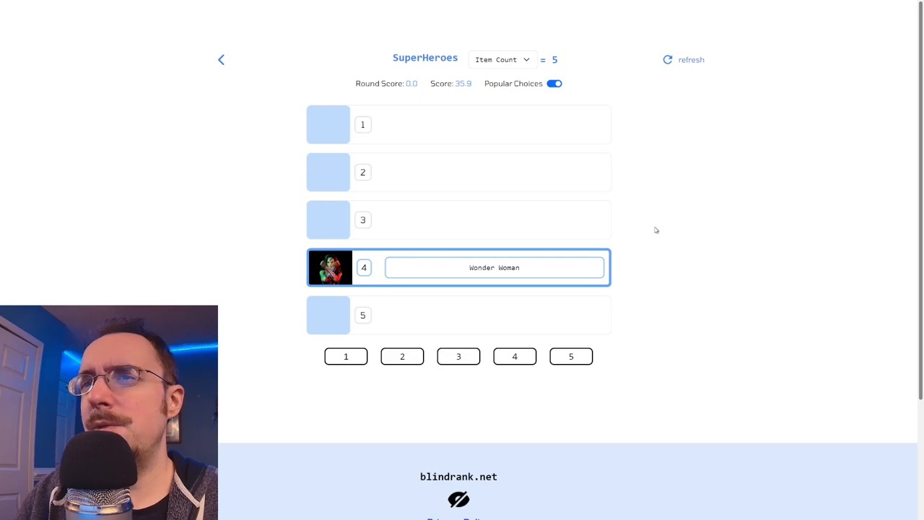
mouse_move(496, 421)
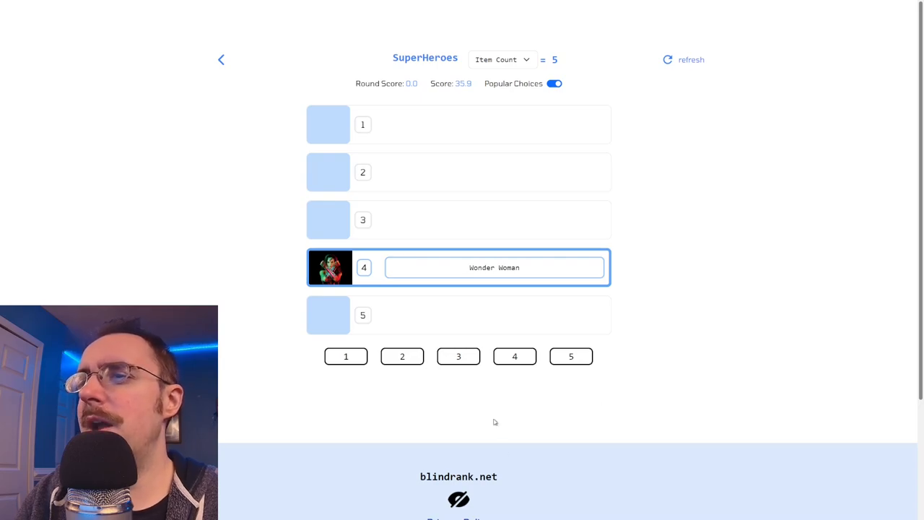
- Rank Wonder Woman third and Hulk fourth, then place Batwoman
left_click(457, 356)
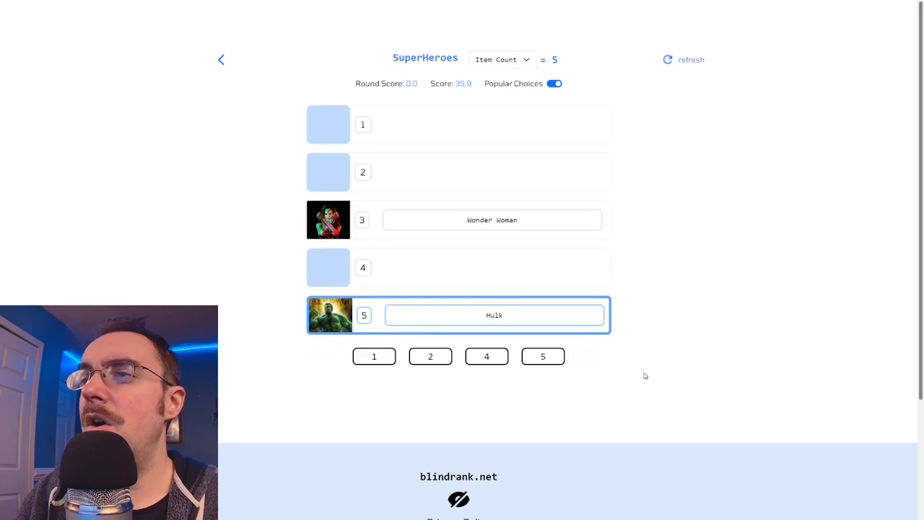
mouse_move(623, 382)
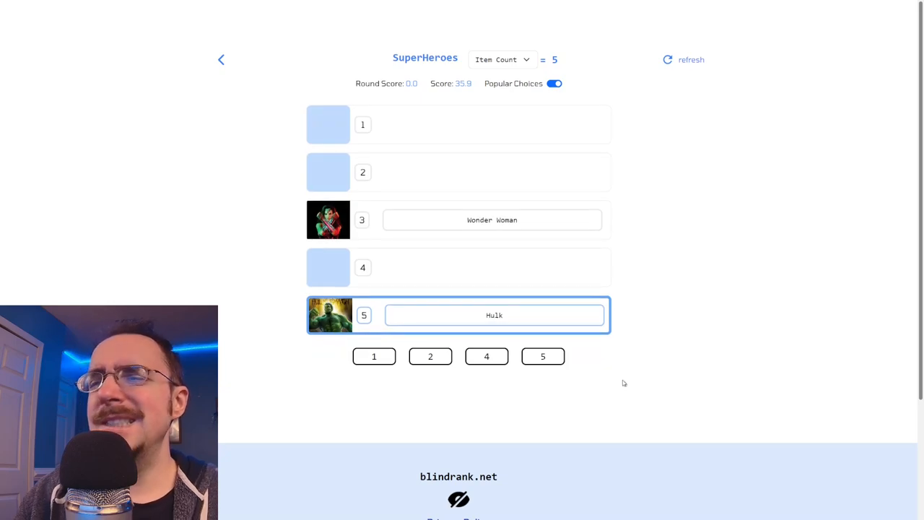
left_click(486, 355)
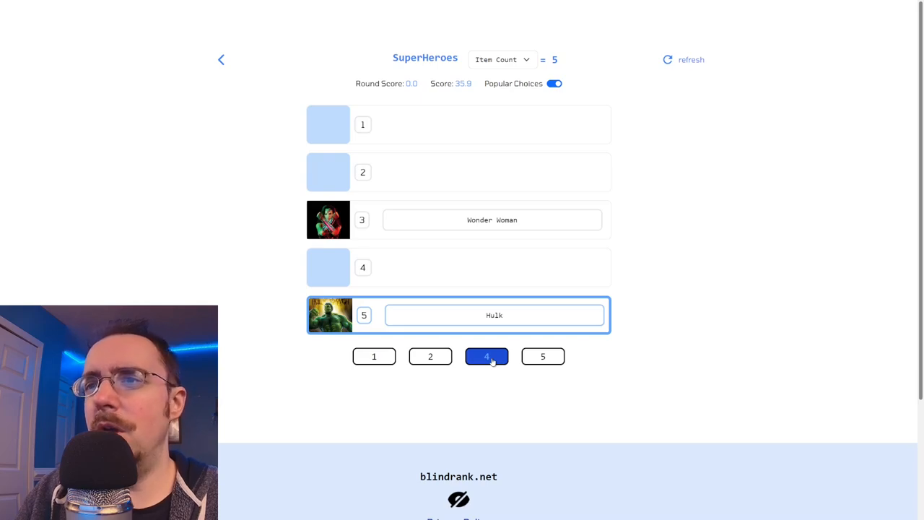
left_click(485, 356)
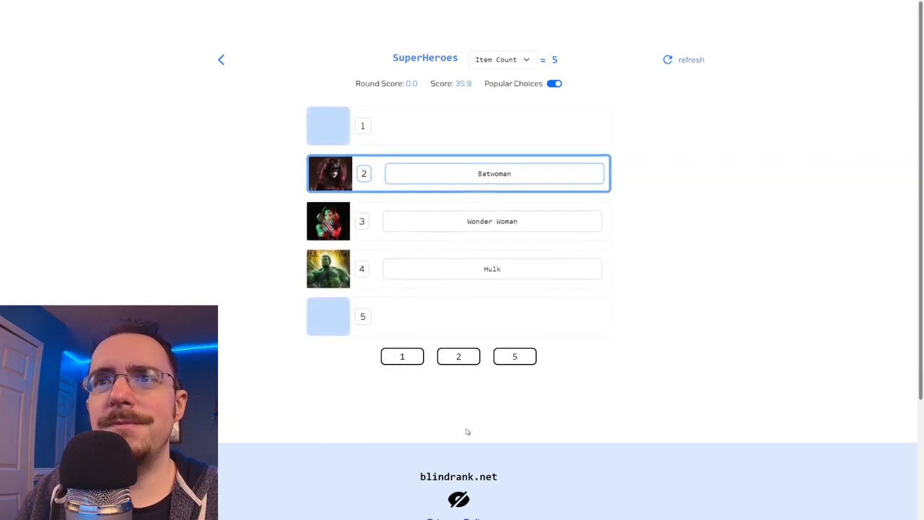
left_click(514, 356)
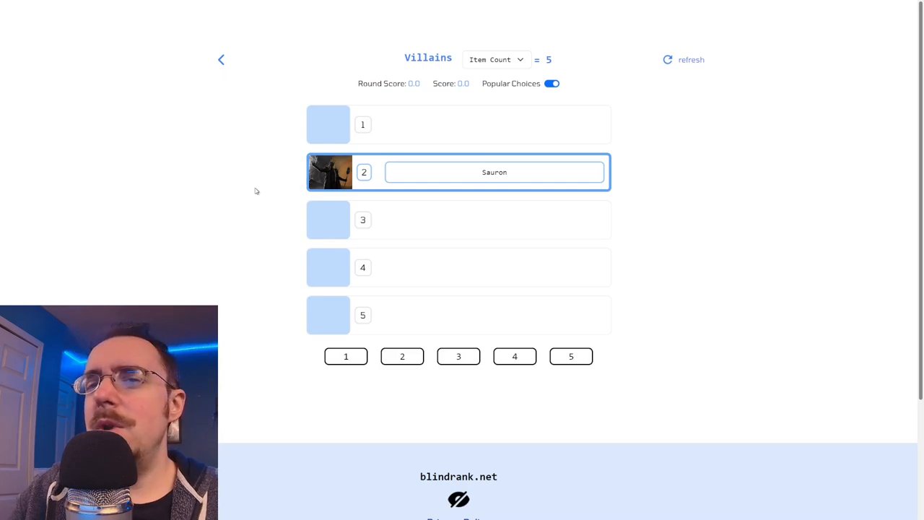
mouse_move(304, 177)
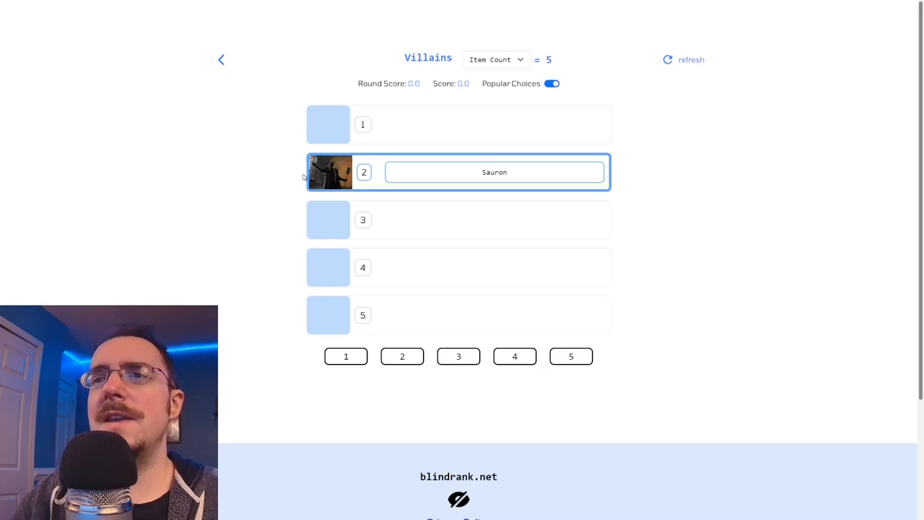
mouse_move(244, 127)
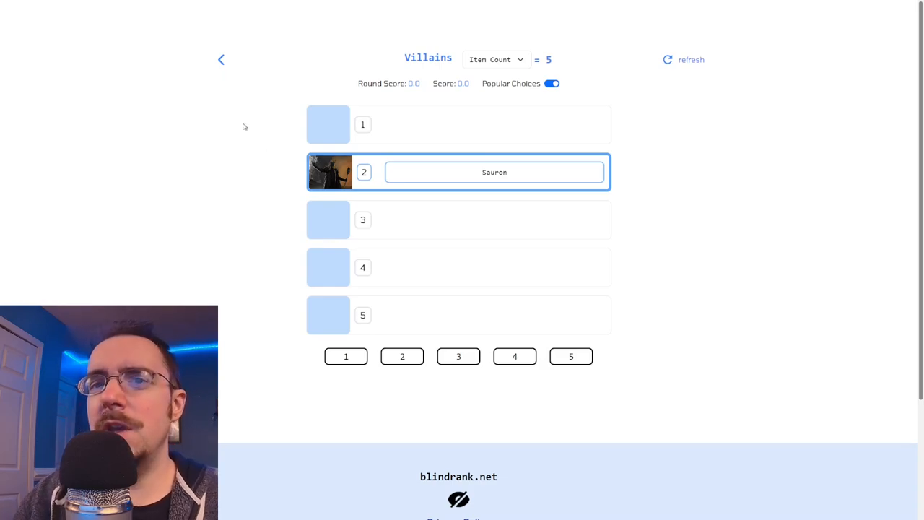
mouse_move(263, 229)
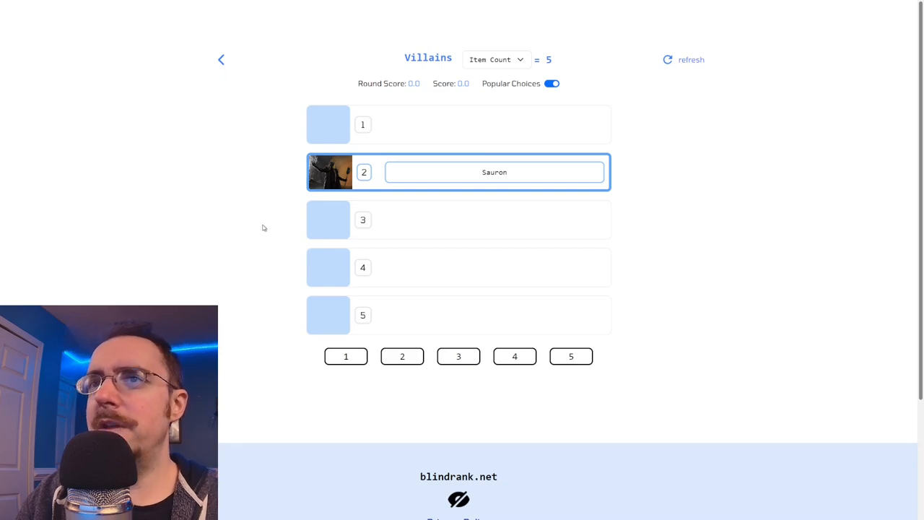
mouse_move(275, 227)
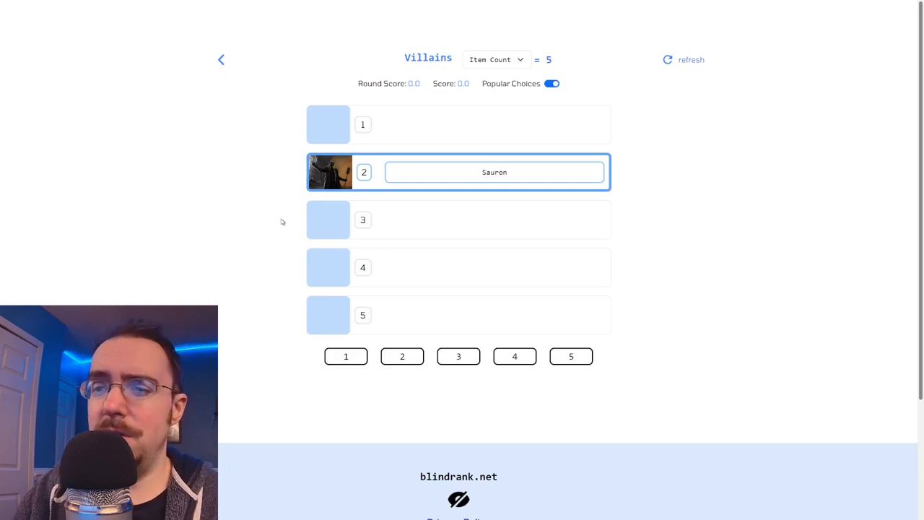
- Rank Sauron fourth and Voldemort fifth in the Villains round
left_click(514, 356)
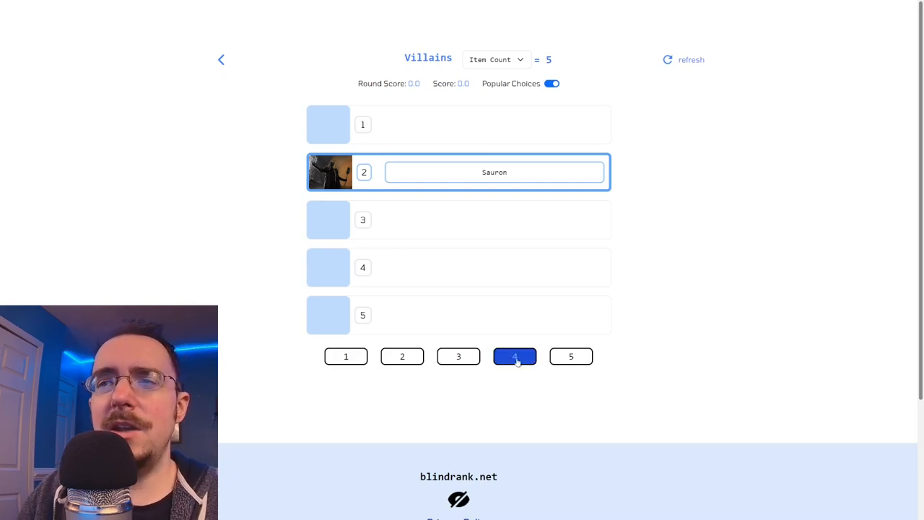
left_click(514, 356)
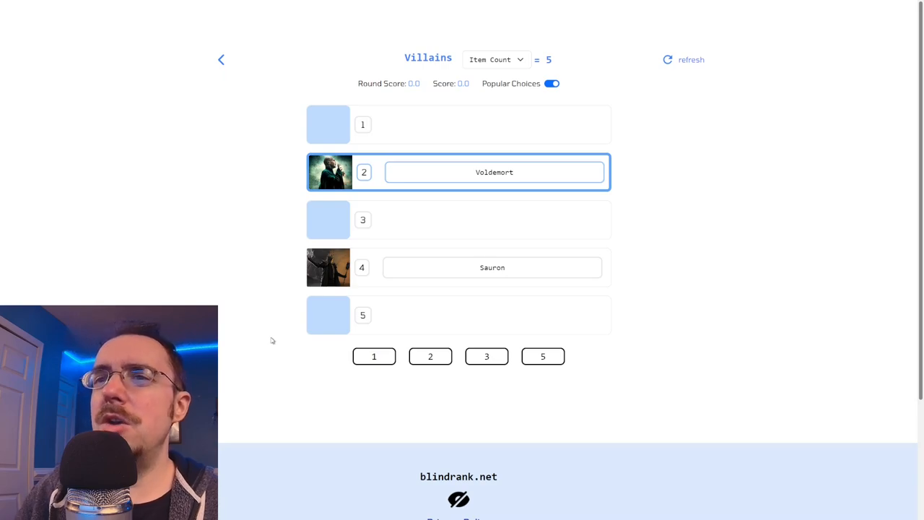
mouse_move(479, 459)
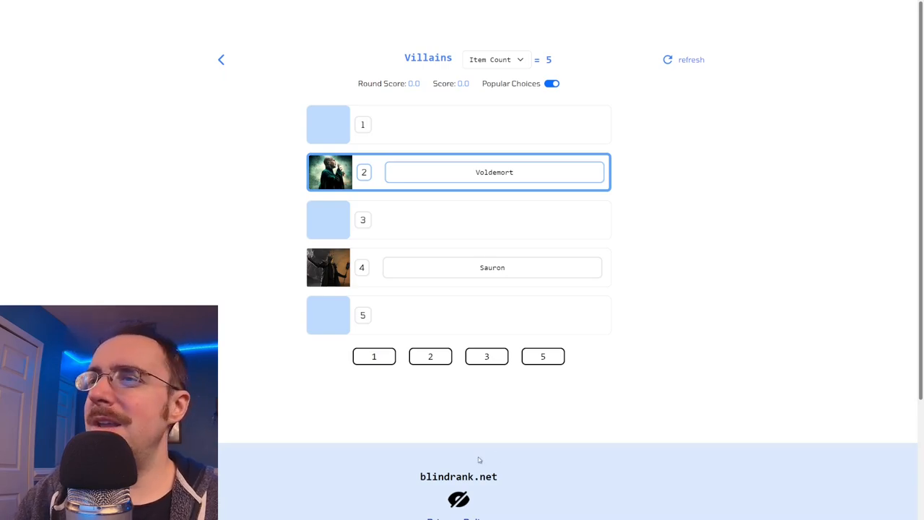
left_click(542, 356)
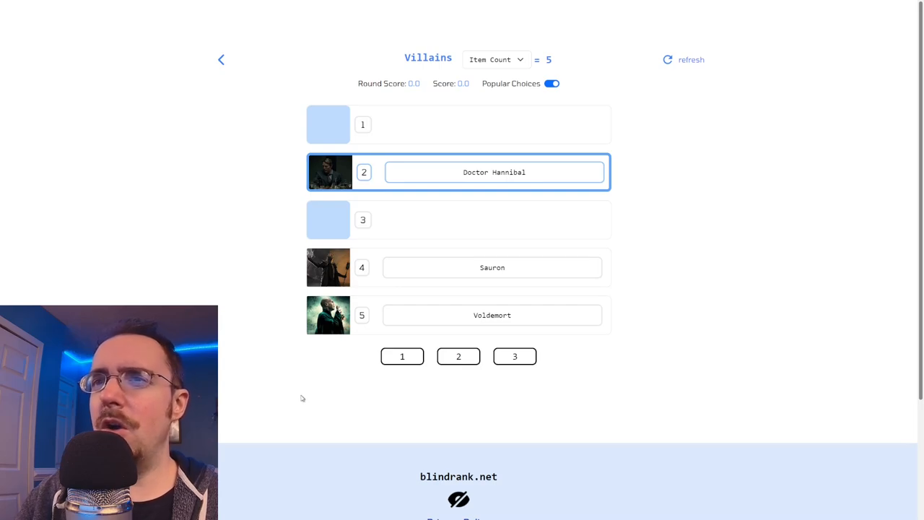
mouse_move(330, 394)
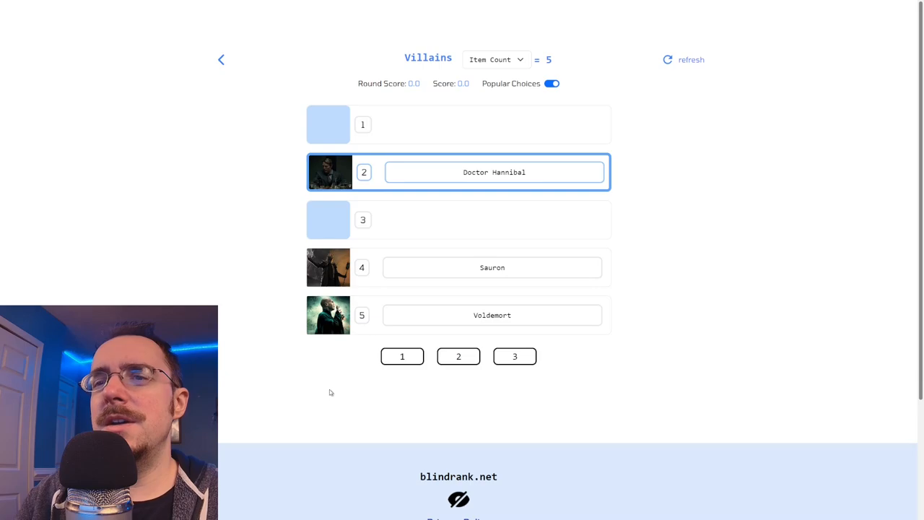
- Place Doctor Hannibal at rank 3 to finish the Villains round with a score of 7.7
left_click(514, 356)
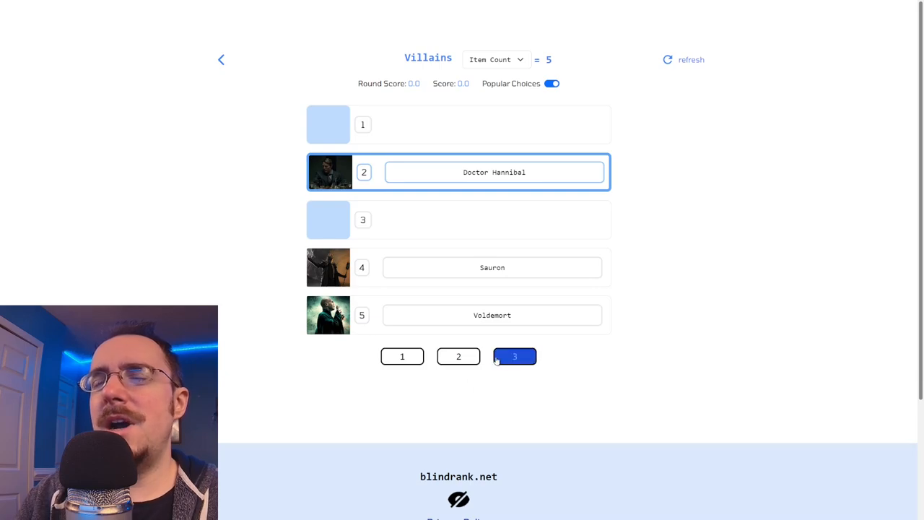
left_click(514, 356)
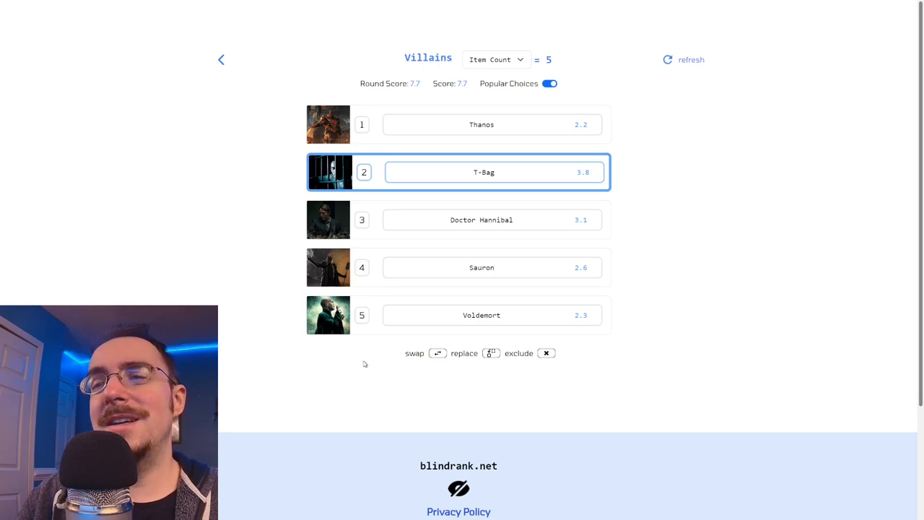
mouse_move(496, 185)
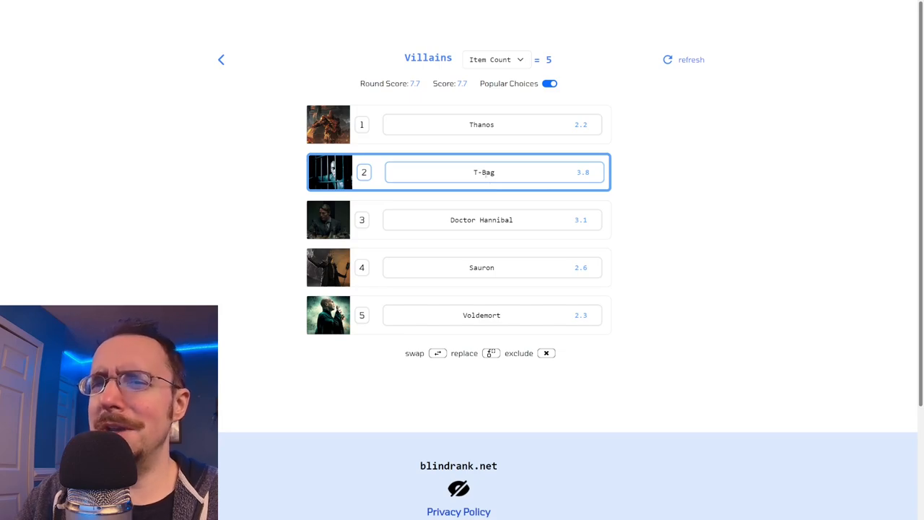
mouse_move(748, 142)
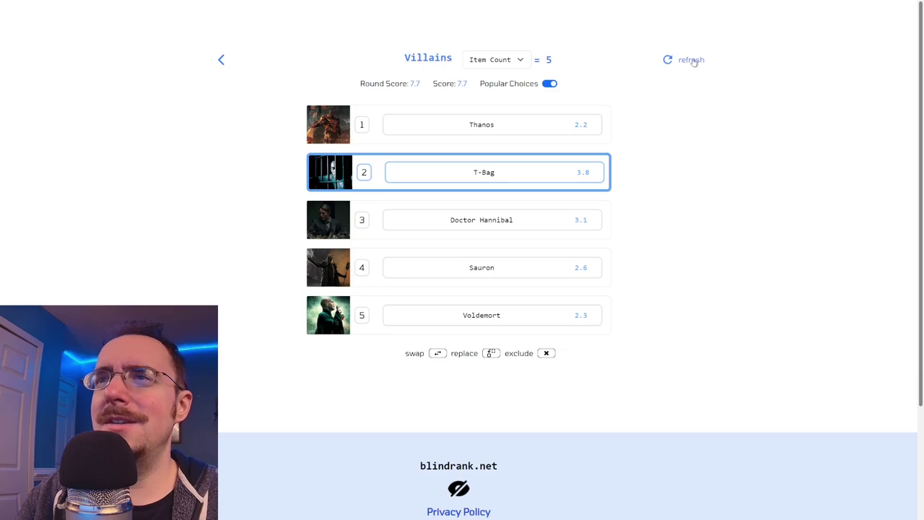
- Start a fresh Villains round, ranking Dexter fifth and Anton Chigurh third
left_click(690, 59)
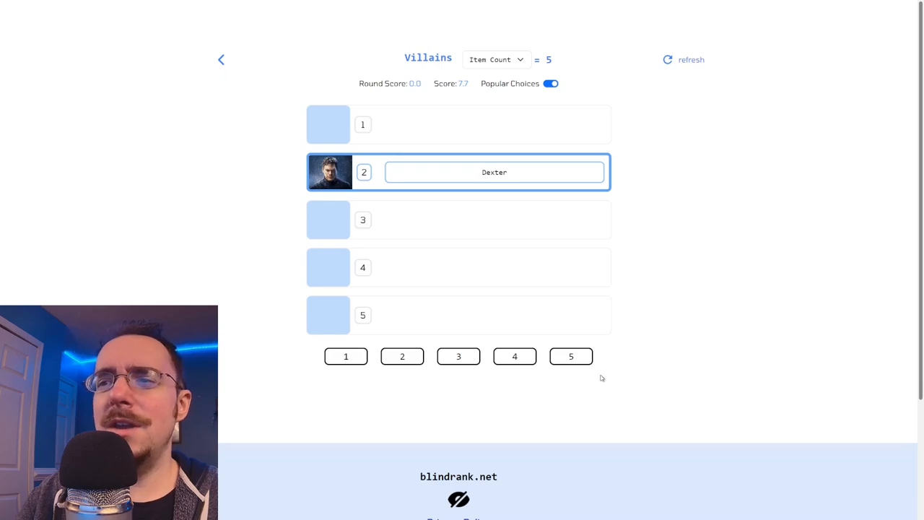
left_click(571, 356)
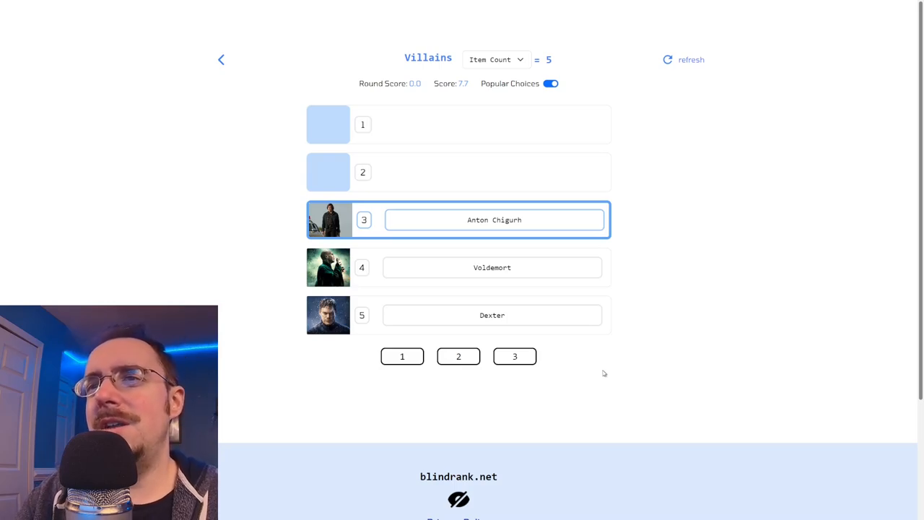
left_click(514, 356)
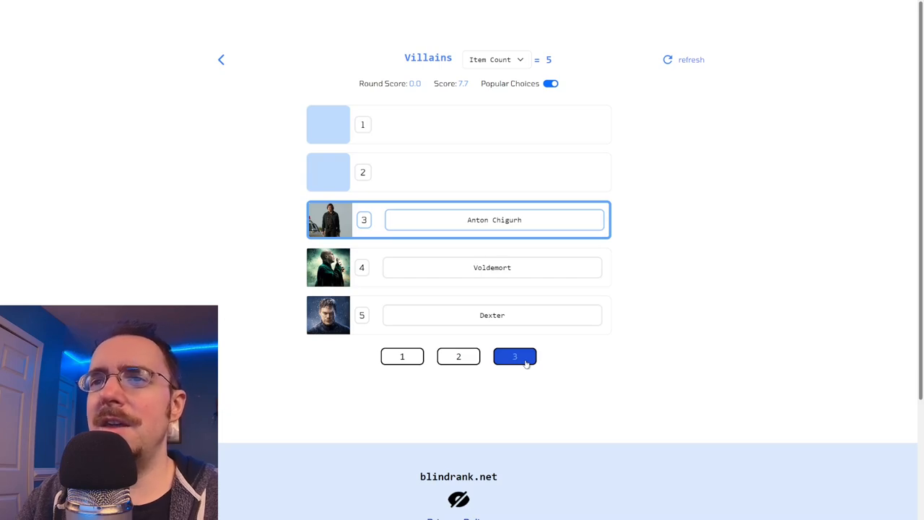
left_click(514, 356)
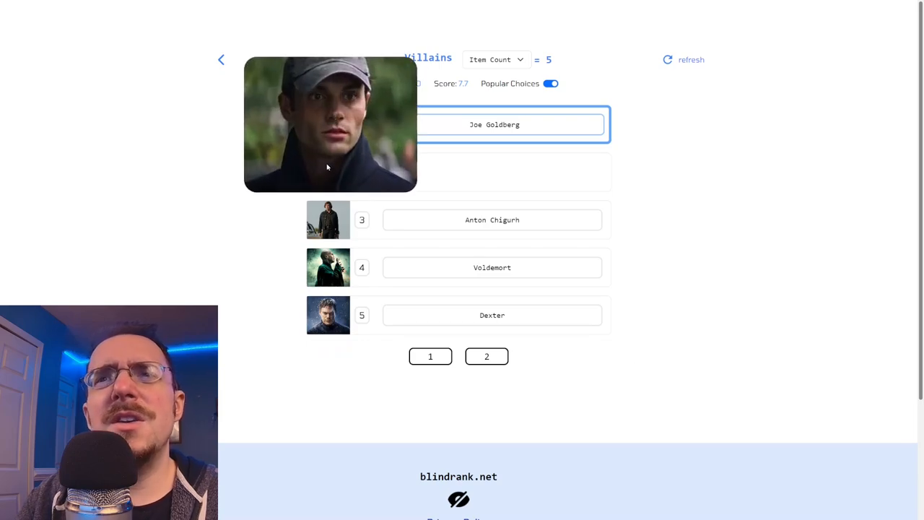
mouse_move(321, 157)
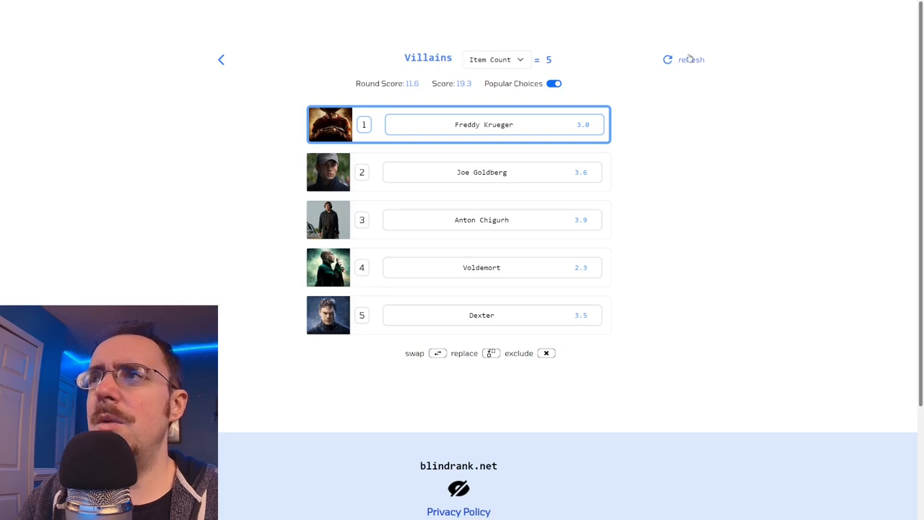
- Start a third Villains round, ranking Vecna second, Thanos first and Dexter fifth
left_click(666, 59)
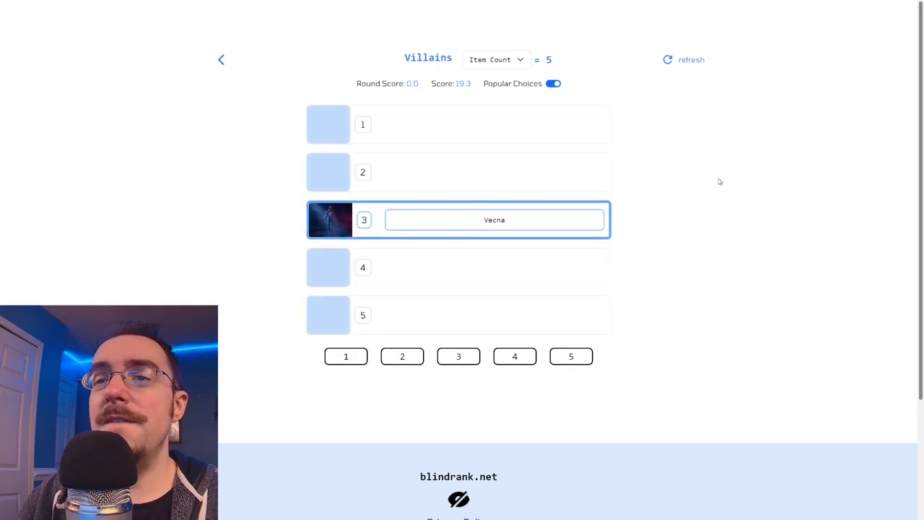
mouse_move(694, 160)
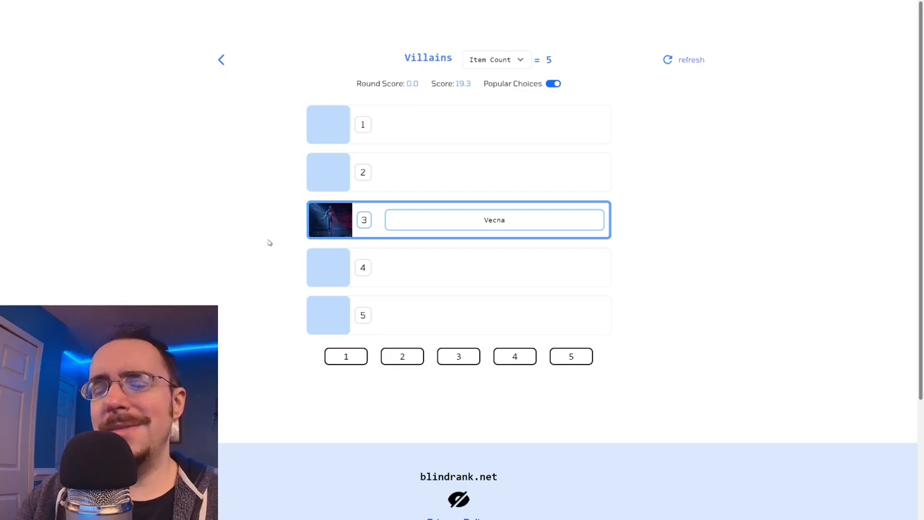
mouse_move(275, 236)
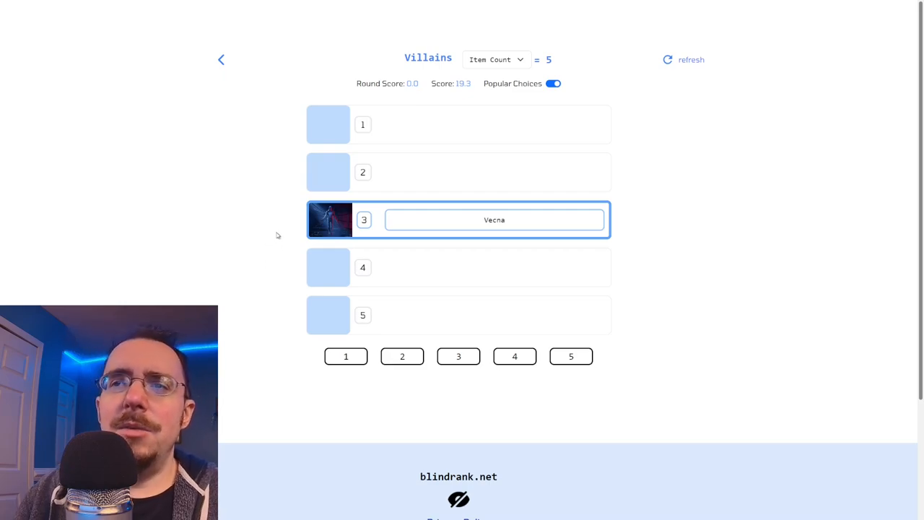
mouse_move(278, 232)
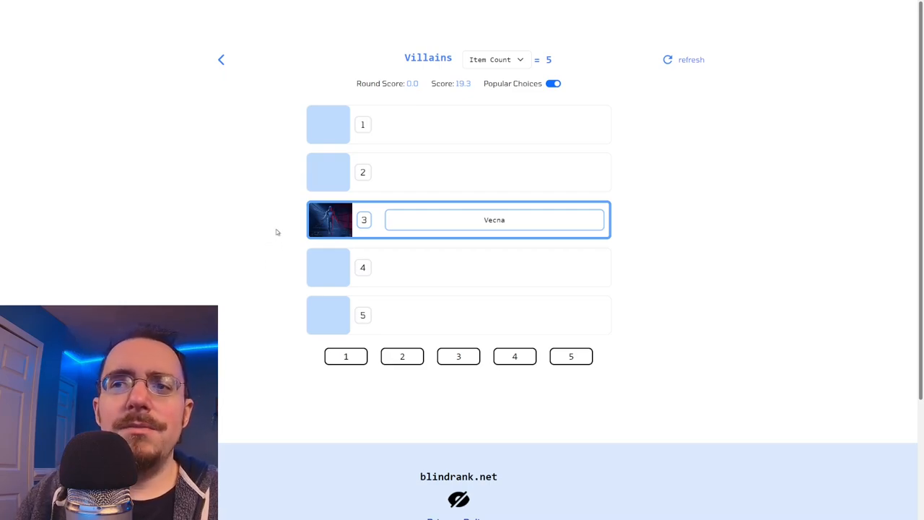
mouse_move(273, 237)
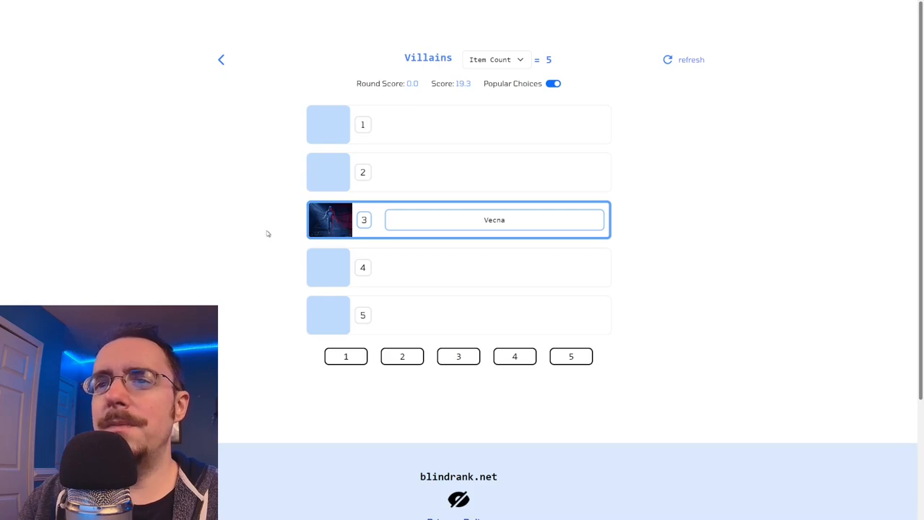
mouse_move(426, 395)
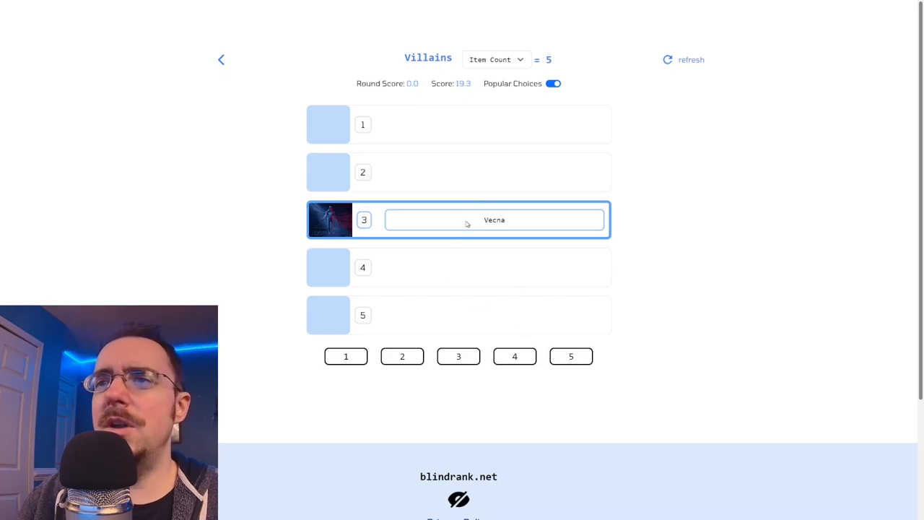
mouse_move(457, 217)
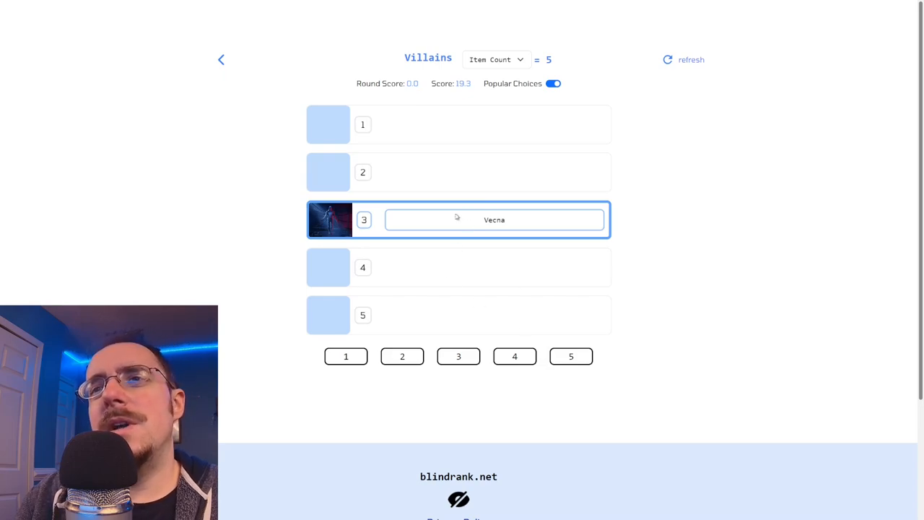
left_click(401, 356)
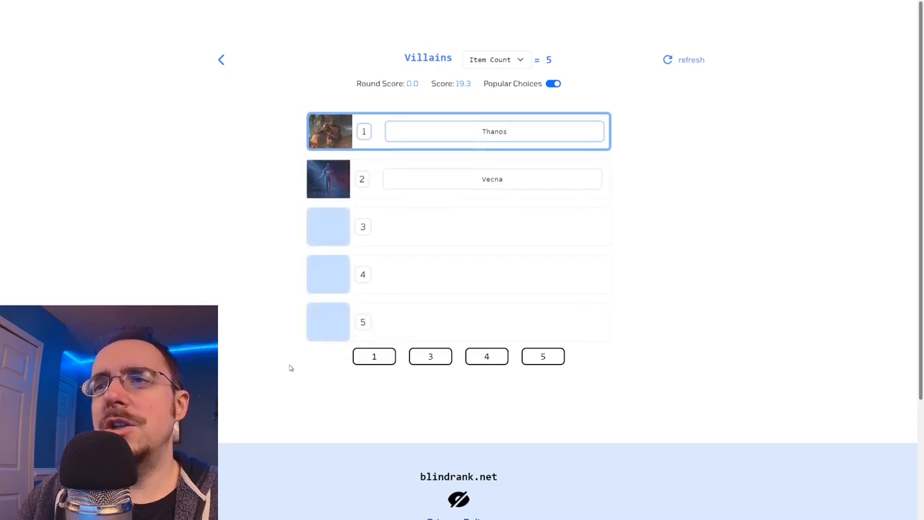
left_click(374, 356)
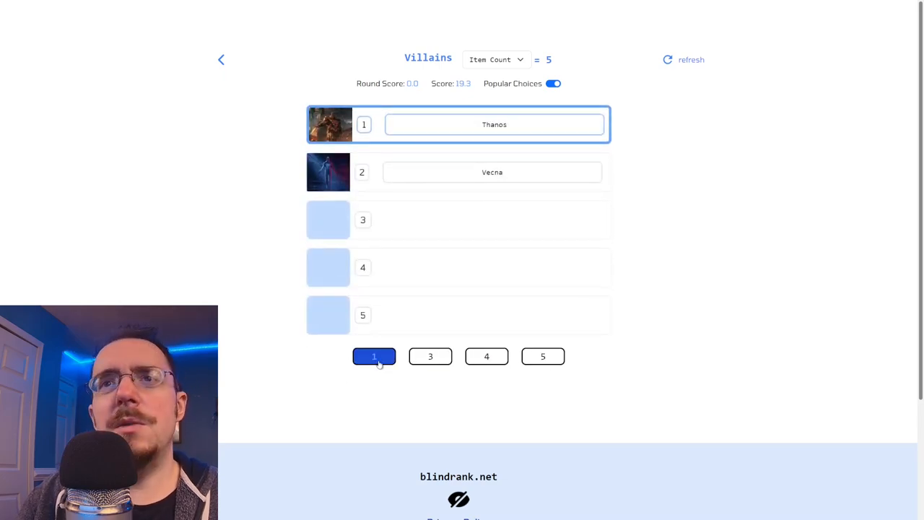
left_click(373, 356)
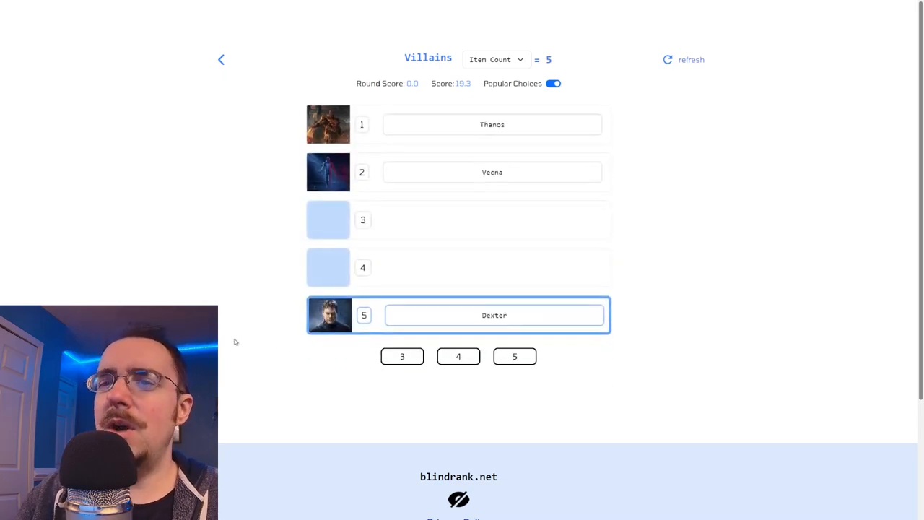
mouse_move(251, 368)
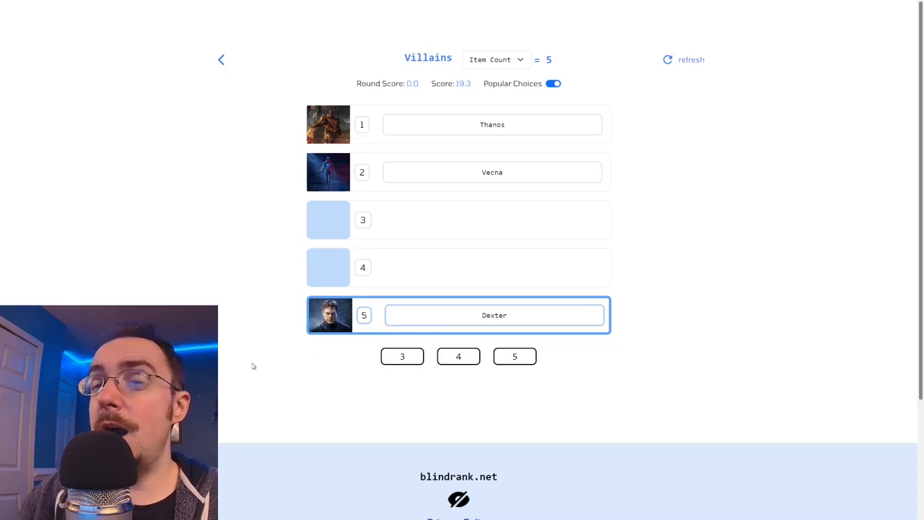
mouse_move(467, 405)
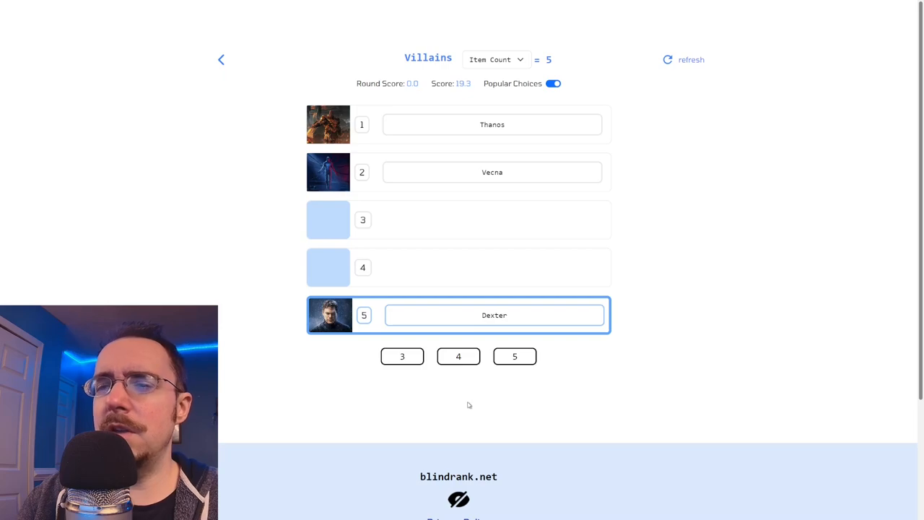
left_click(514, 356)
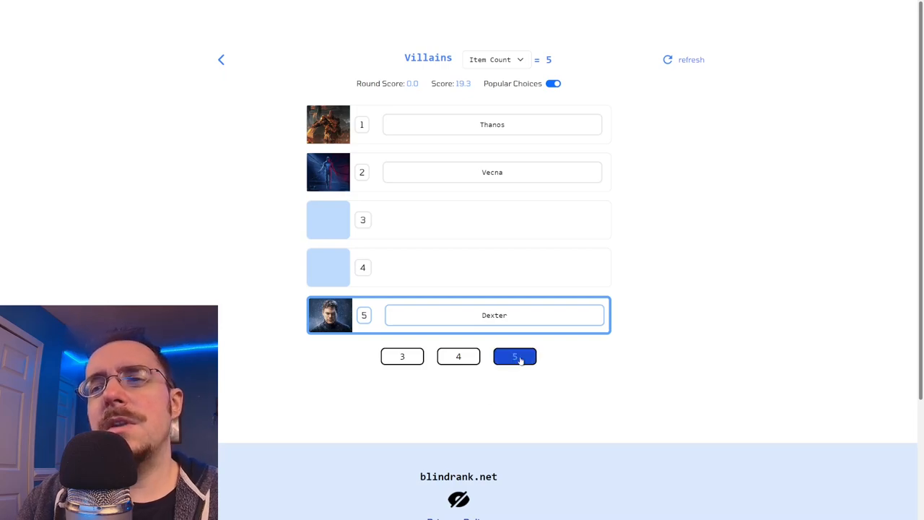
left_click(513, 356)
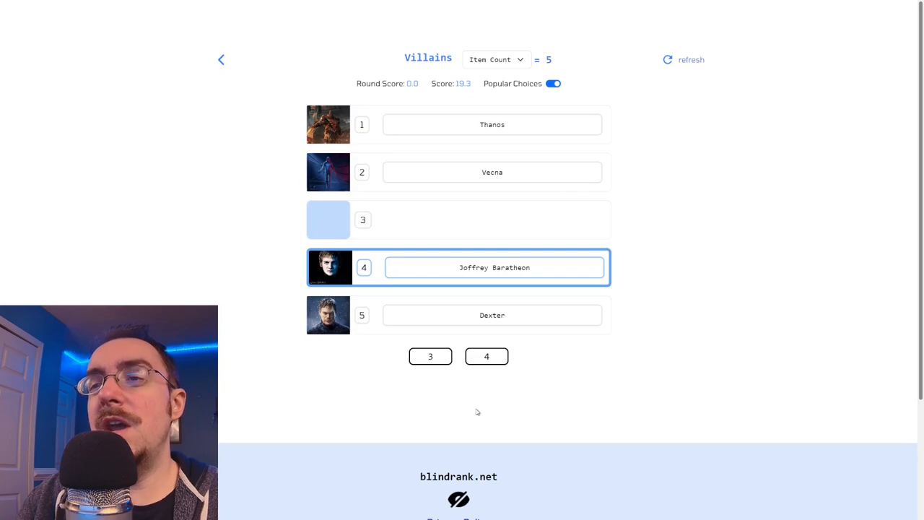
mouse_move(475, 403)
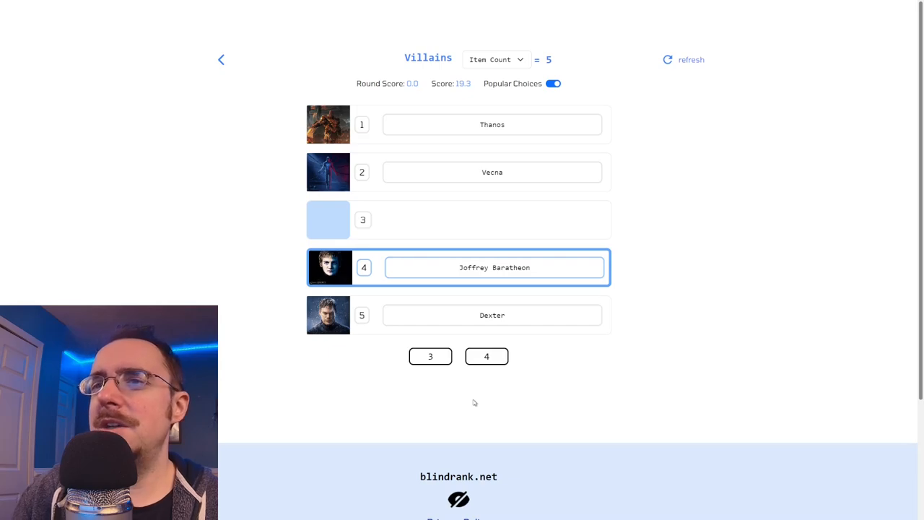
mouse_move(518, 412)
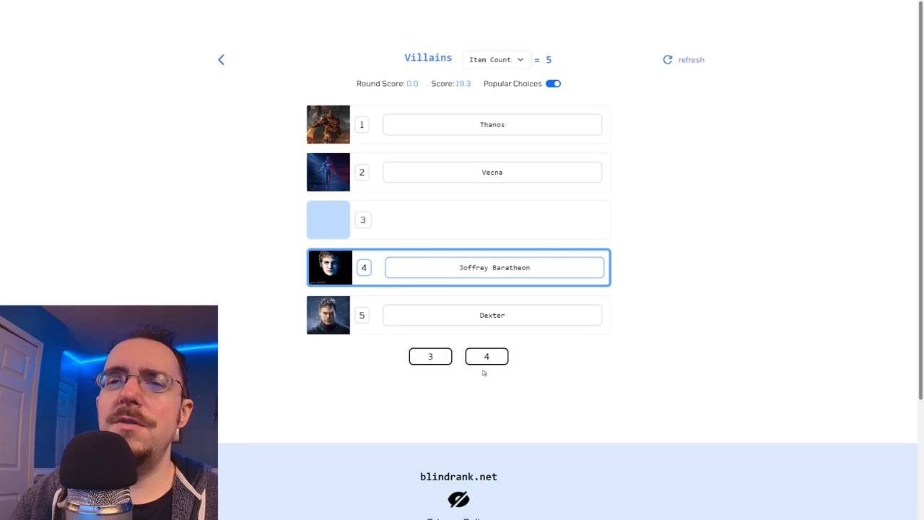
mouse_move(484, 388)
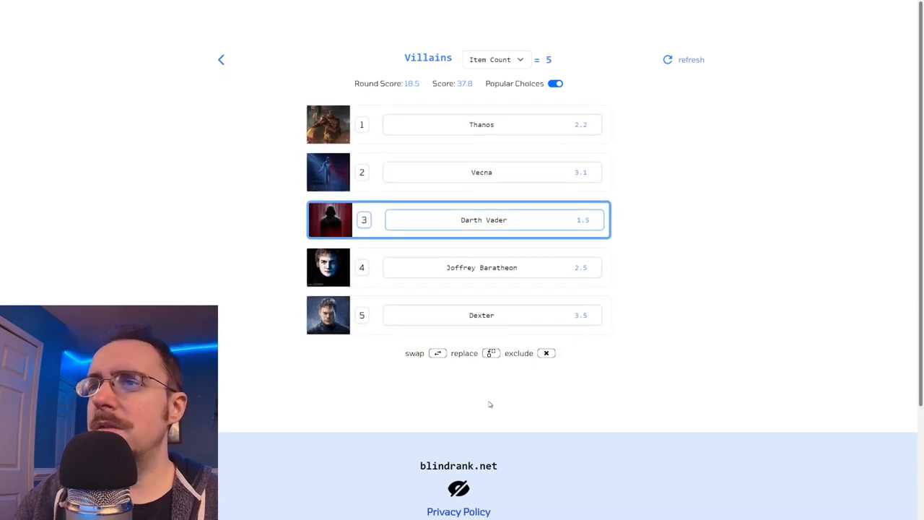
mouse_move(484, 246)
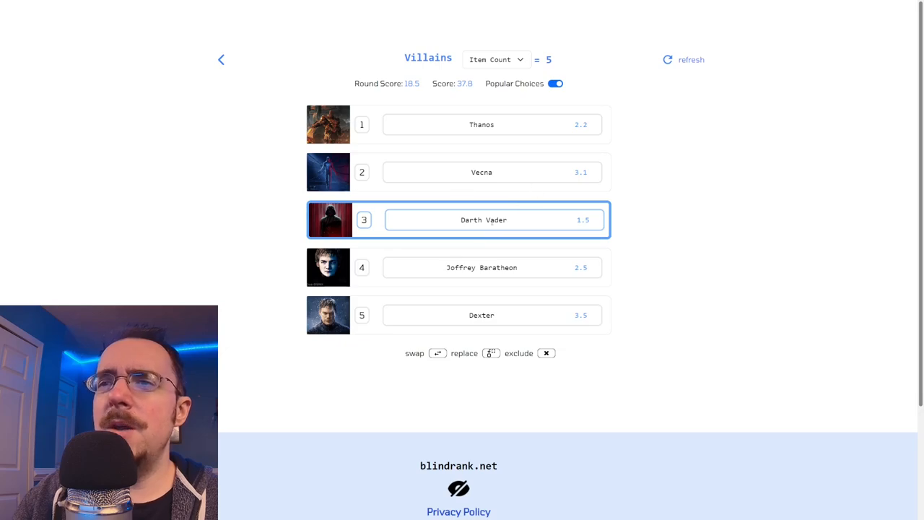
mouse_move(690, 228)
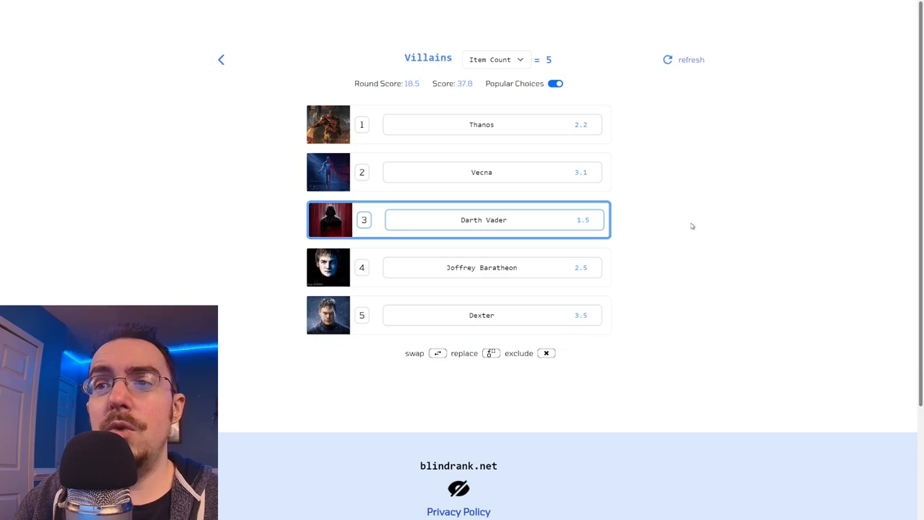
- Start a FictionalCreatures round, rank King Kong fourth, and choose a slot for Predator
left_click(690, 60)
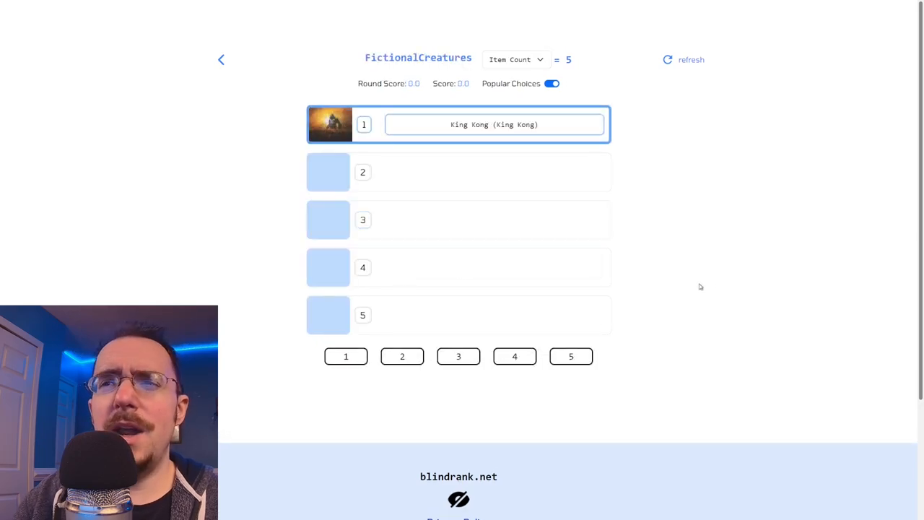
mouse_move(715, 267)
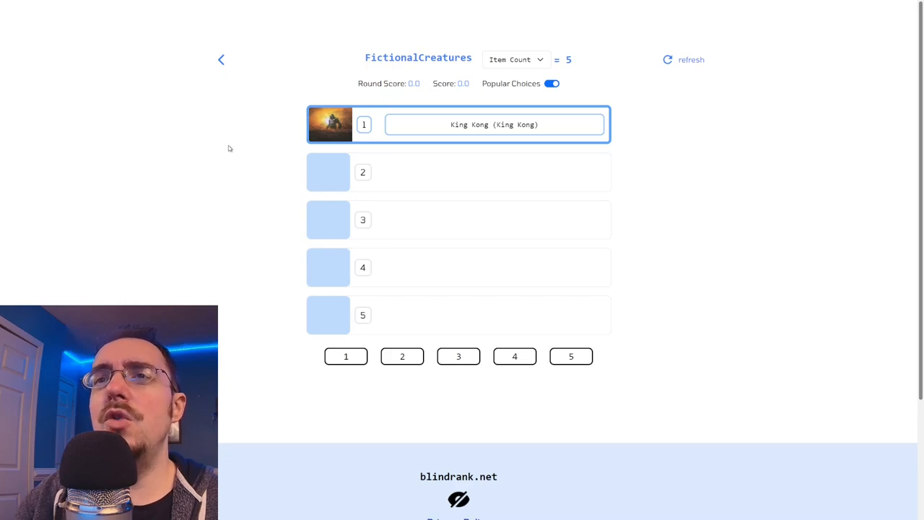
mouse_move(221, 134)
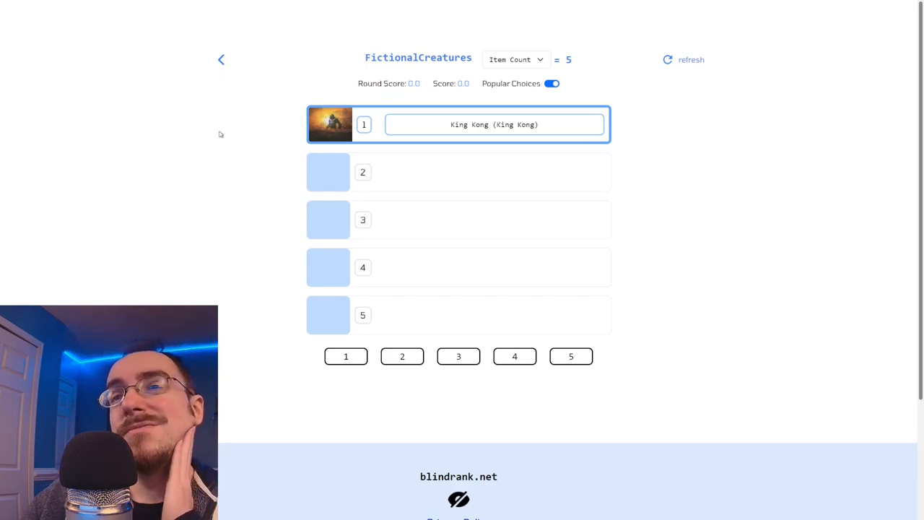
mouse_move(230, 125)
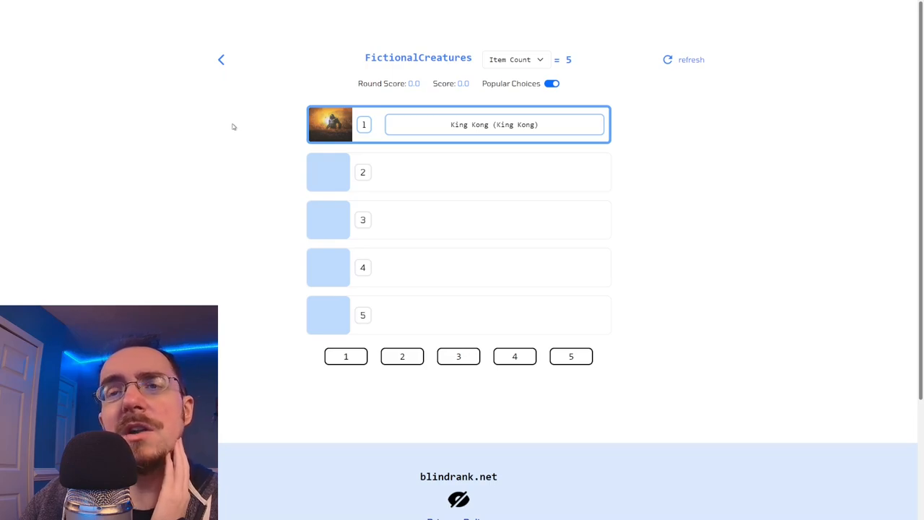
mouse_move(314, 261)
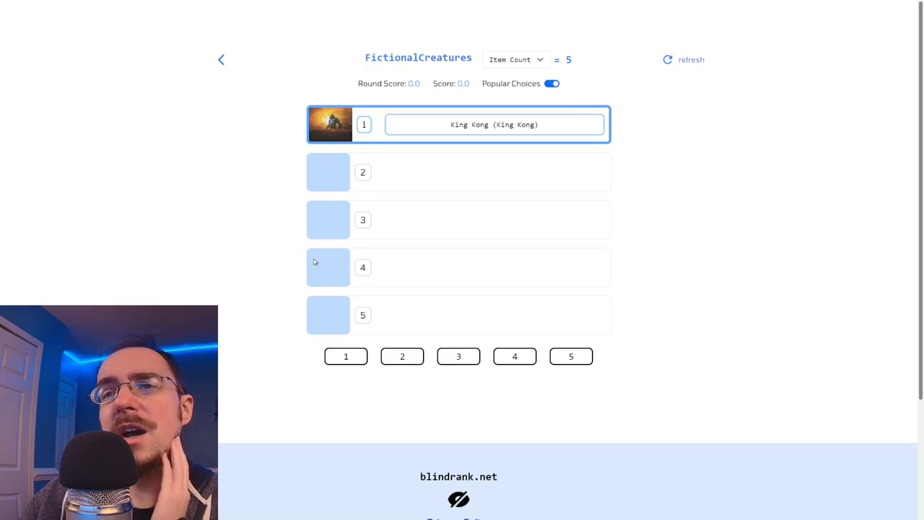
left_click(514, 356)
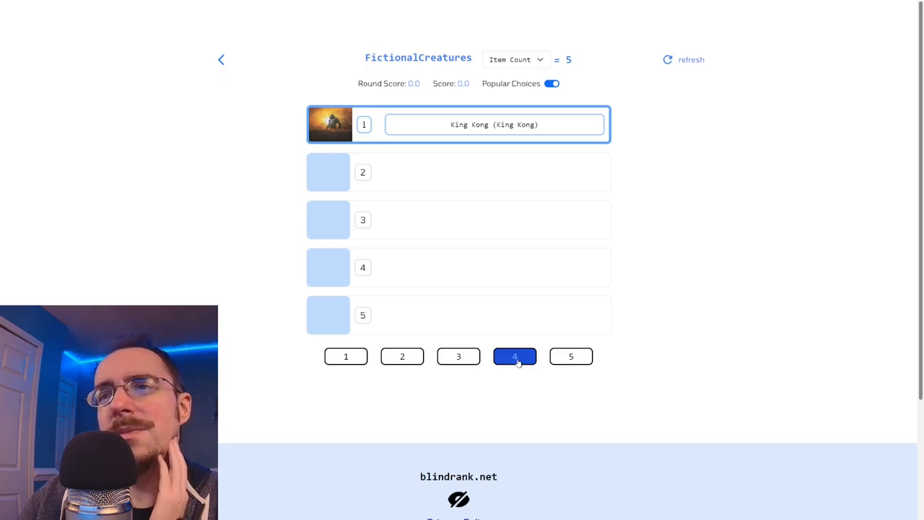
left_click(514, 356)
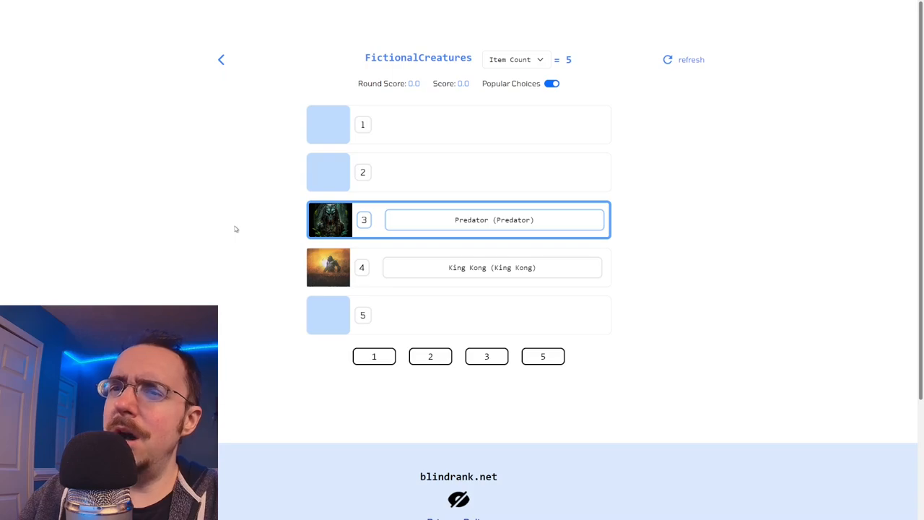
mouse_move(239, 230)
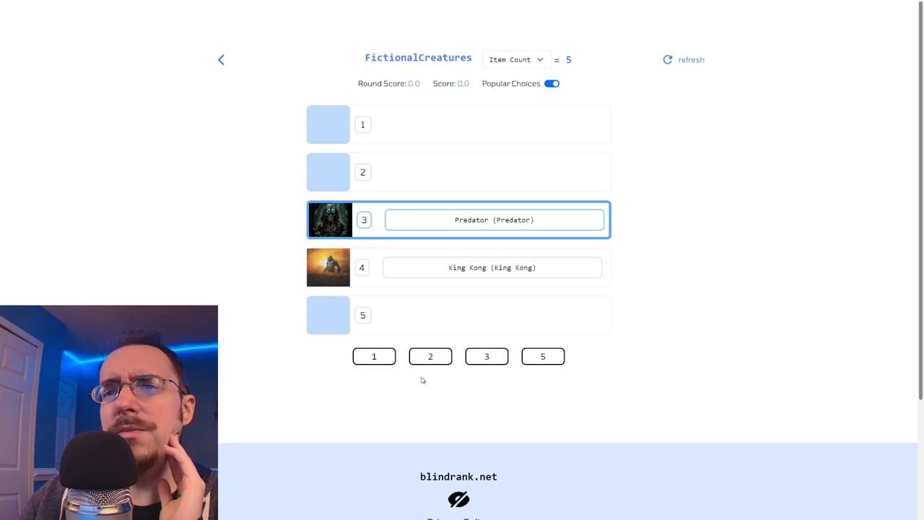
mouse_move(331, 220)
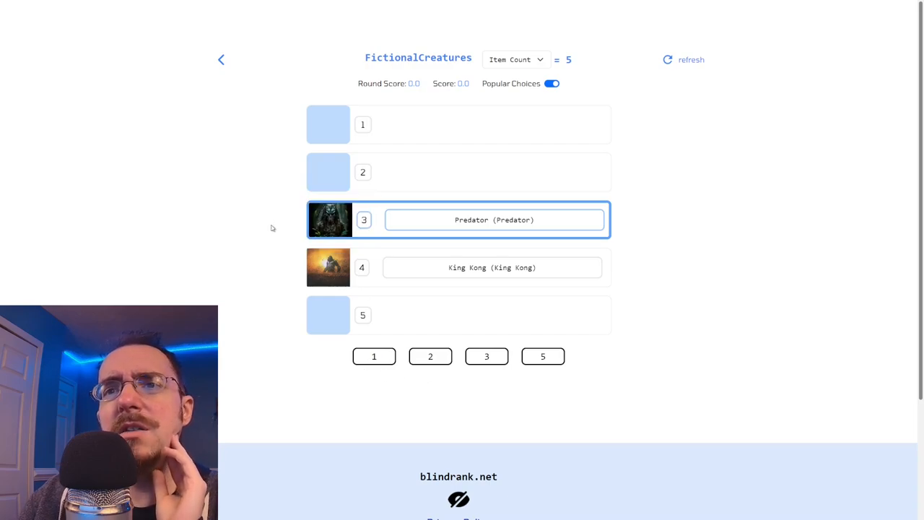
mouse_move(402, 389)
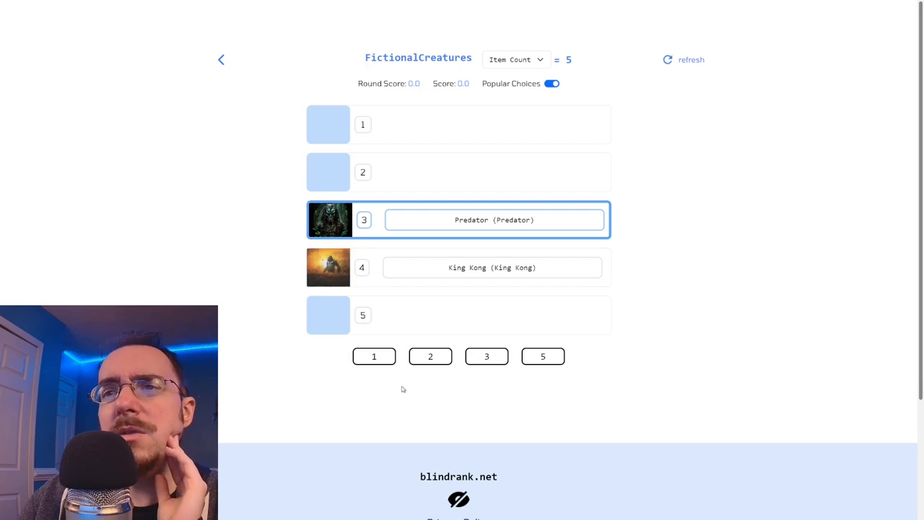
left_click(430, 356)
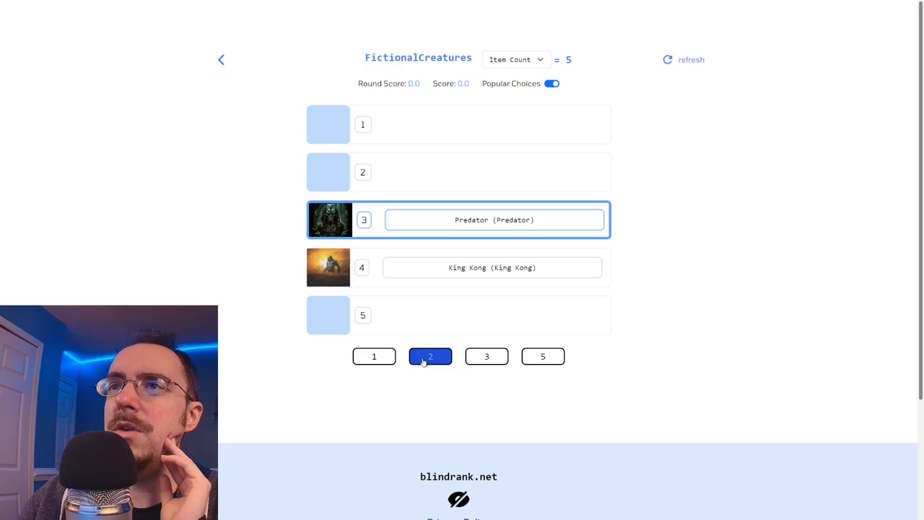
- Rank Predator second and Demogorgon fifth in the FictionalCreatures round
left_click(429, 356)
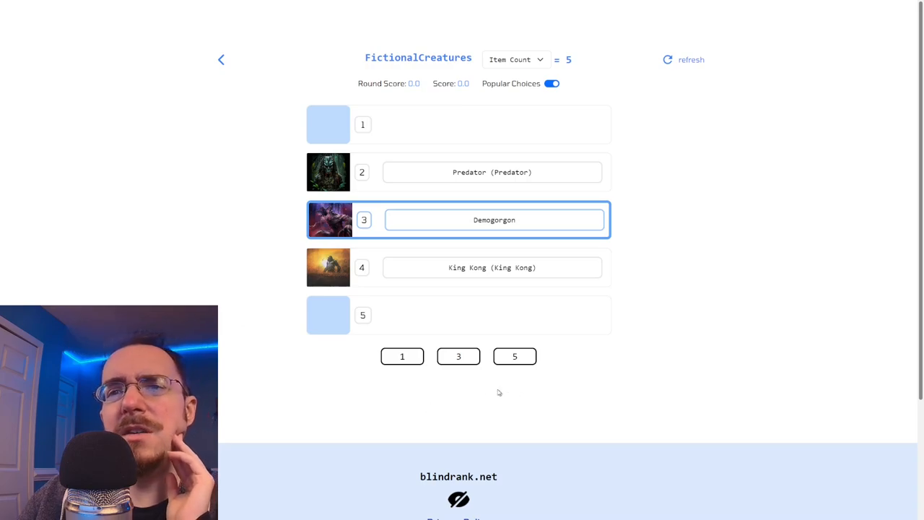
mouse_move(331, 220)
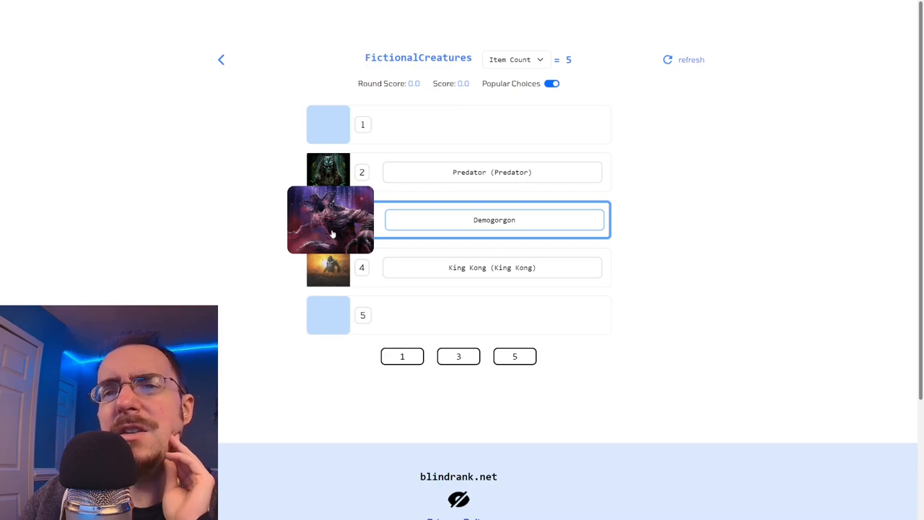
left_click(689, 59)
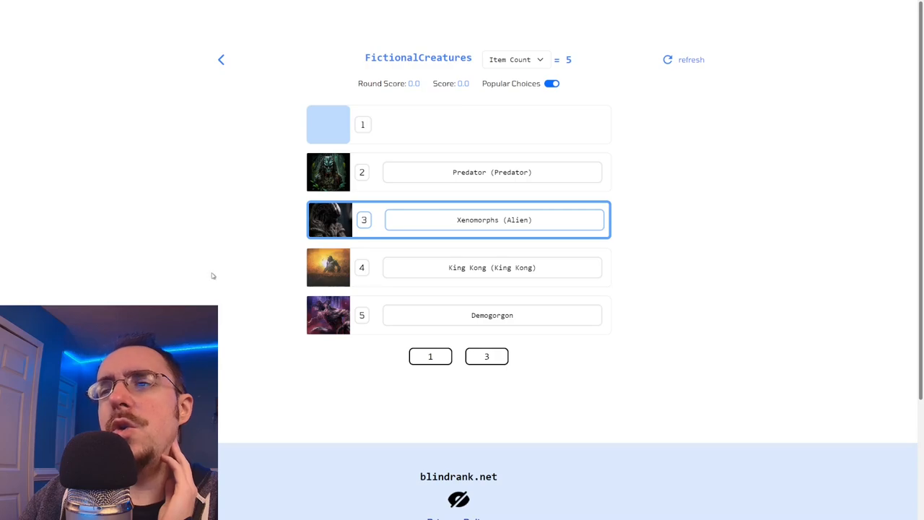
mouse_move(242, 199)
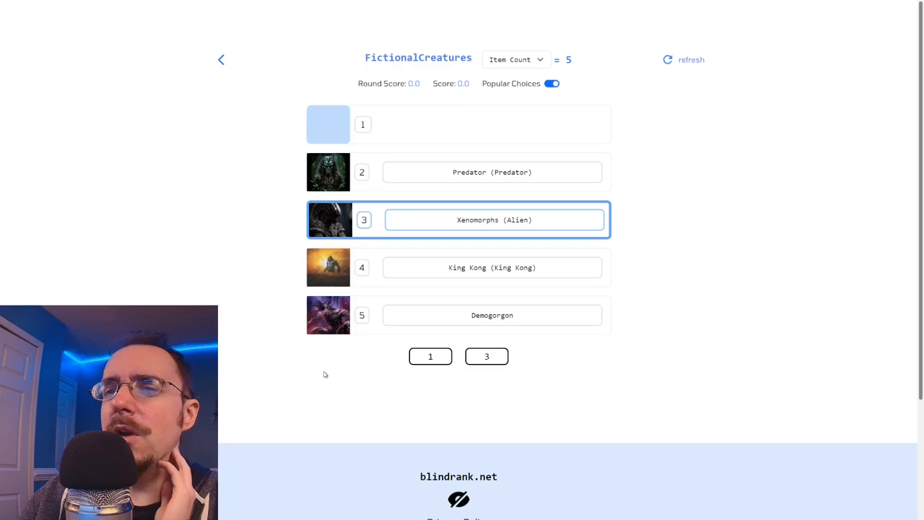
mouse_move(328, 371)
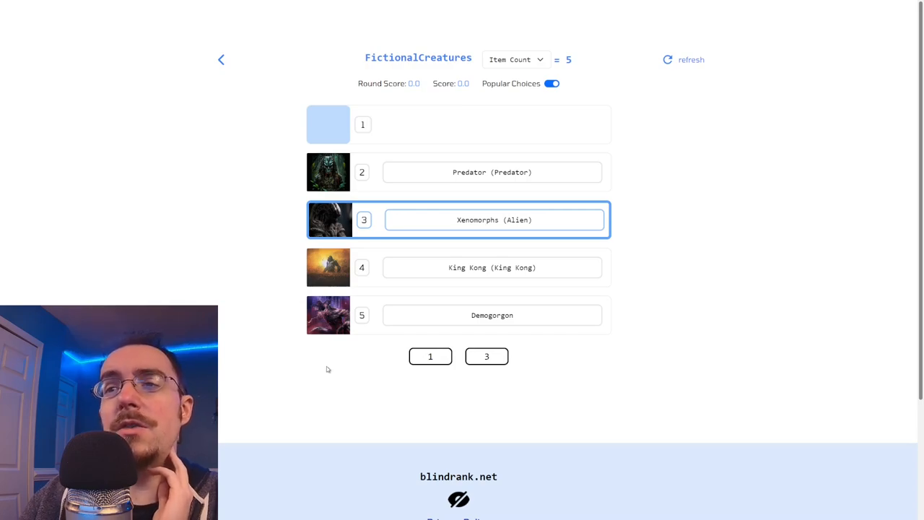
mouse_move(391, 364)
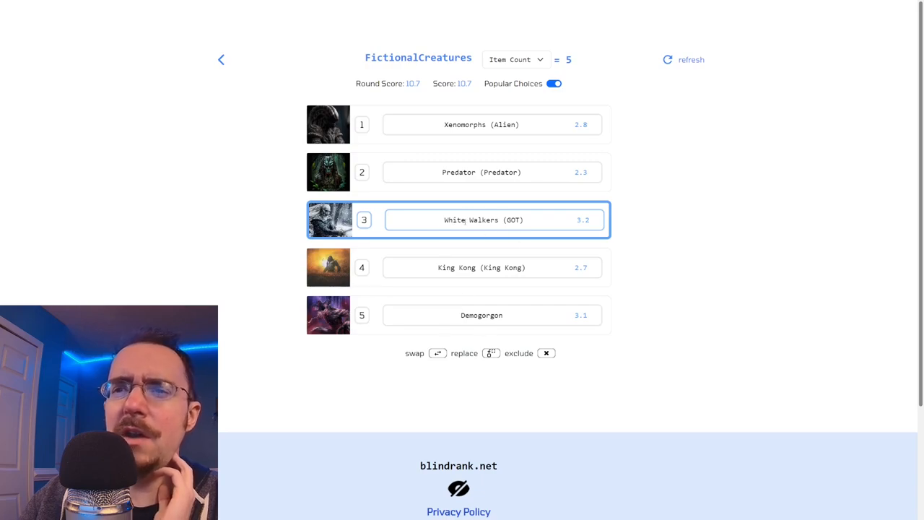
mouse_move(698, 200)
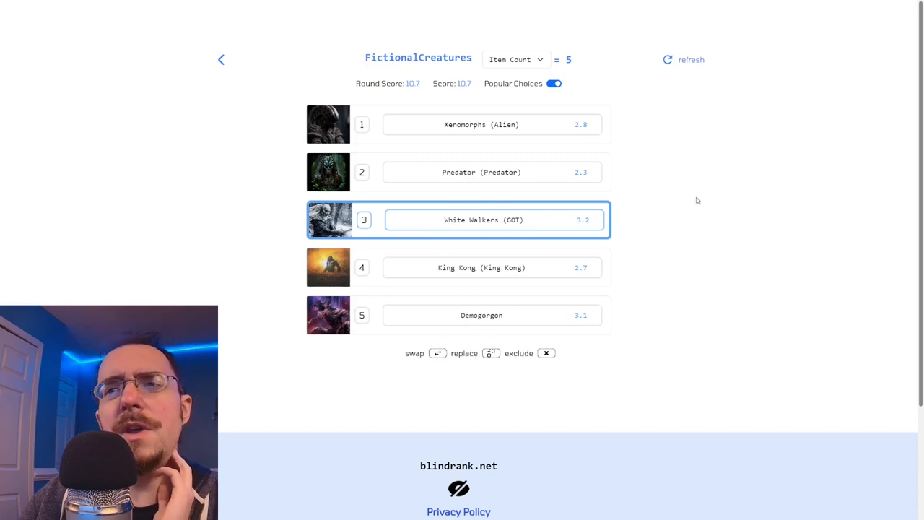
mouse_move(739, 172)
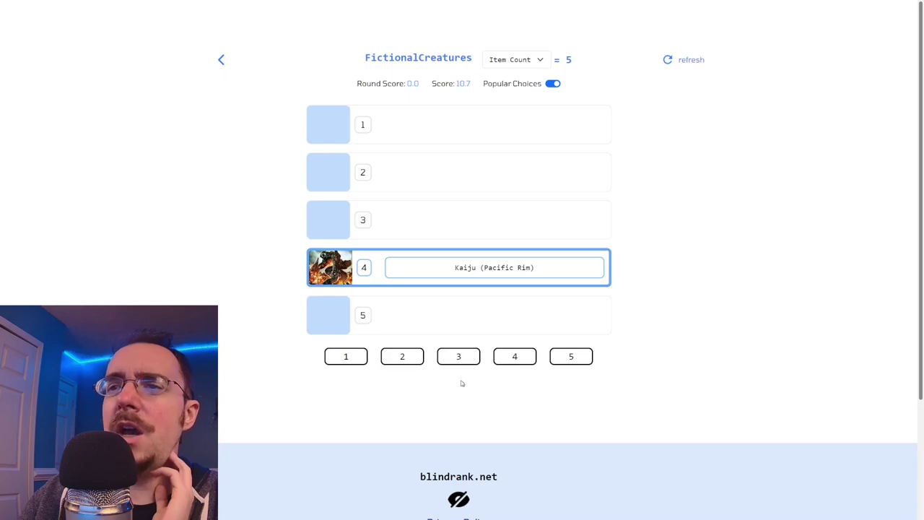
- Rank Kaiju first and White Walkers third in the new FictionalCreatures round
left_click(345, 356)
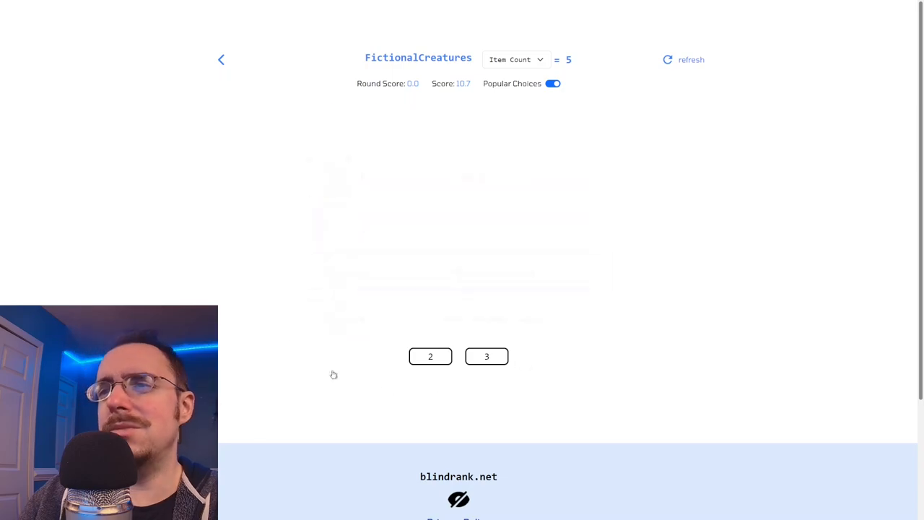
left_click(486, 356)
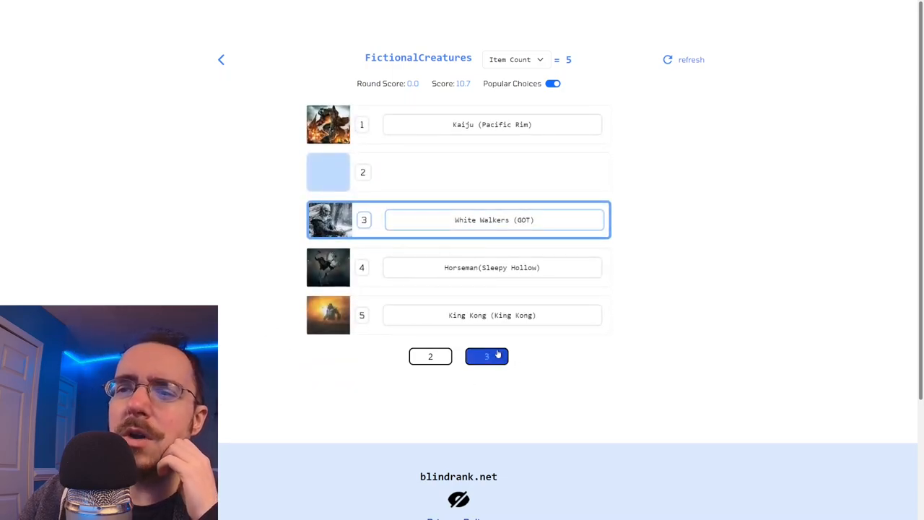
left_click(485, 356)
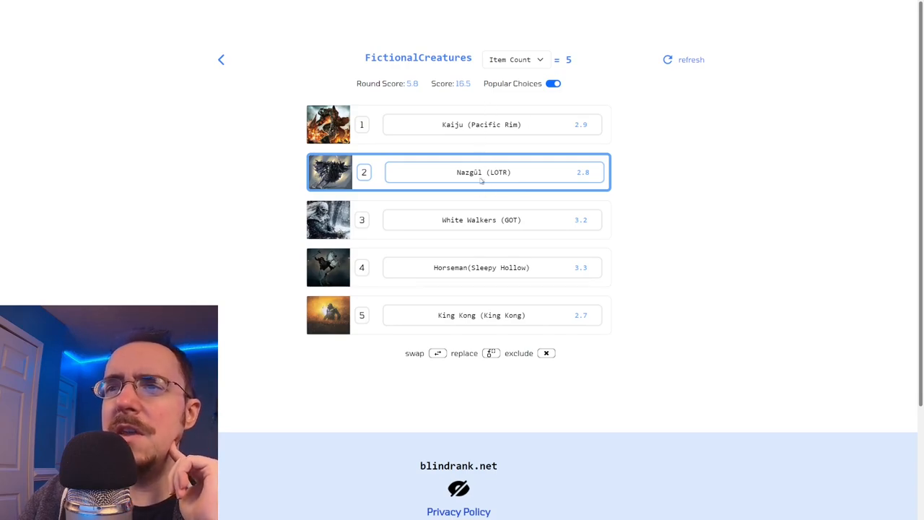
mouse_move(552, 137)
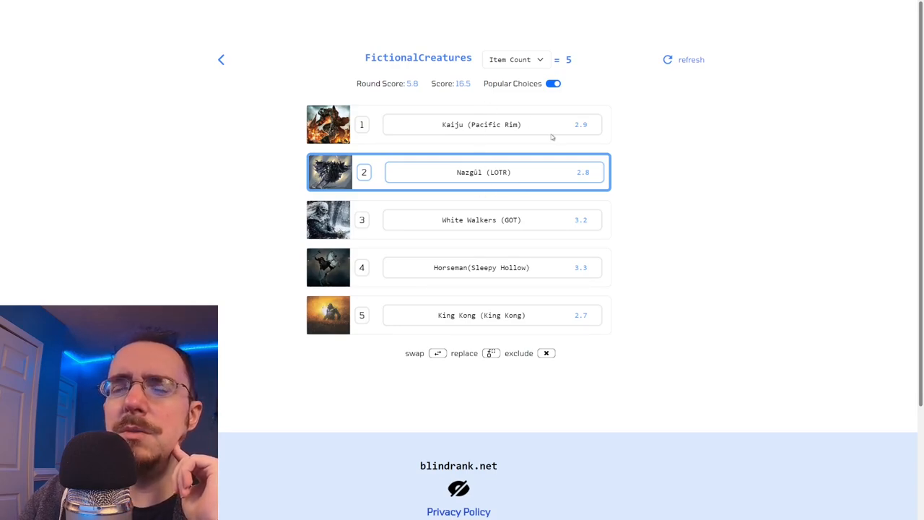
mouse_move(620, 150)
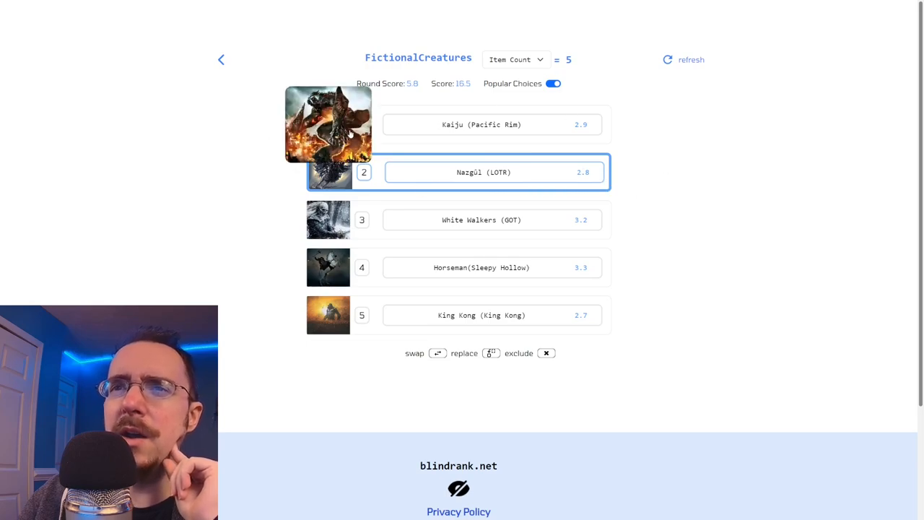
mouse_move(254, 186)
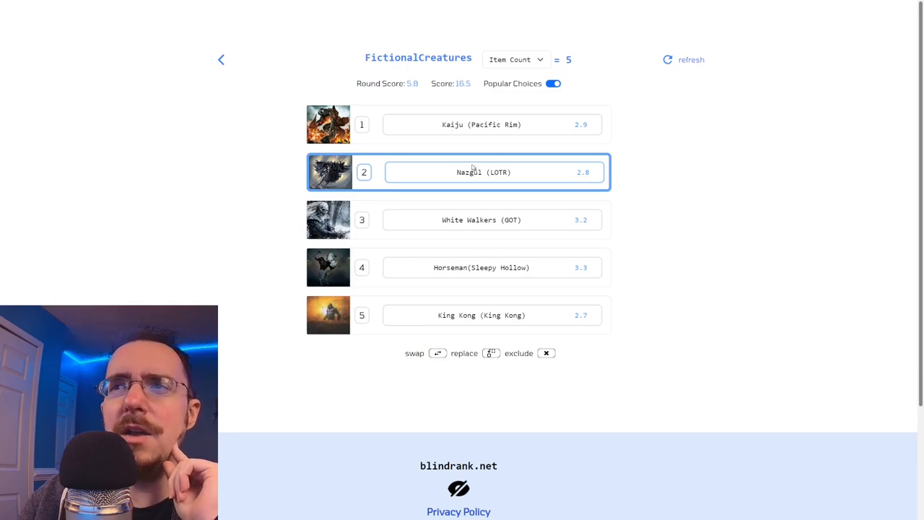
mouse_move(669, 200)
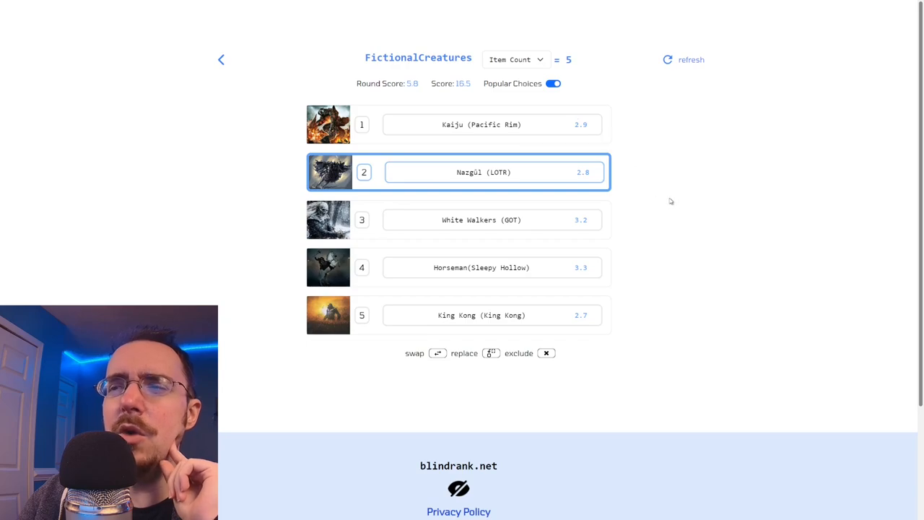
mouse_move(667, 198)
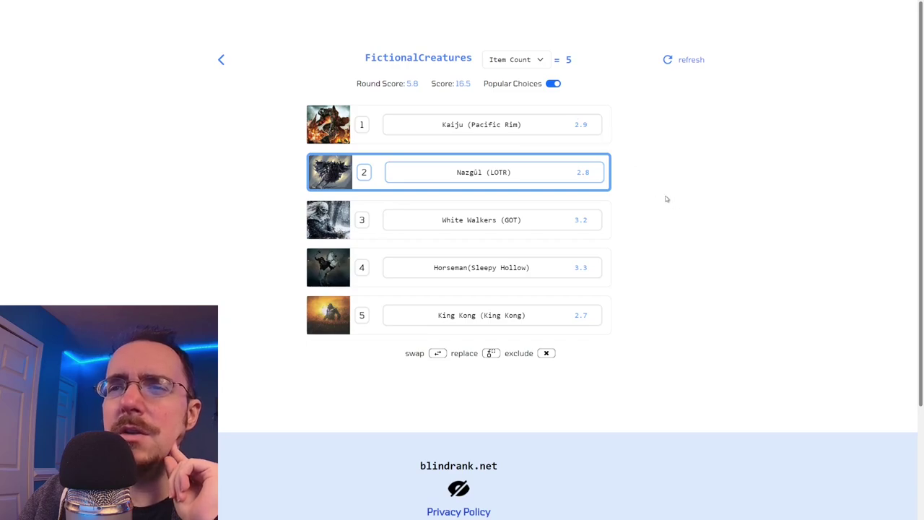